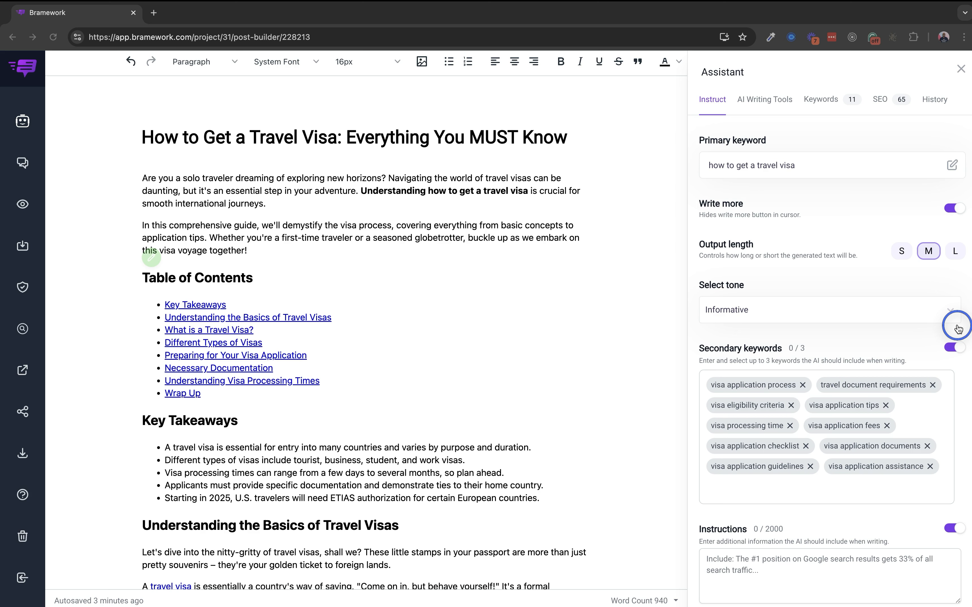
pyautogui.moveTo(957, 331)
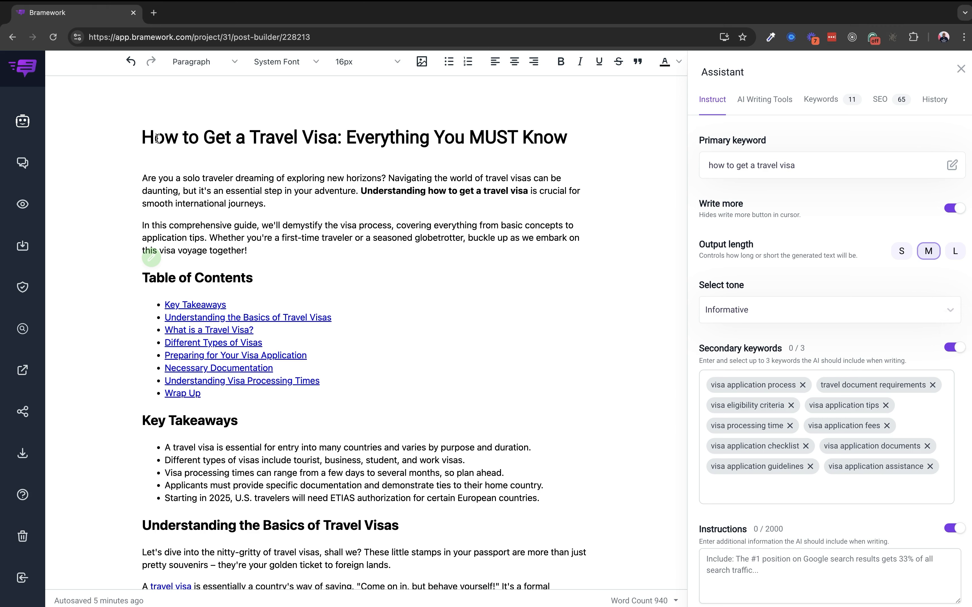
pyautogui.moveTo(22, 121)
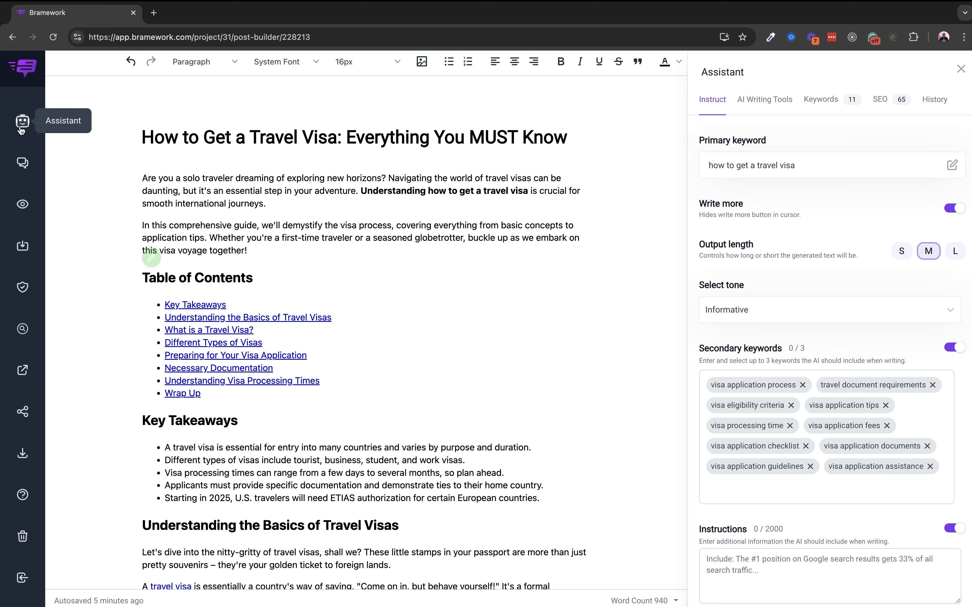
pyautogui.moveTo(22, 162)
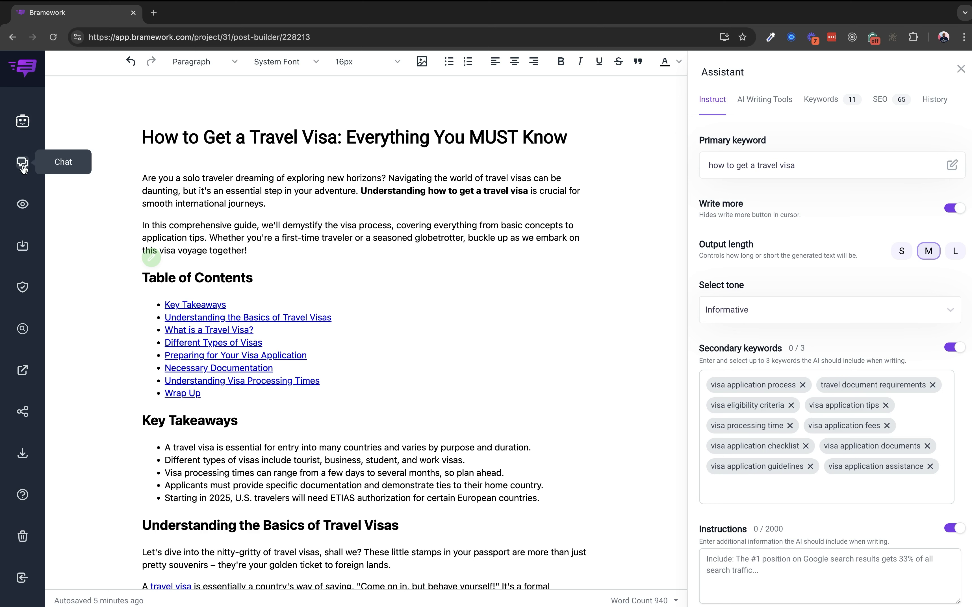
# Switch to the Nova AI chat, browse its suggested prompts list and dismiss it
pyautogui.click(23, 163)
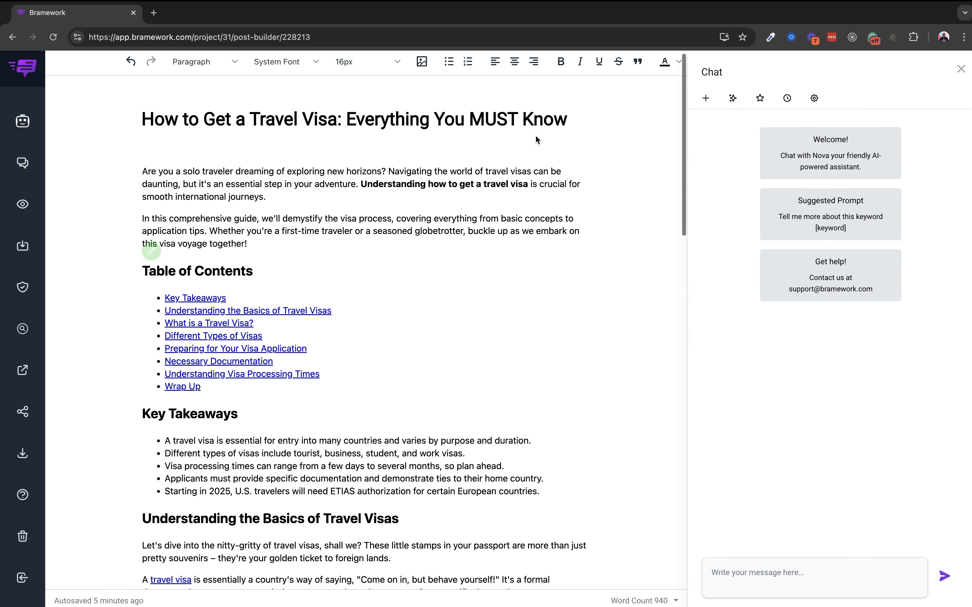
pyautogui.scroll(-3)
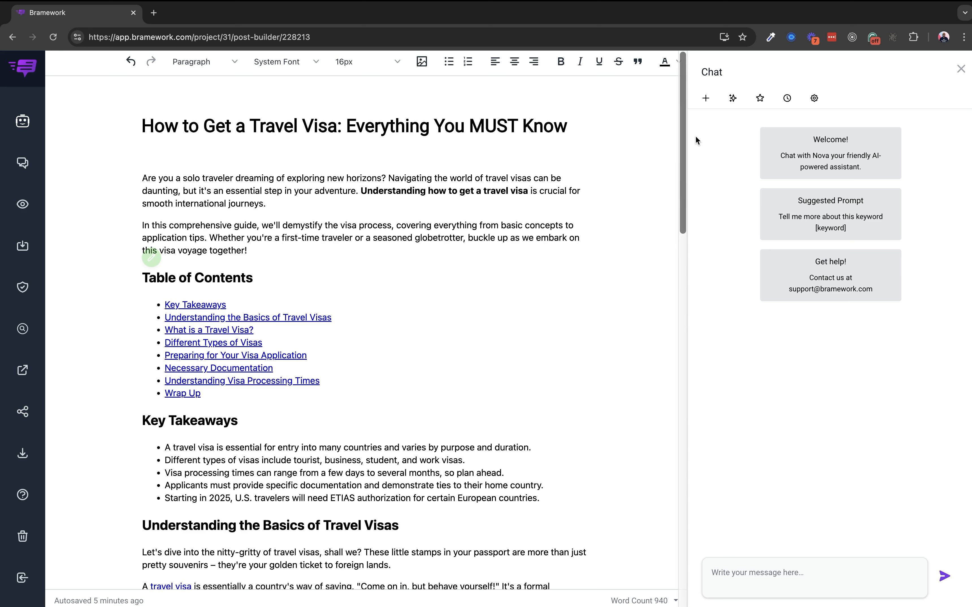
pyautogui.click(732, 98)
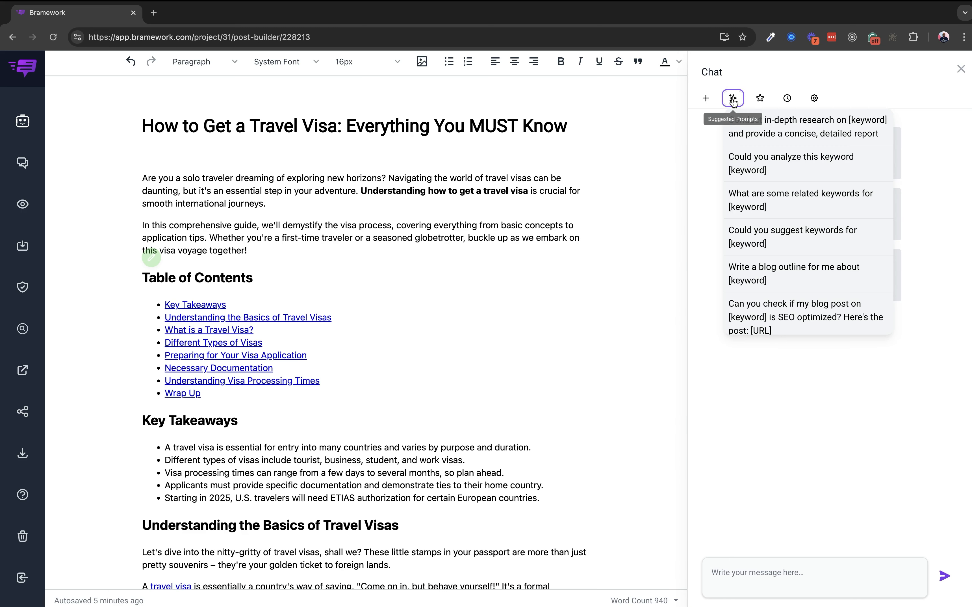
pyautogui.moveTo(759, 97)
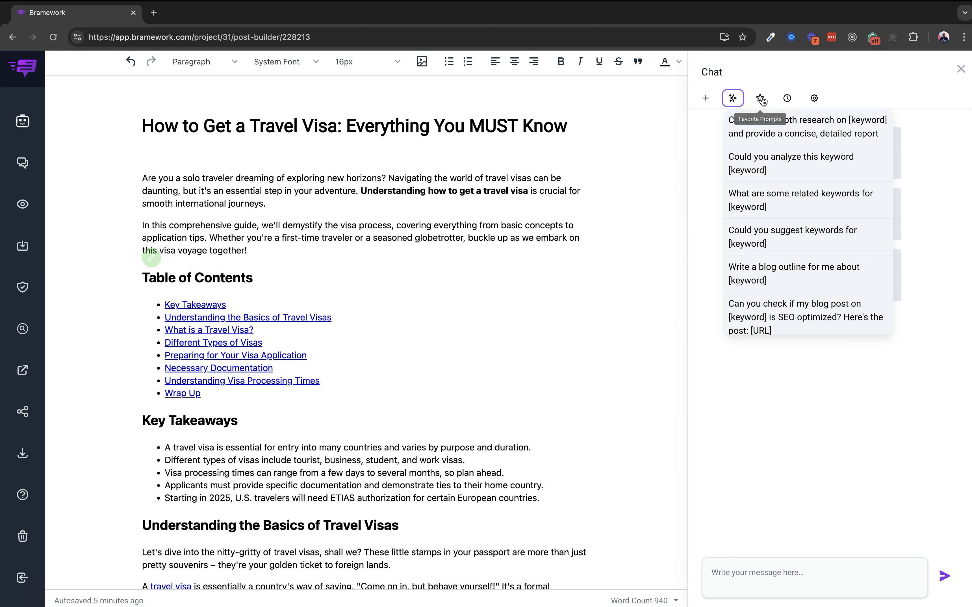
pyautogui.click(787, 98)
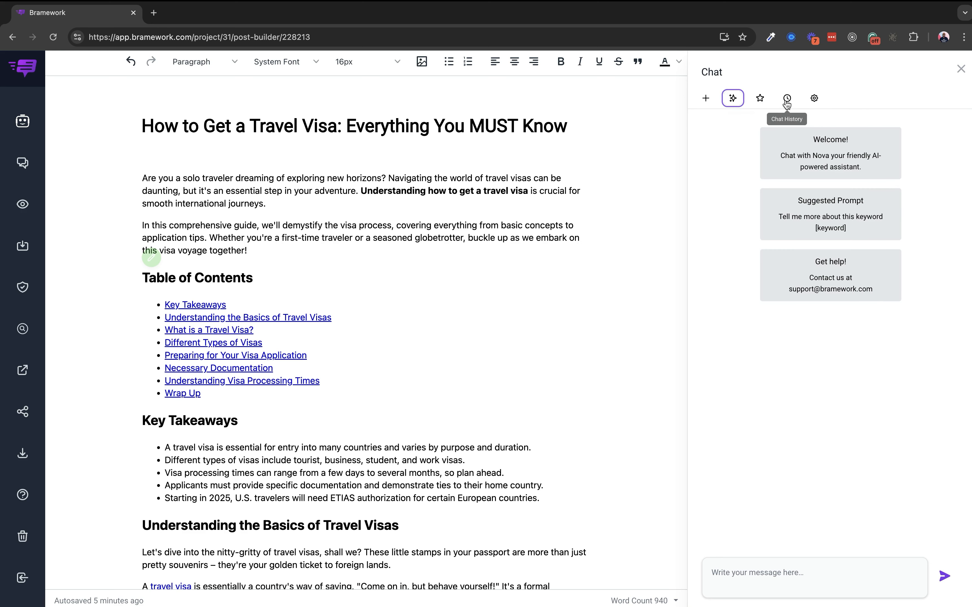
pyautogui.moveTo(814, 98)
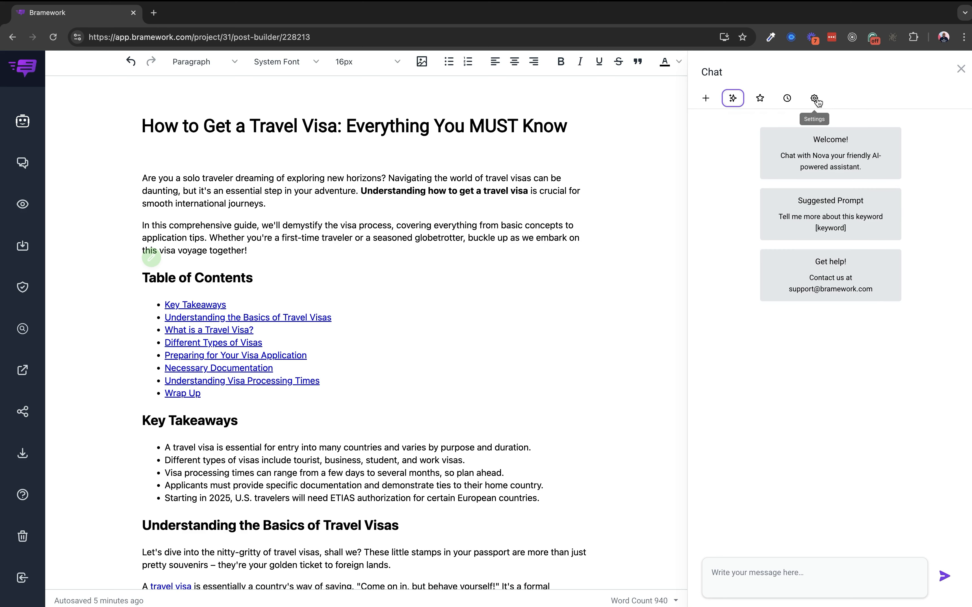
# Enable the Smart Web Navigator toggle in the chat settings
pyautogui.click(814, 97)
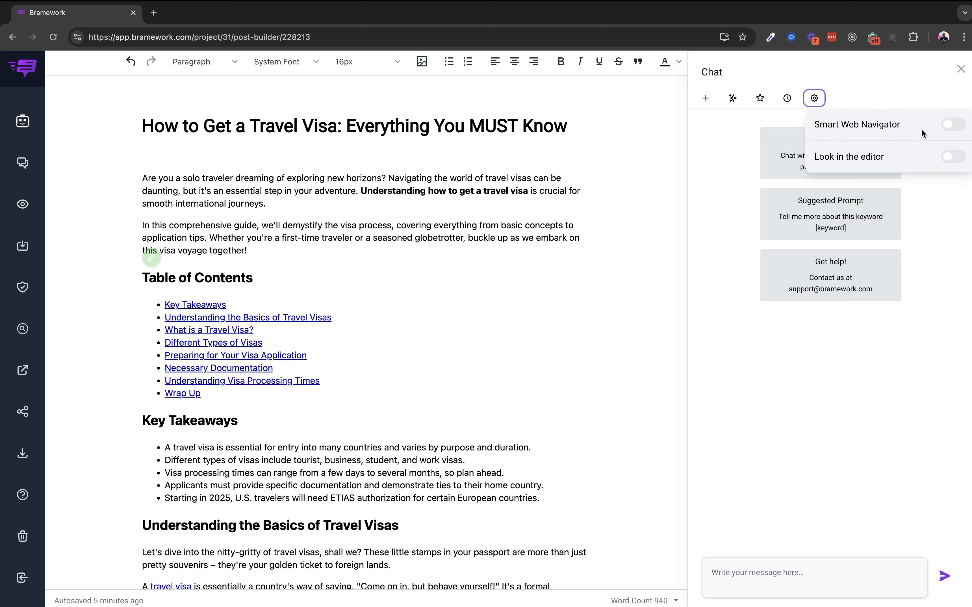
pyautogui.click(953, 123)
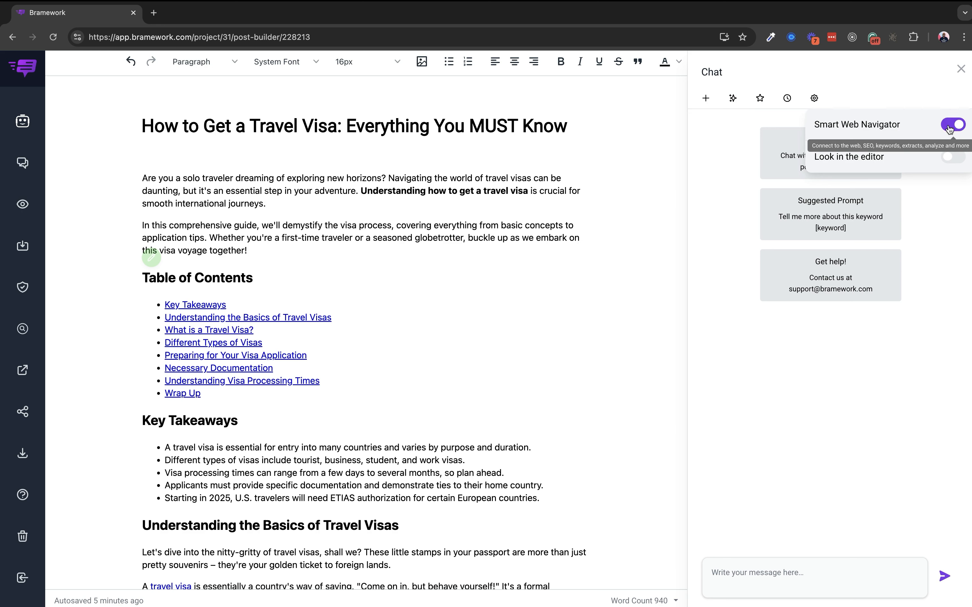
pyautogui.moveTo(849, 144)
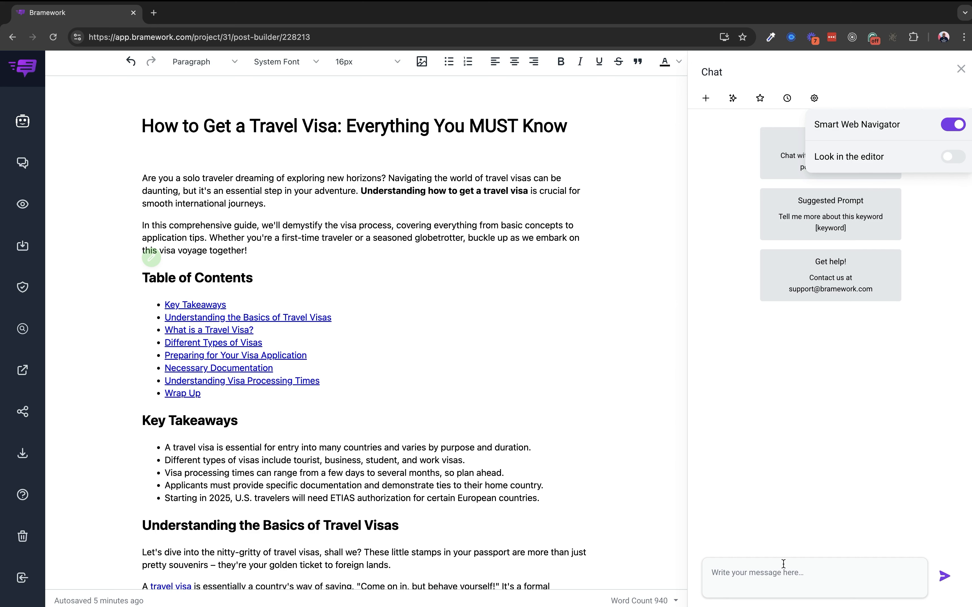
pyautogui.moveTo(389, 339)
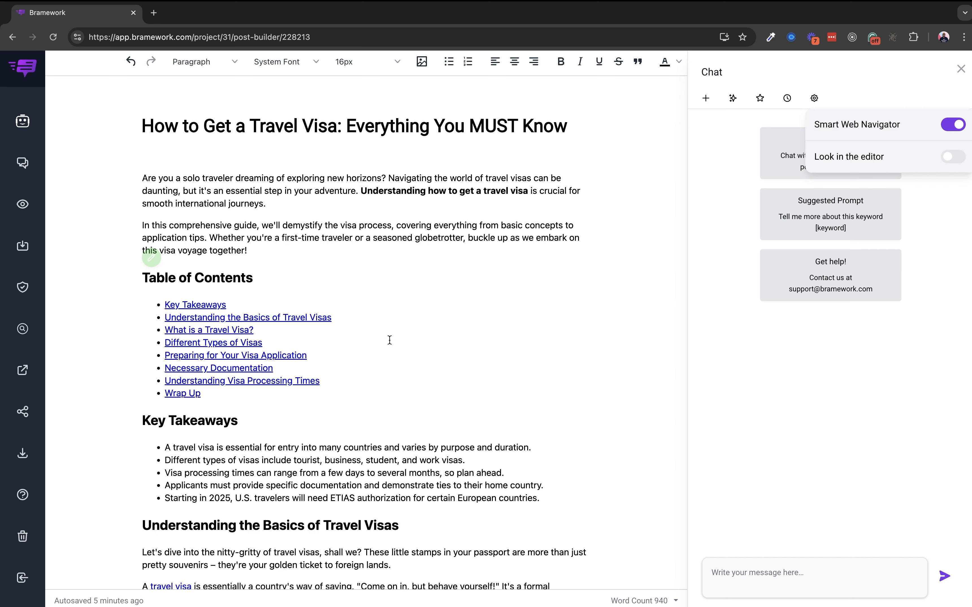
pyautogui.scroll(-3)
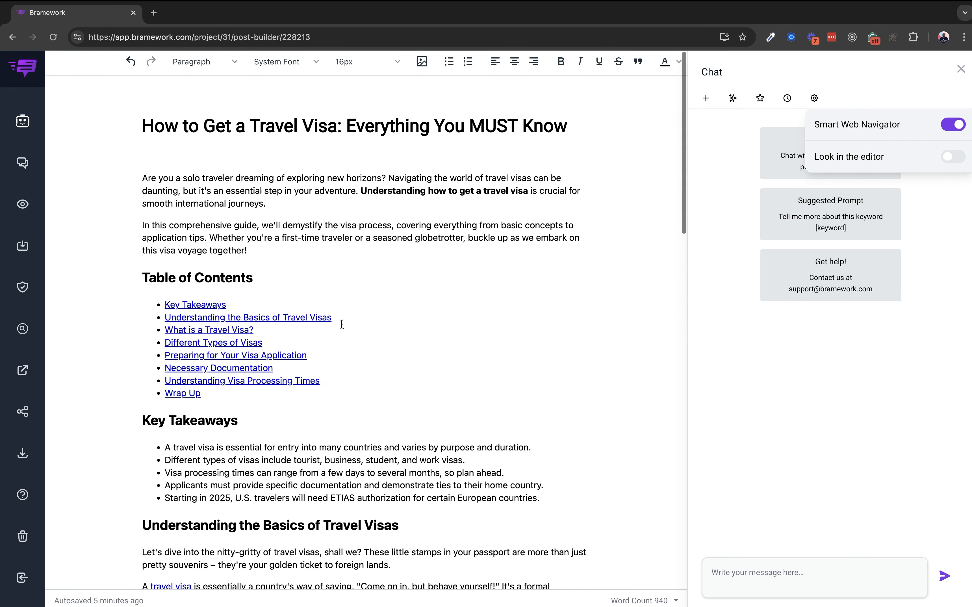
pyautogui.moveTo(462, 251)
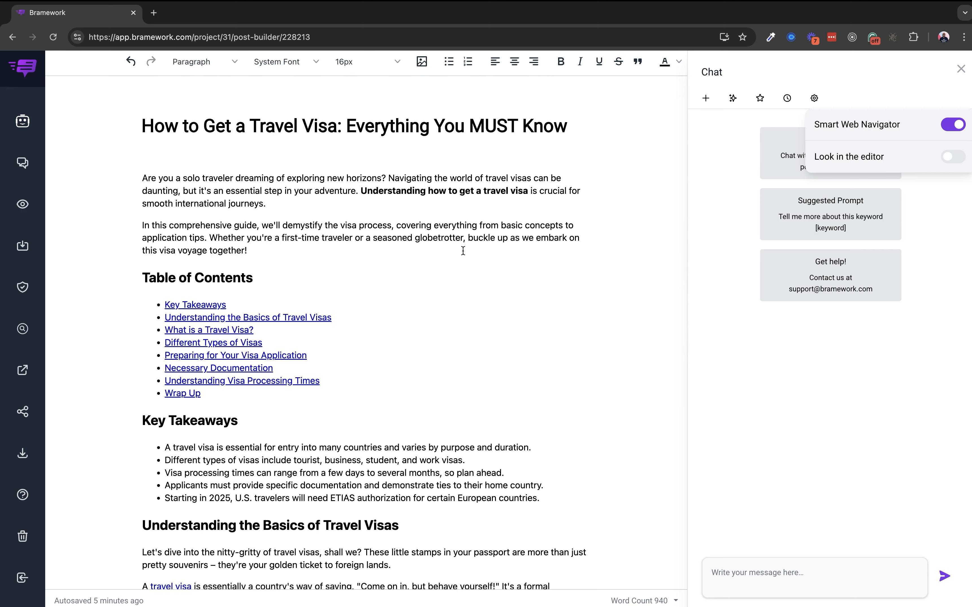
pyautogui.moveTo(864, 190)
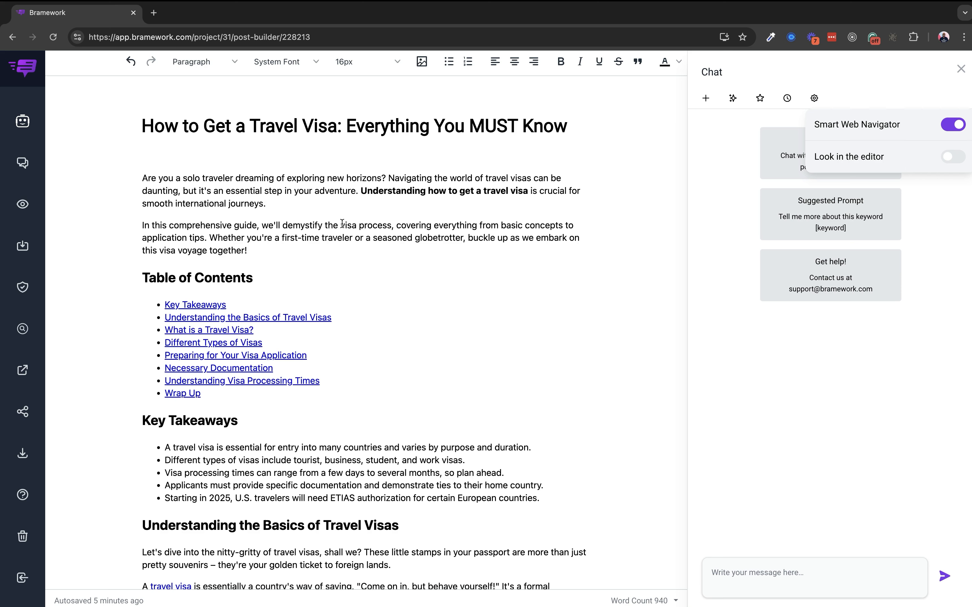
pyautogui.moveTo(215, 221)
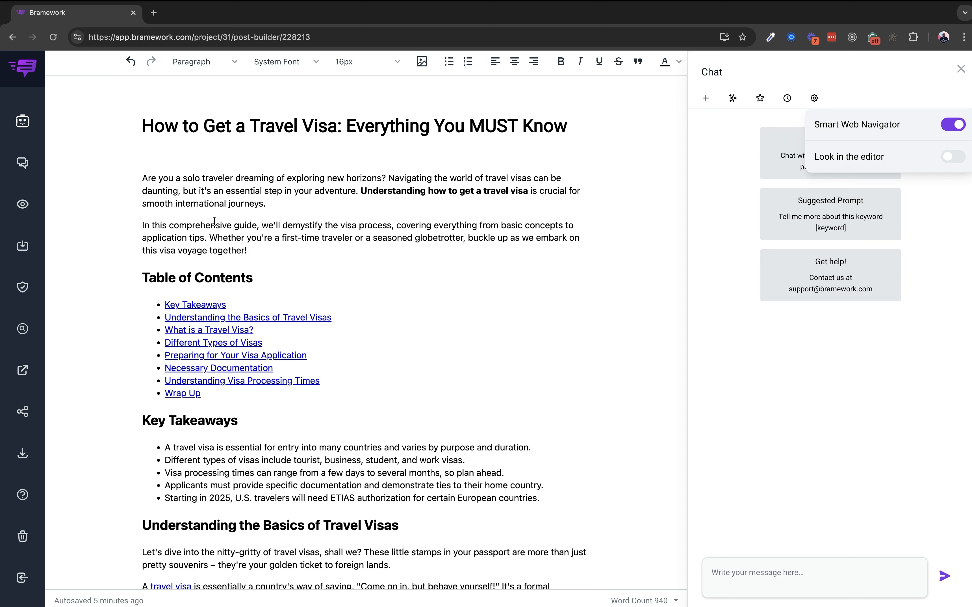
pyautogui.moveTo(292, 256)
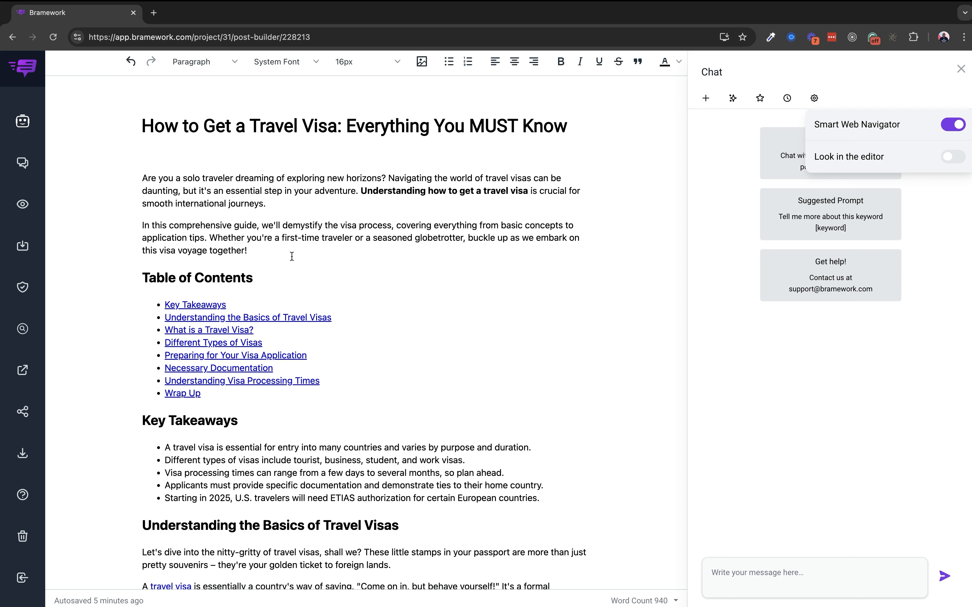
pyautogui.moveTo(635, 180)
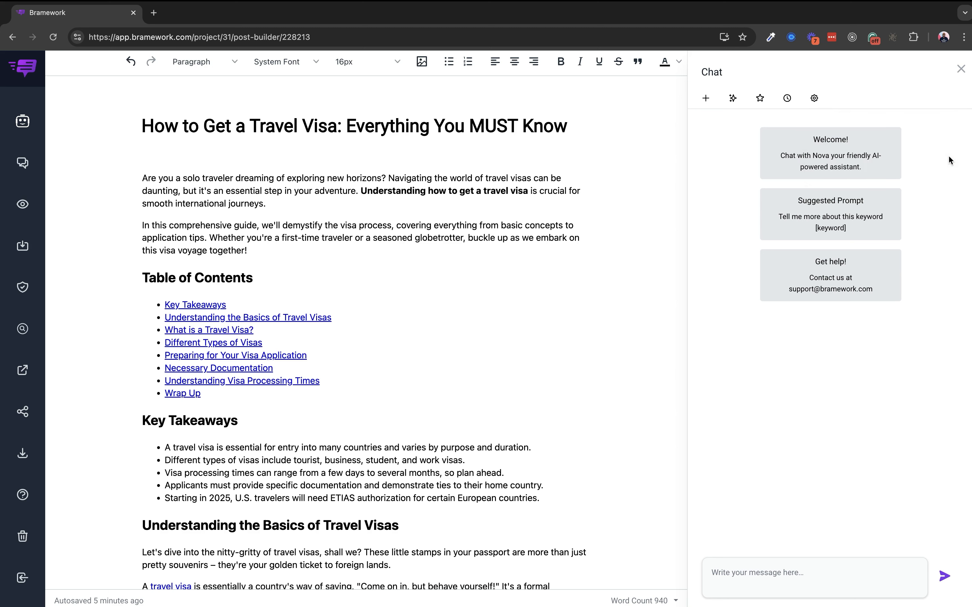
# Enable 'Look in the editor' in chat settings alongside Smart Web Navigator, then close settings
pyautogui.click(814, 97)
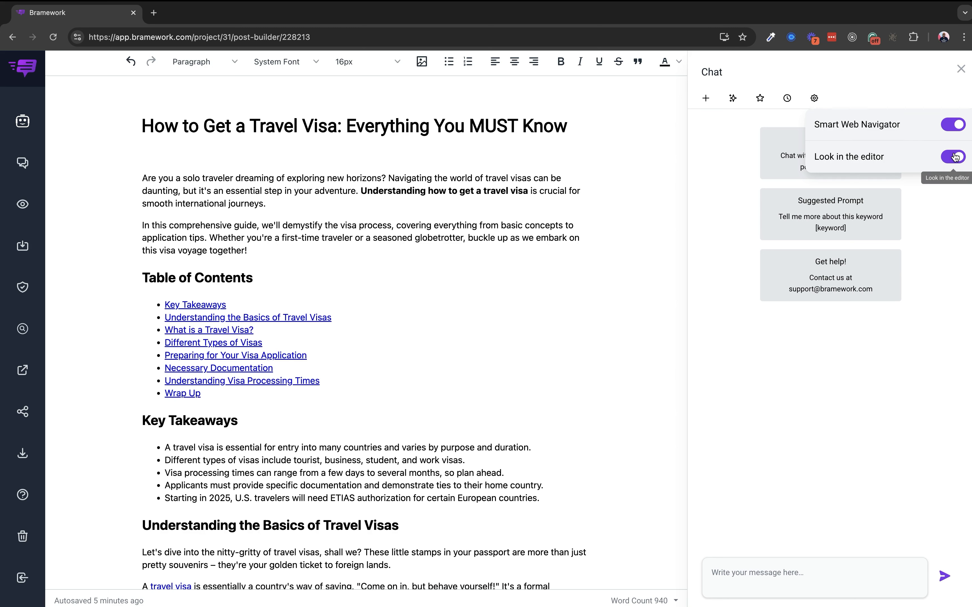
pyautogui.click(953, 156)
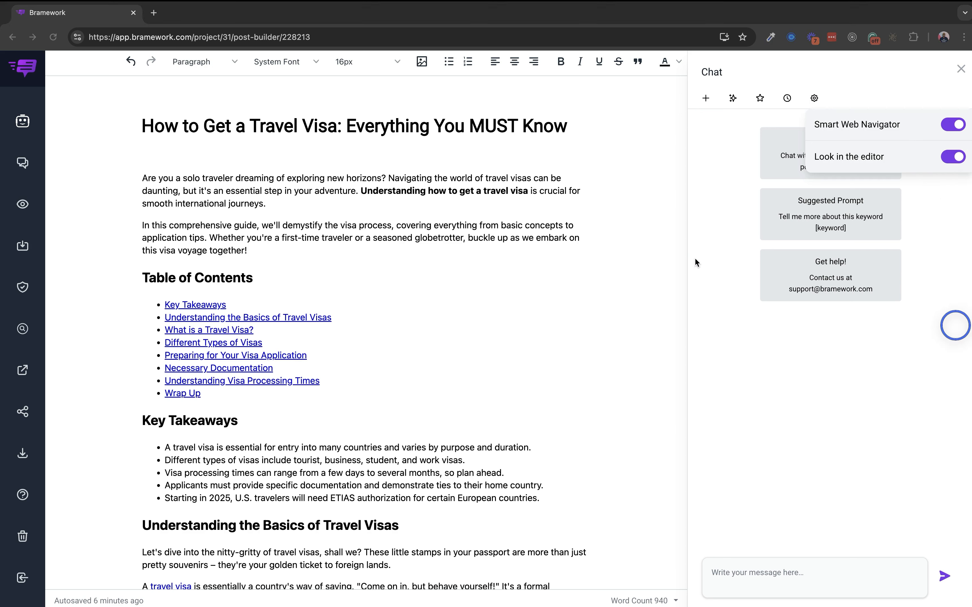
pyautogui.click(814, 97)
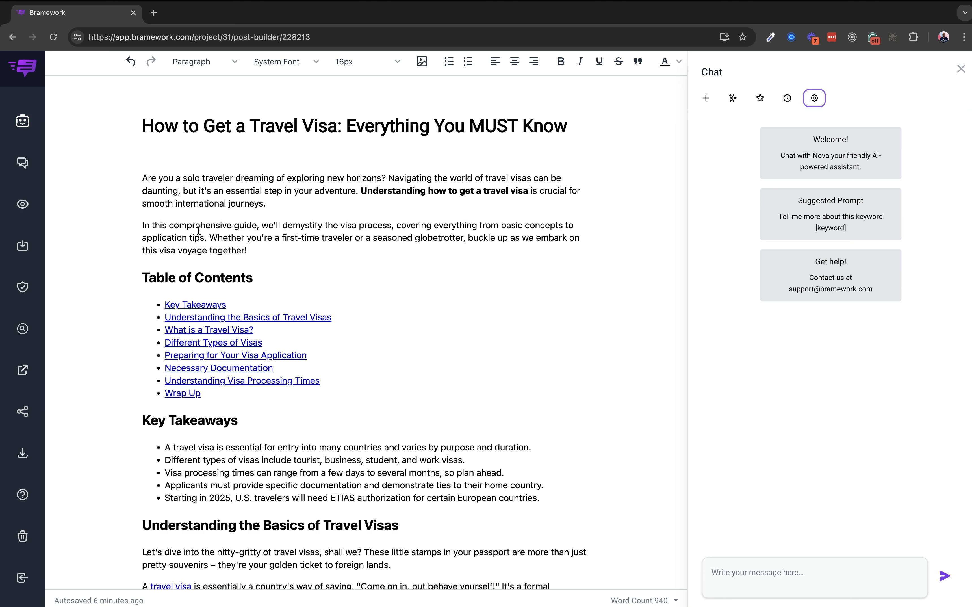
pyautogui.moveTo(577, 253)
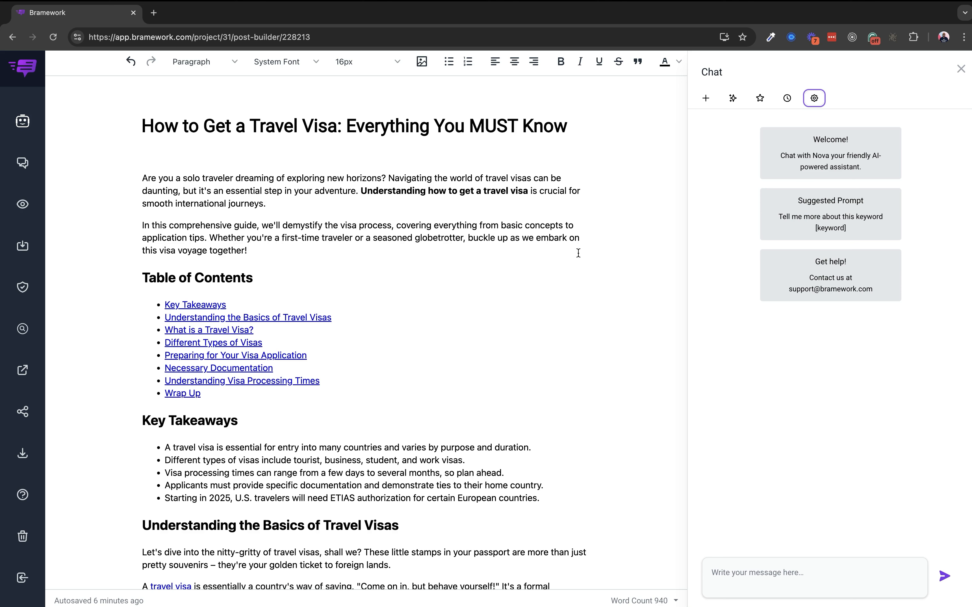
pyautogui.click(814, 577)
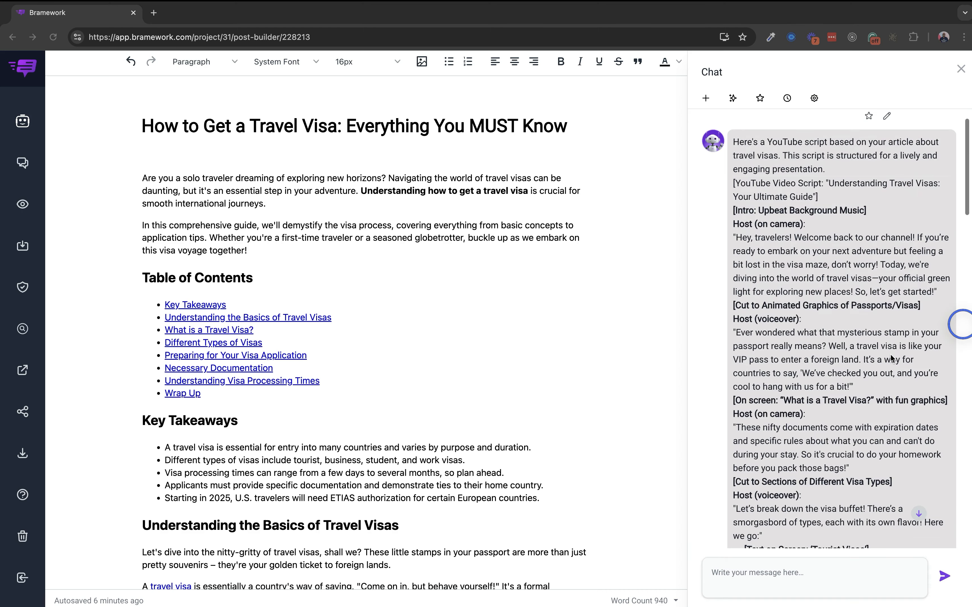
# Scroll through Nova's generated YouTube script to its outro and end screen
pyautogui.scroll(-3)
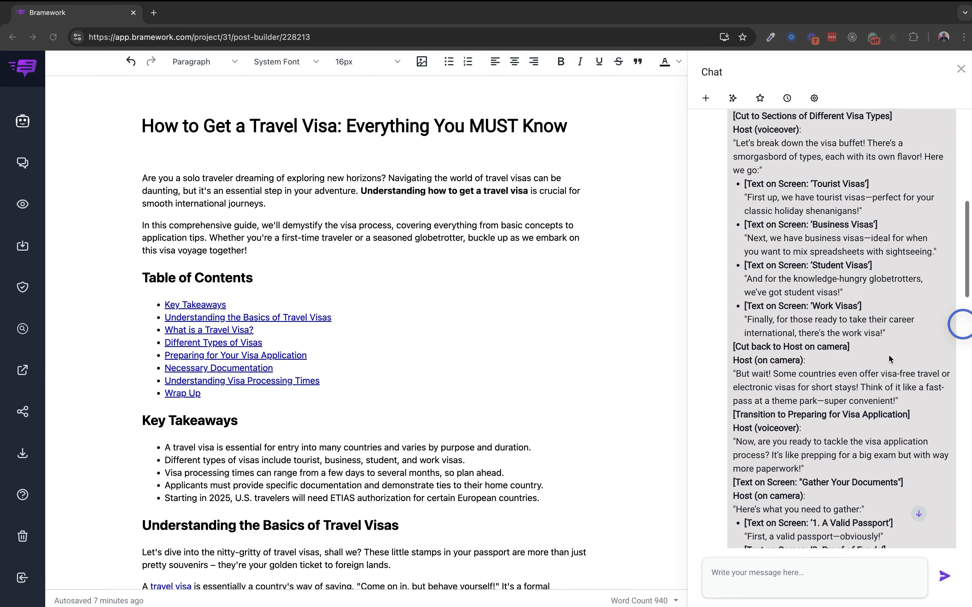
pyautogui.scroll(-3)
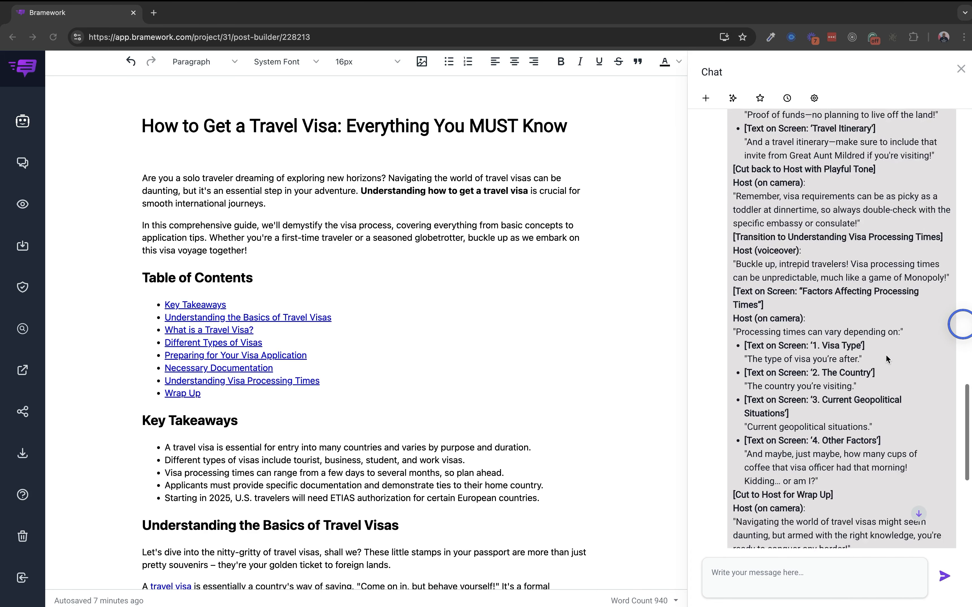
pyautogui.scroll(-3)
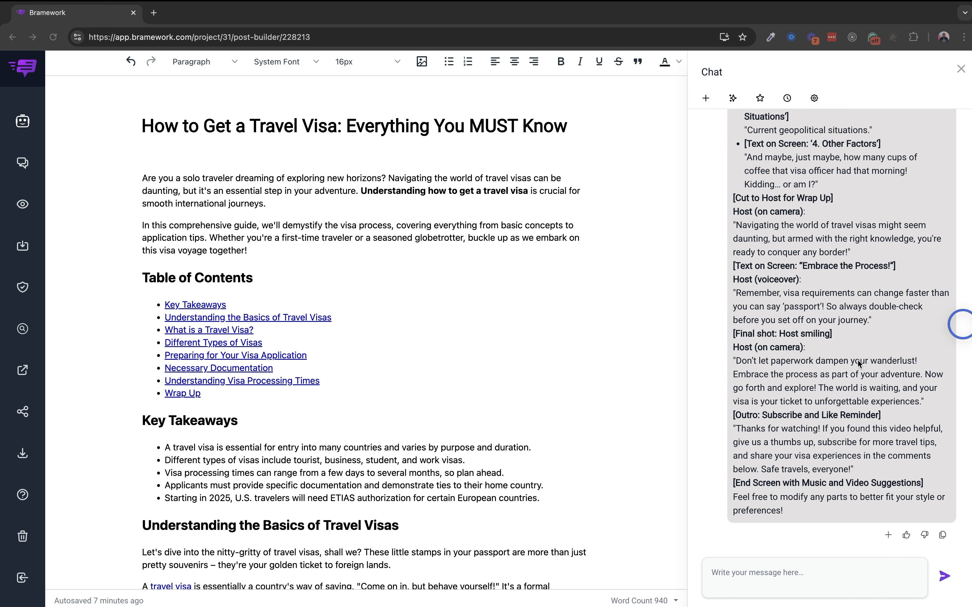
# Send Nova the request 'Create a Tweet from this article and make it fun'
pyautogui.click(815, 573)
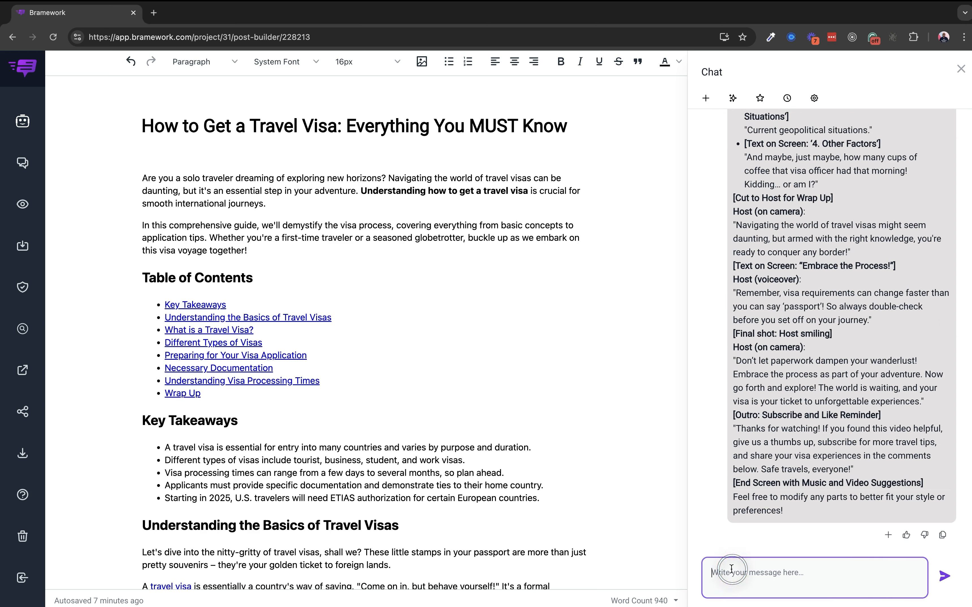
pyautogui.write('Create a Tweet from this article.')
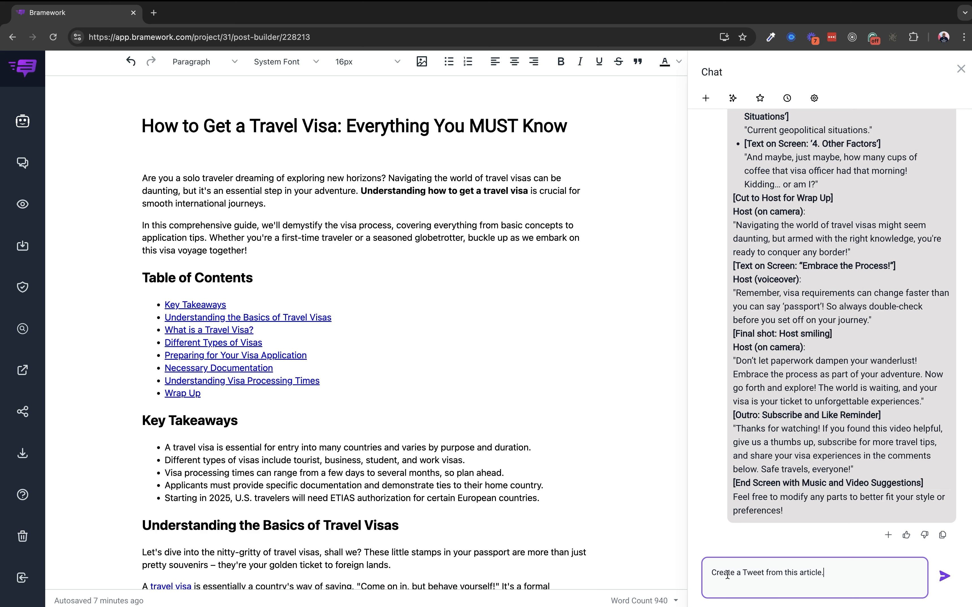
pyautogui.press('Backspace')
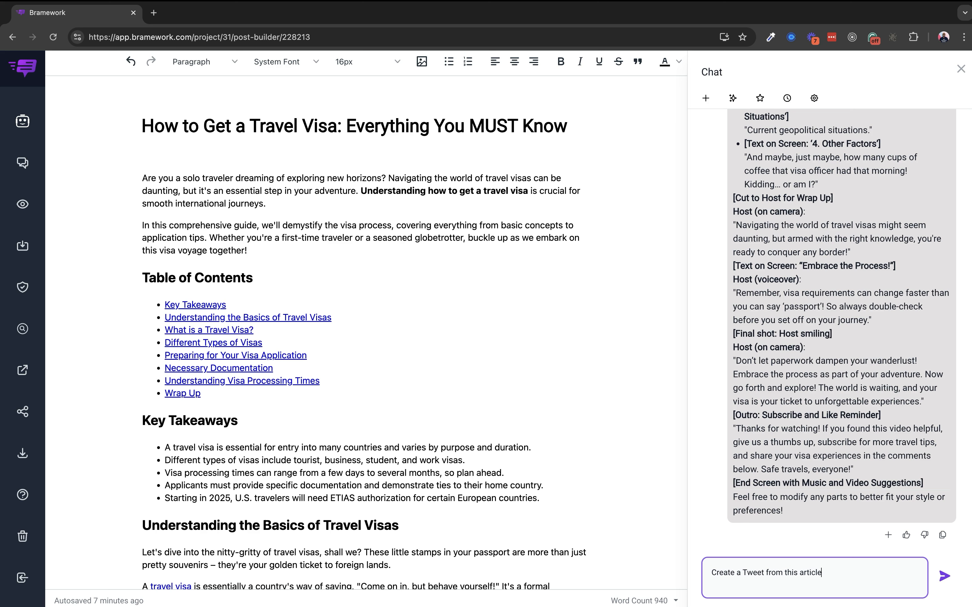
pyautogui.write('and make it f')
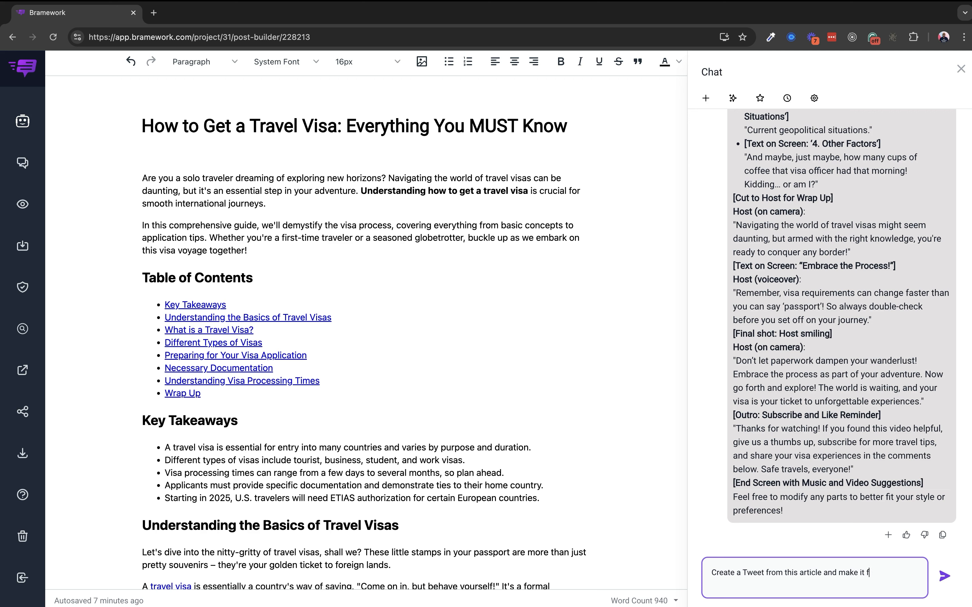
pyautogui.click(955, 575)
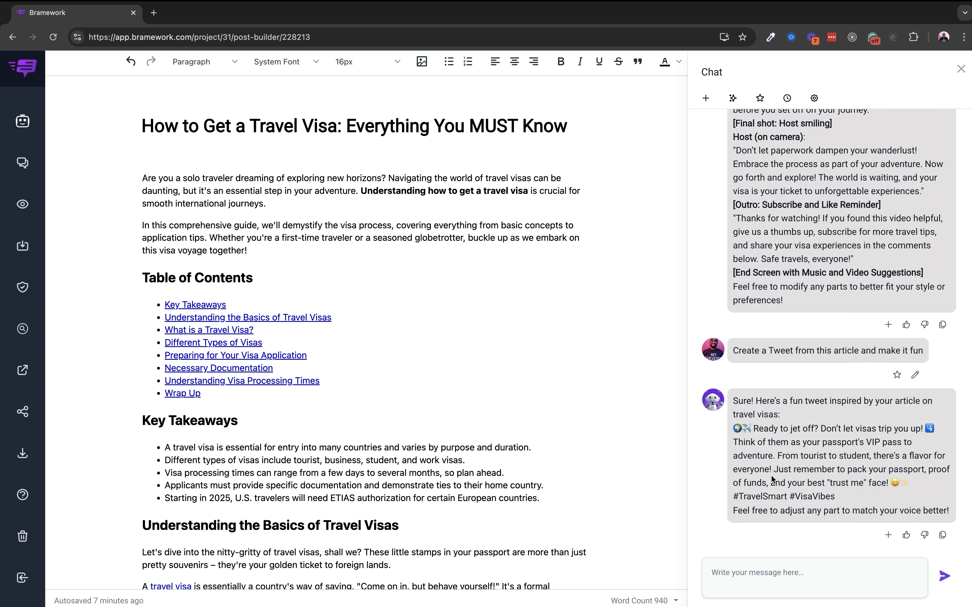
pyautogui.write('Write the conclusion in Fr')
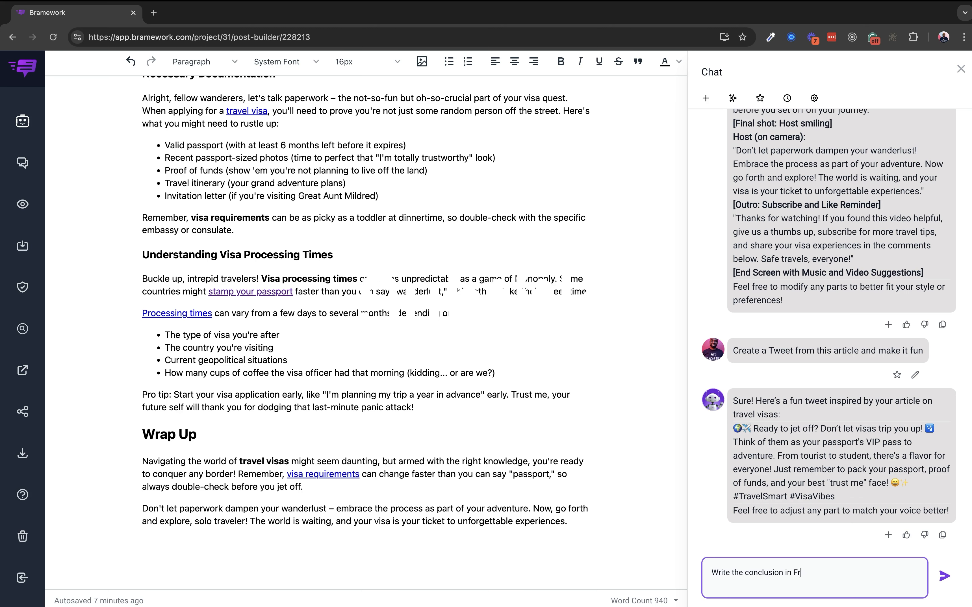
# Send Nova the request 'Write the conclusion in French' and read the translated conclusion
pyautogui.write('ench')
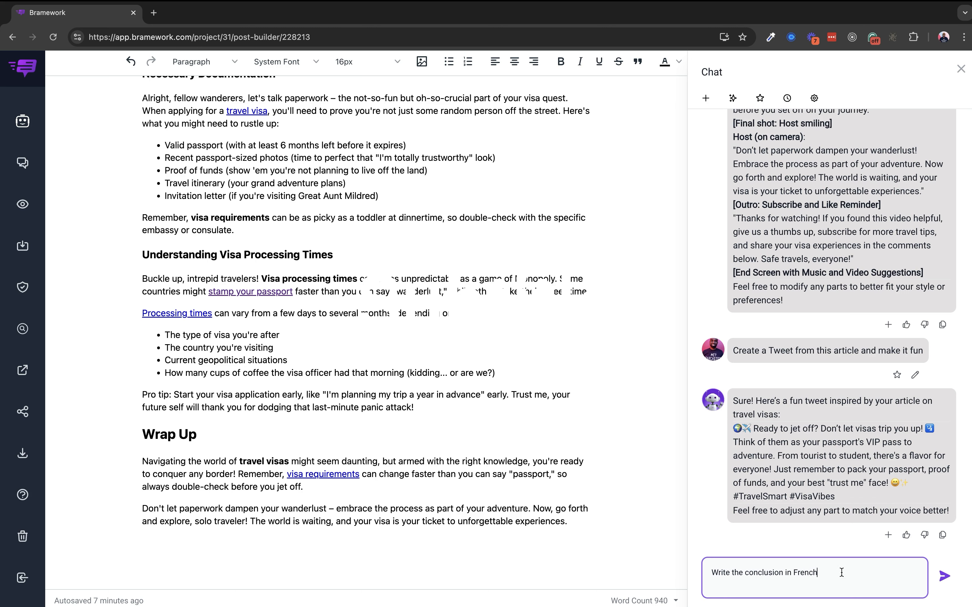
pyautogui.click(945, 576)
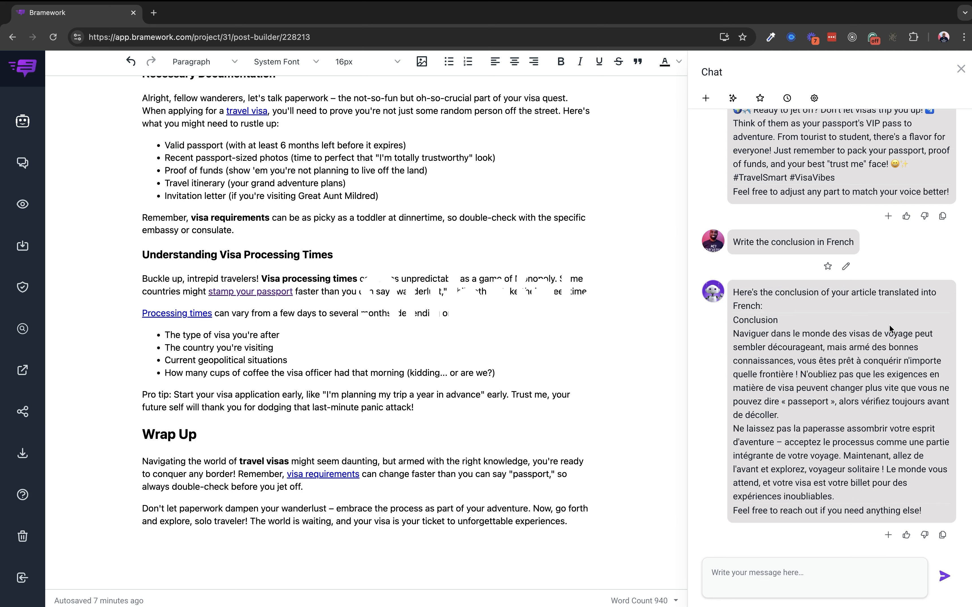
pyautogui.scroll(-3)
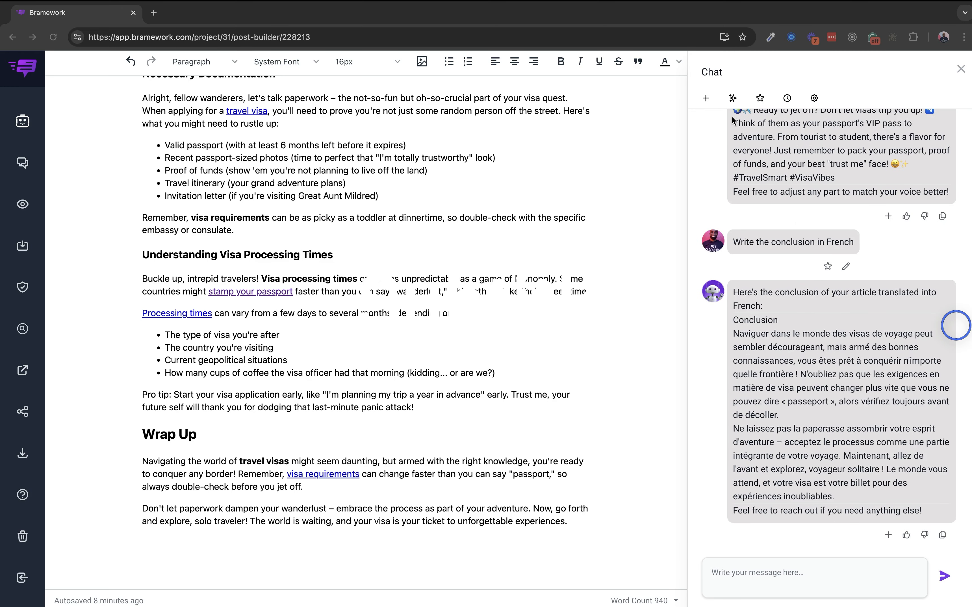
# Send Nova the question 'what are 3 other keyword this article can rank for?'
pyautogui.write('w')
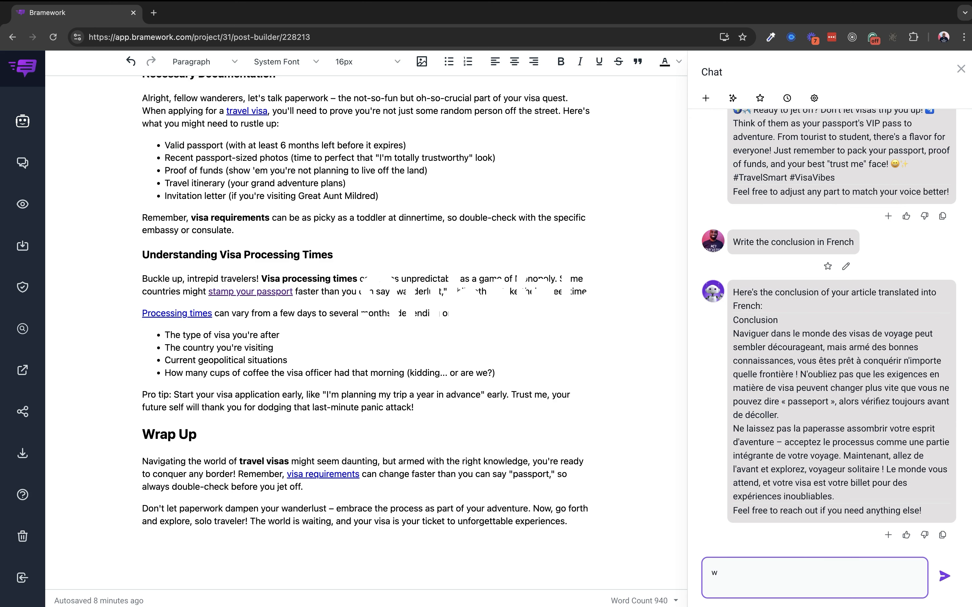
pyautogui.write('hat are')
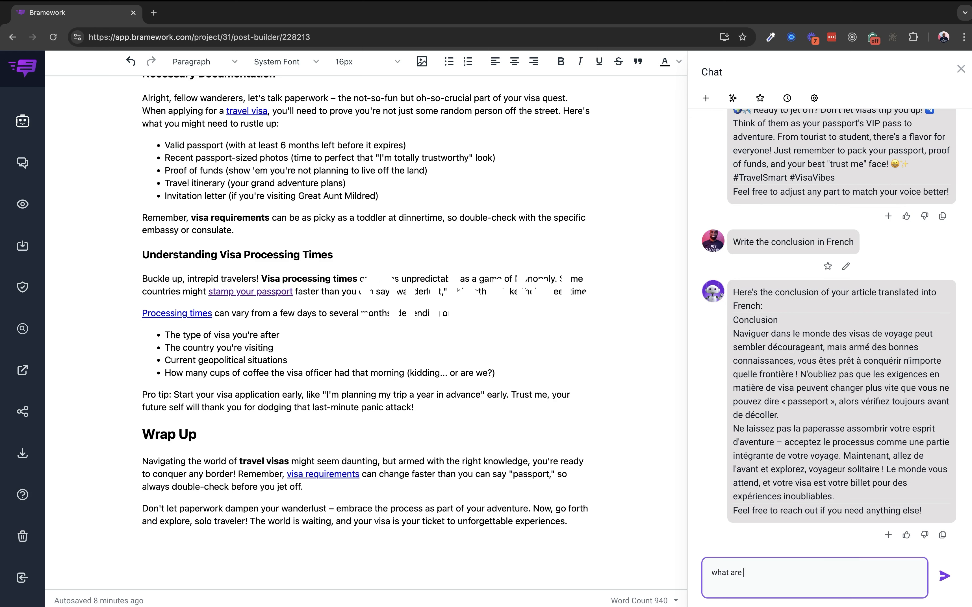
pyautogui.write('3 other keyword this article can')
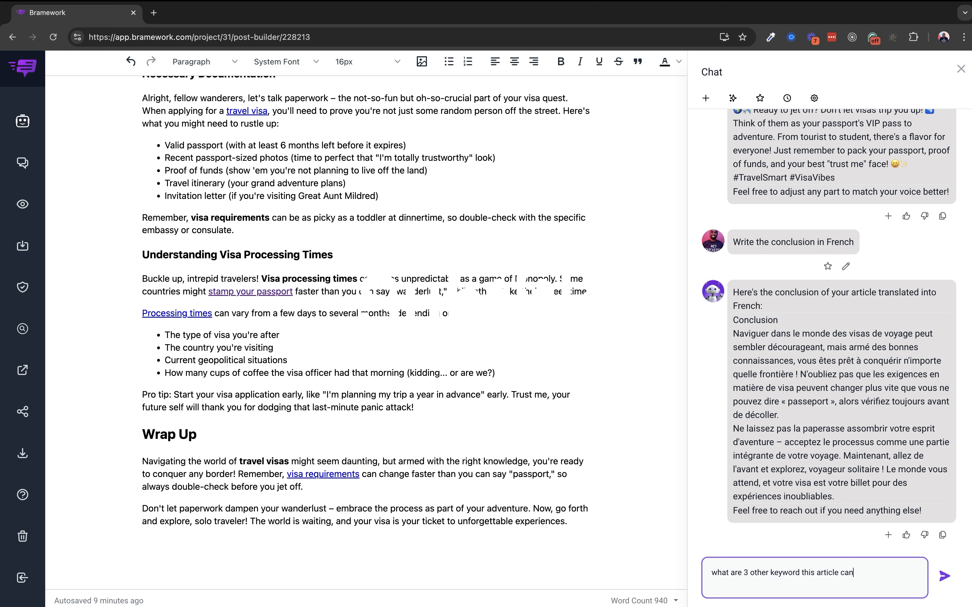
pyautogui.write('w')
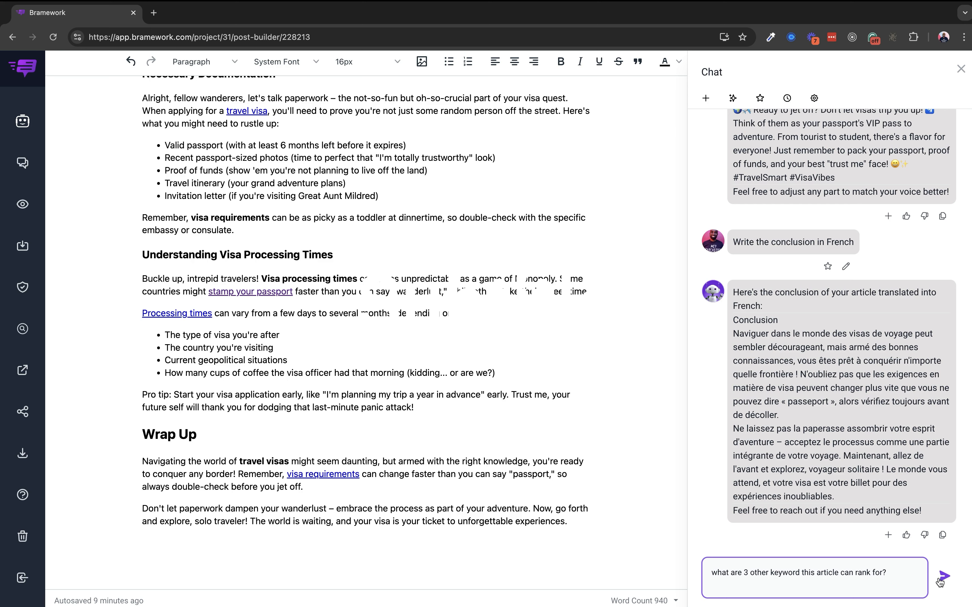
pyautogui.click(957, 577)
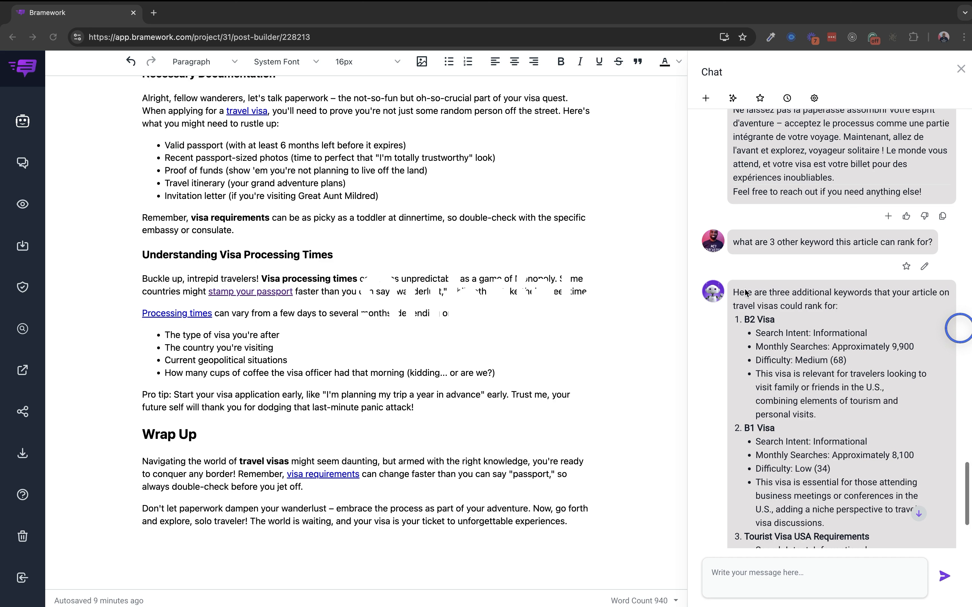
pyautogui.moveTo(762, 340)
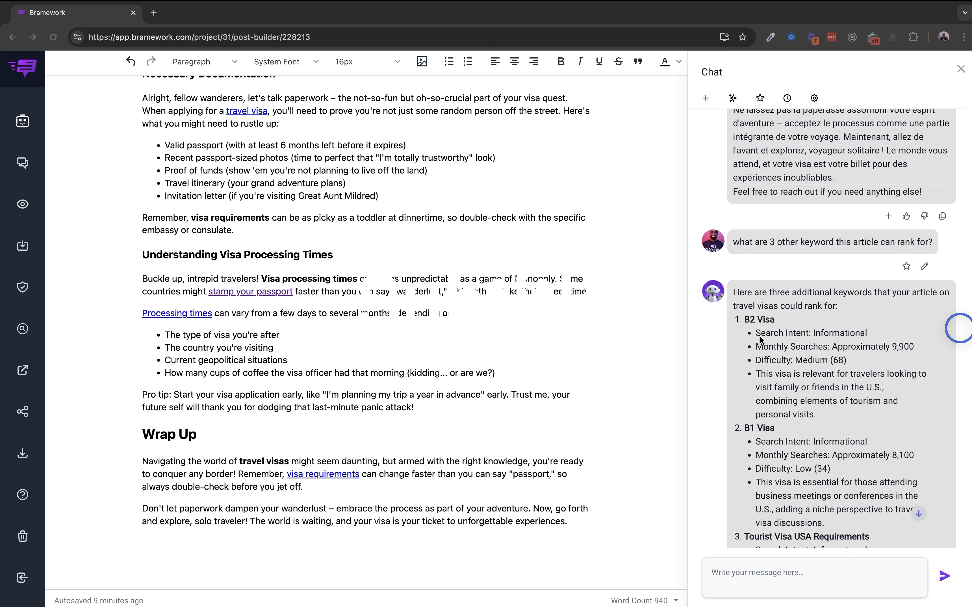
pyautogui.moveTo(832, 353)
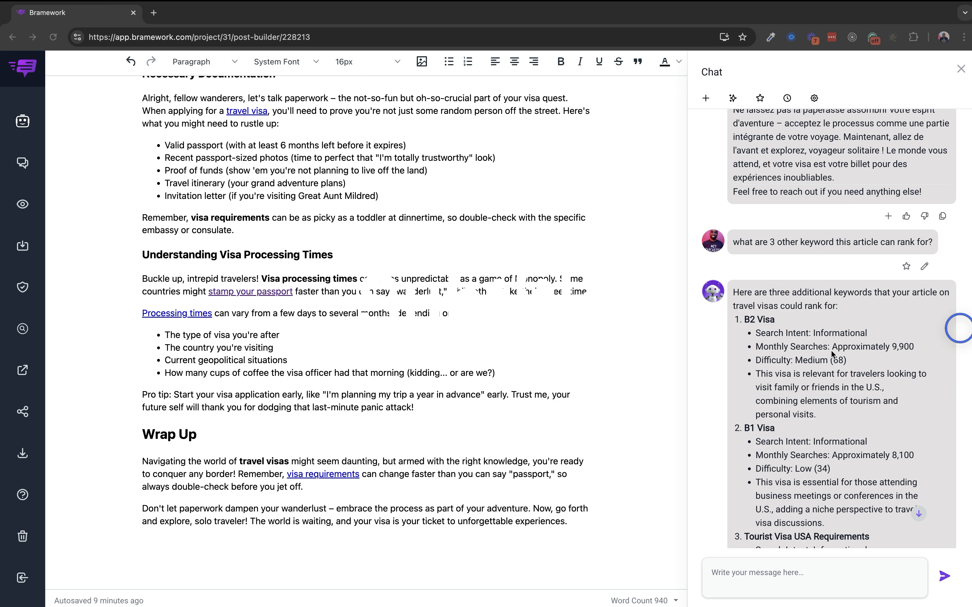
pyautogui.moveTo(791, 360)
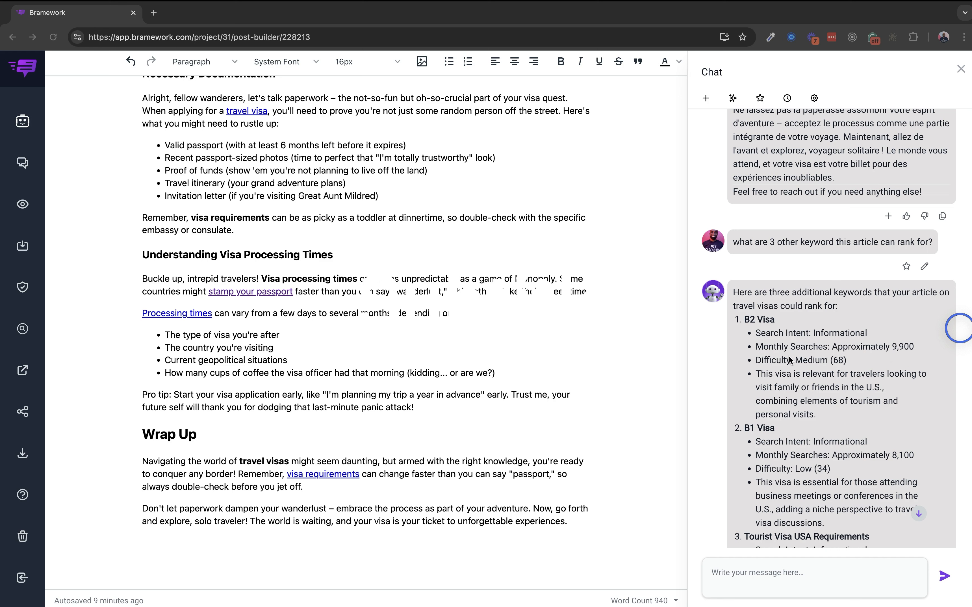
pyautogui.moveTo(788, 354)
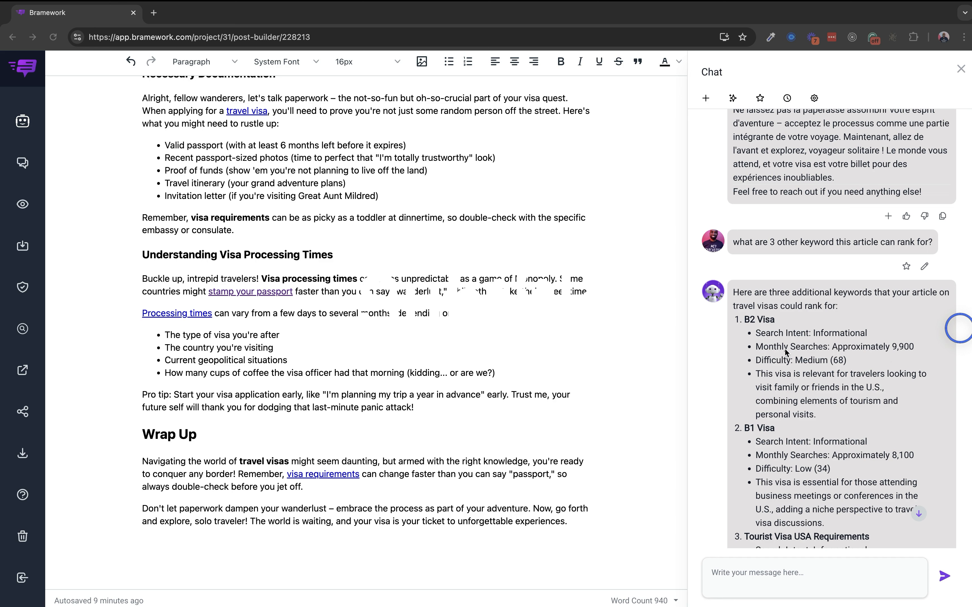
pyautogui.moveTo(840, 403)
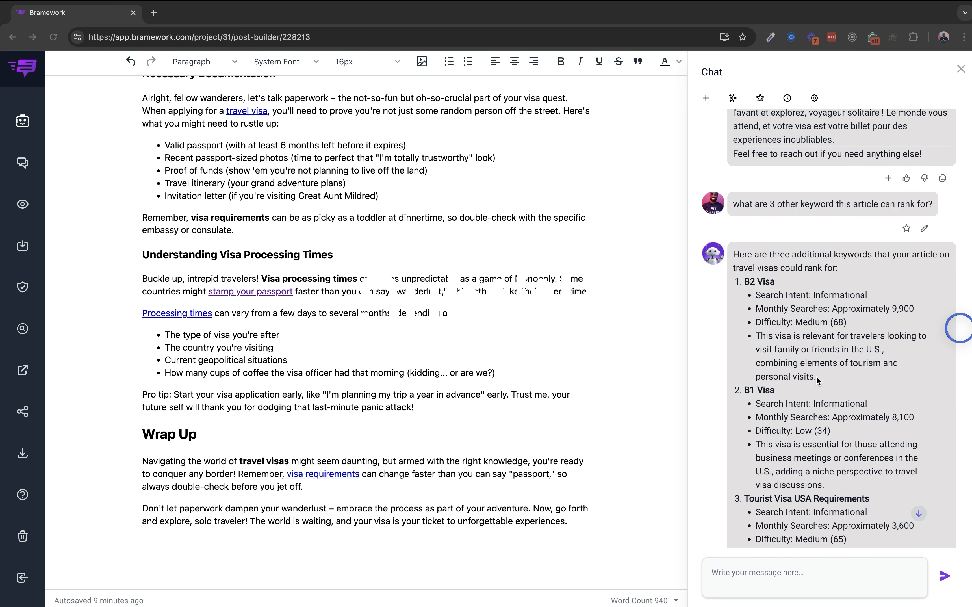
# Reread the tweet and French conclusion replies, ending at the B2/B1 Visa keyword suggestions
pyautogui.scroll(3)
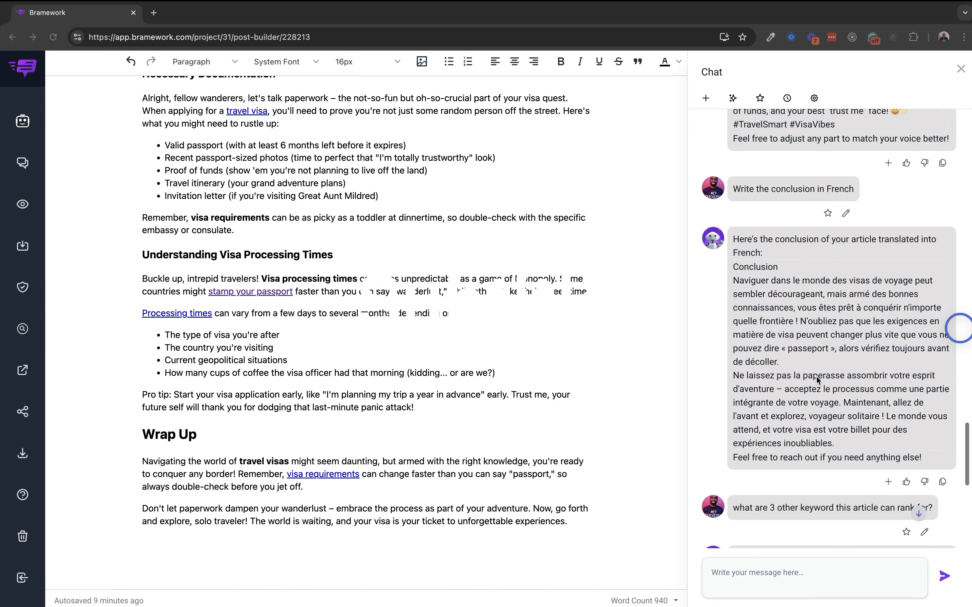
pyautogui.scroll(-3)
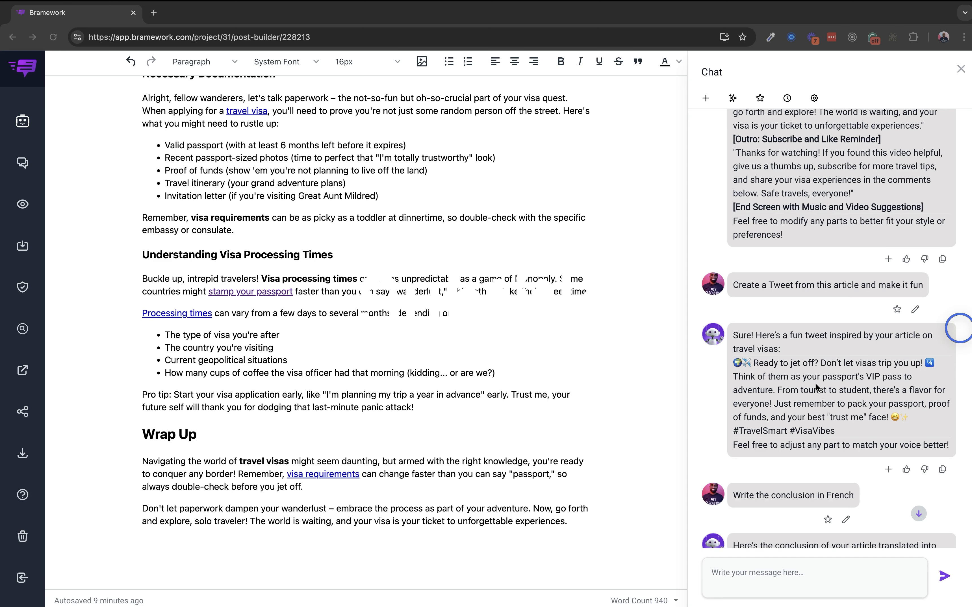
pyautogui.scroll(-3)
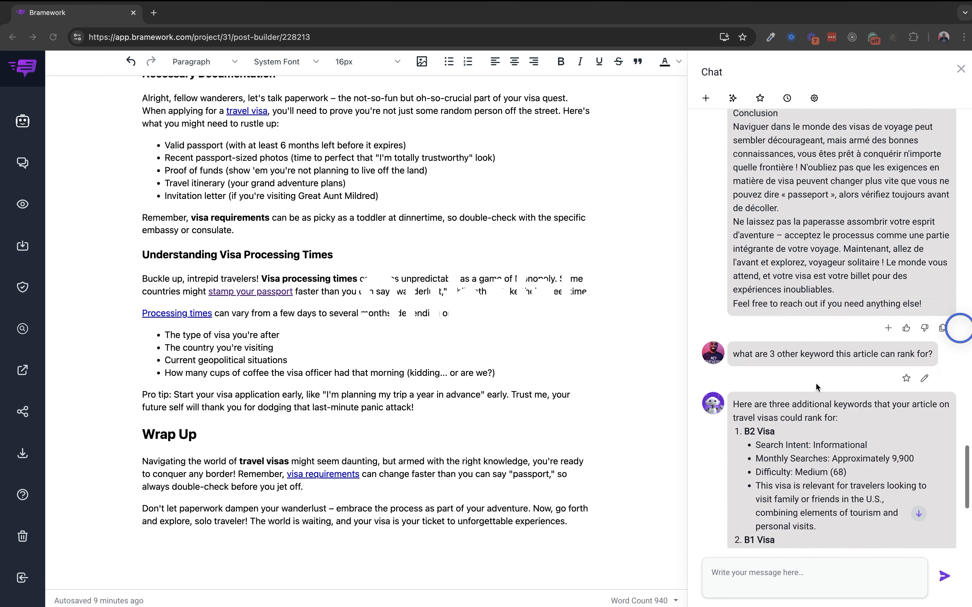
pyautogui.scroll(-3)
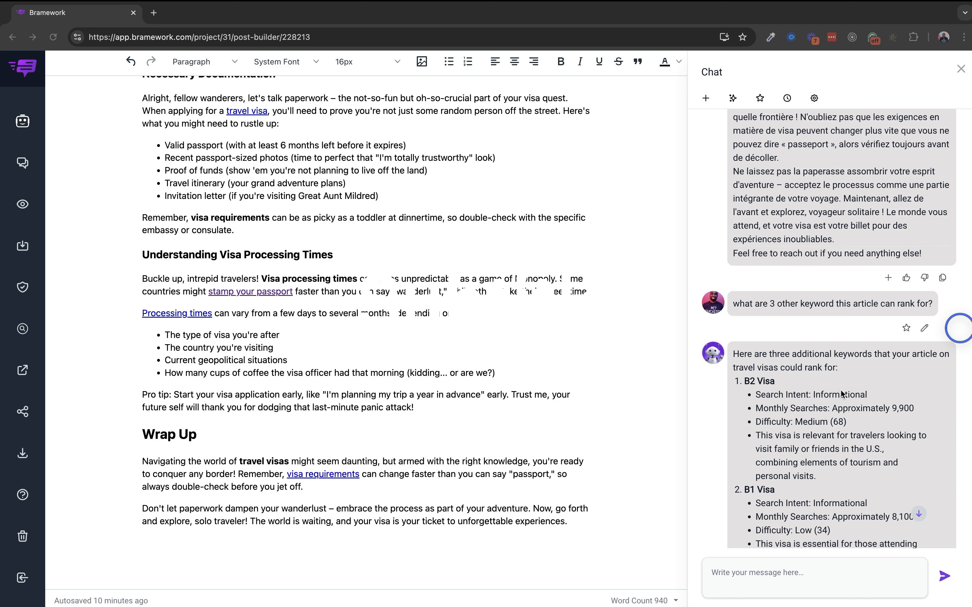
pyautogui.moveTo(847, 395)
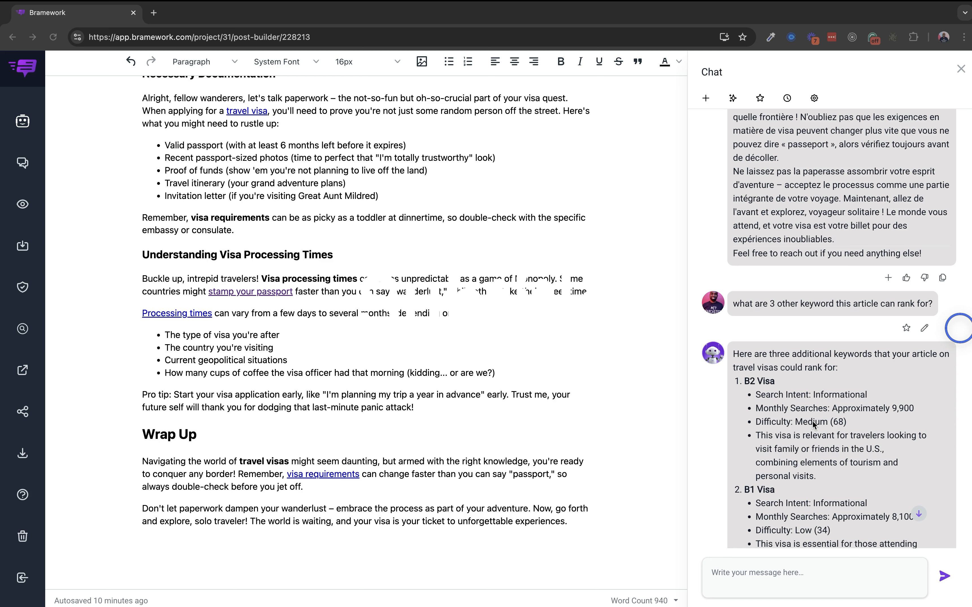
pyautogui.moveTo(831, 312)
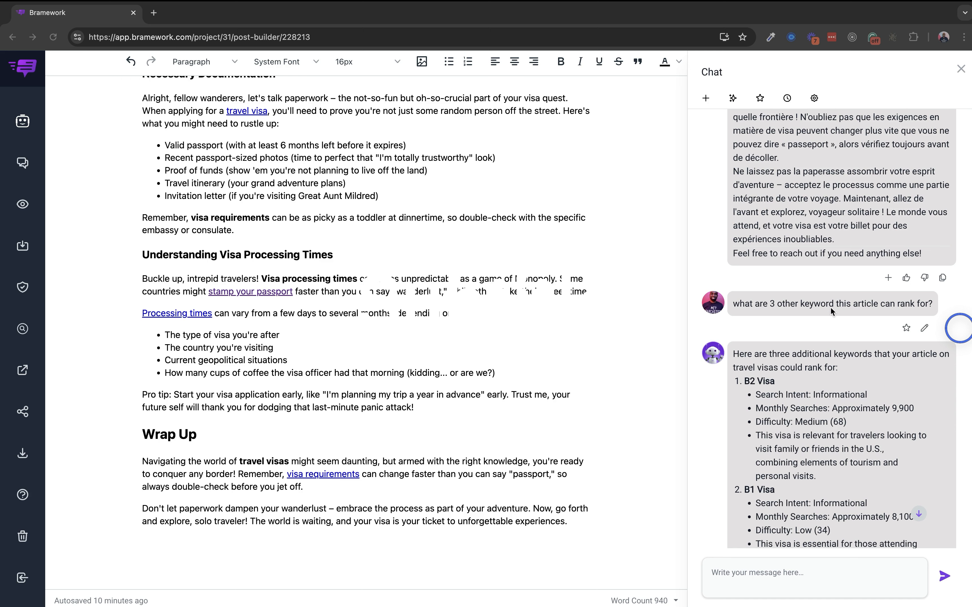
pyautogui.scroll(-3)
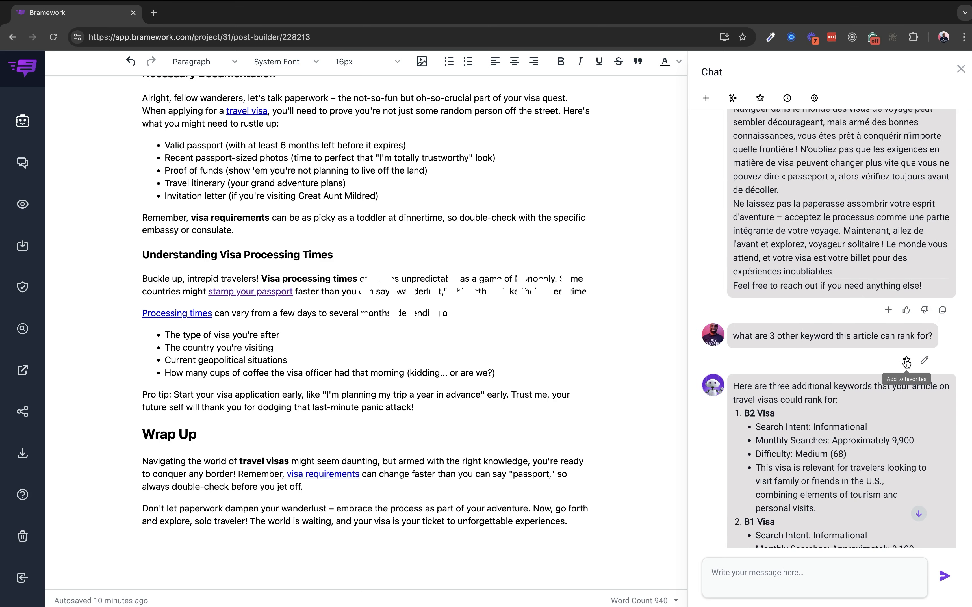
pyautogui.moveTo(907, 365)
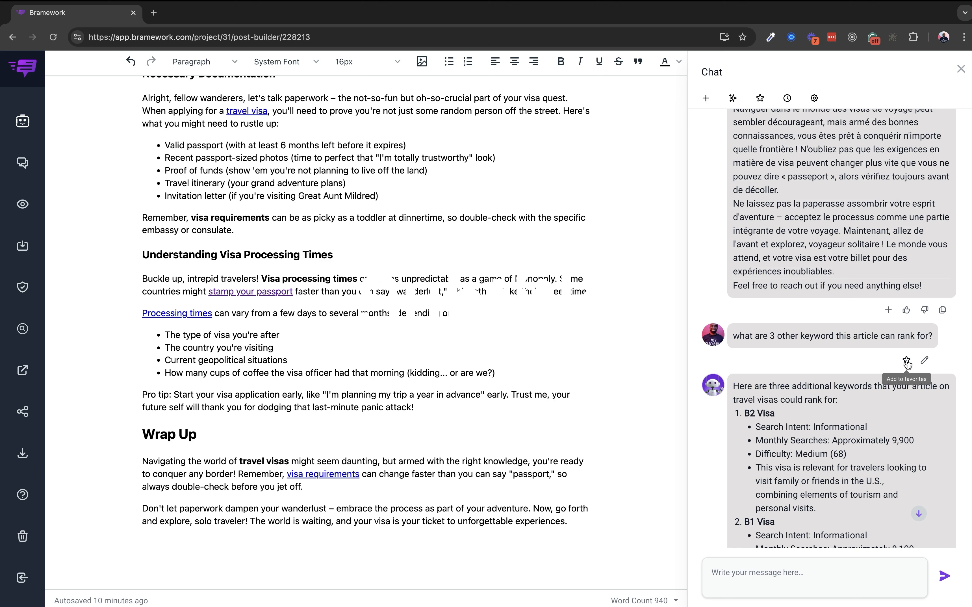
# Star the three-keywords question to save it as a favourite prompt
pyautogui.click(907, 362)
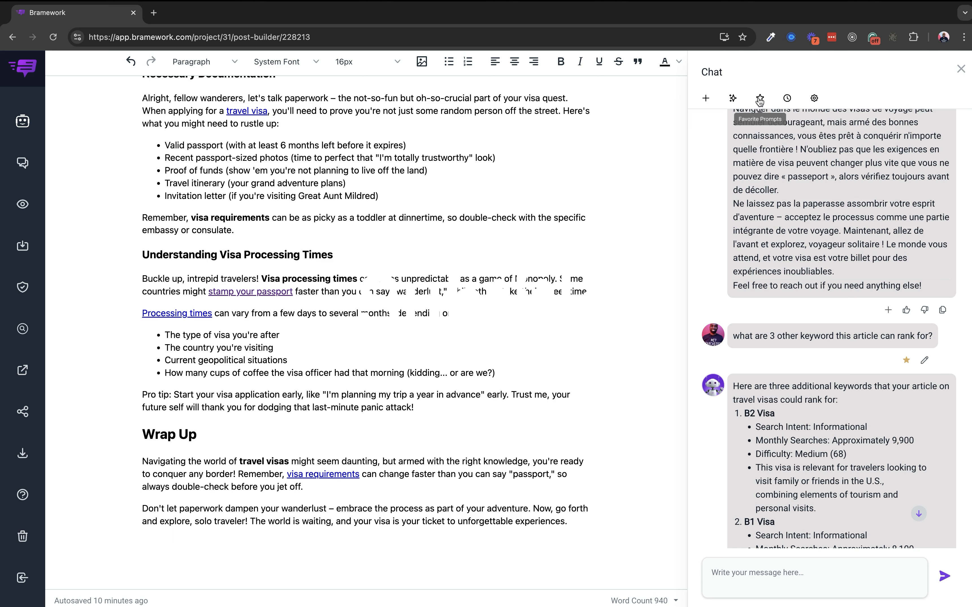
pyautogui.moveTo(923, 310)
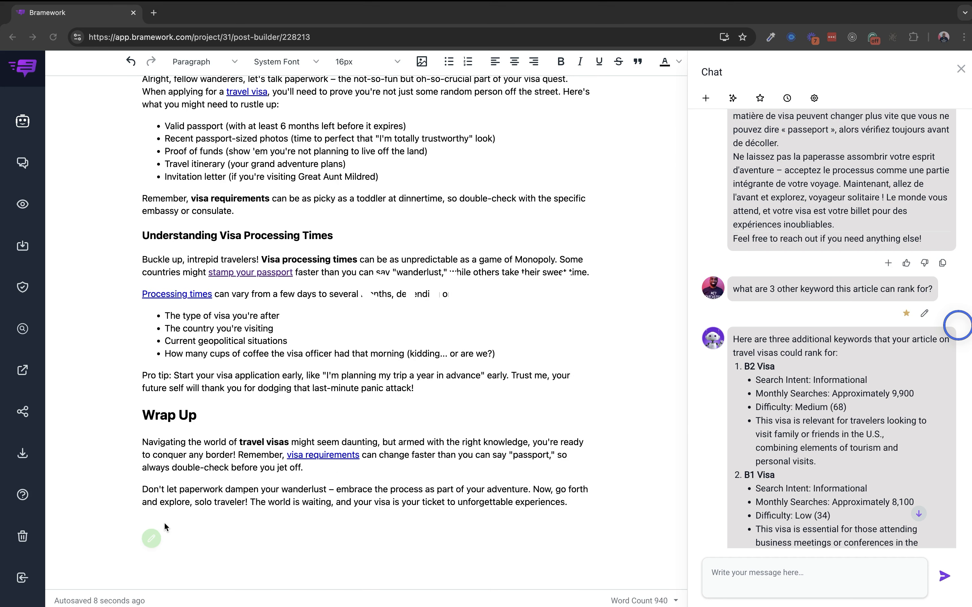
pyautogui.moveTo(165, 523)
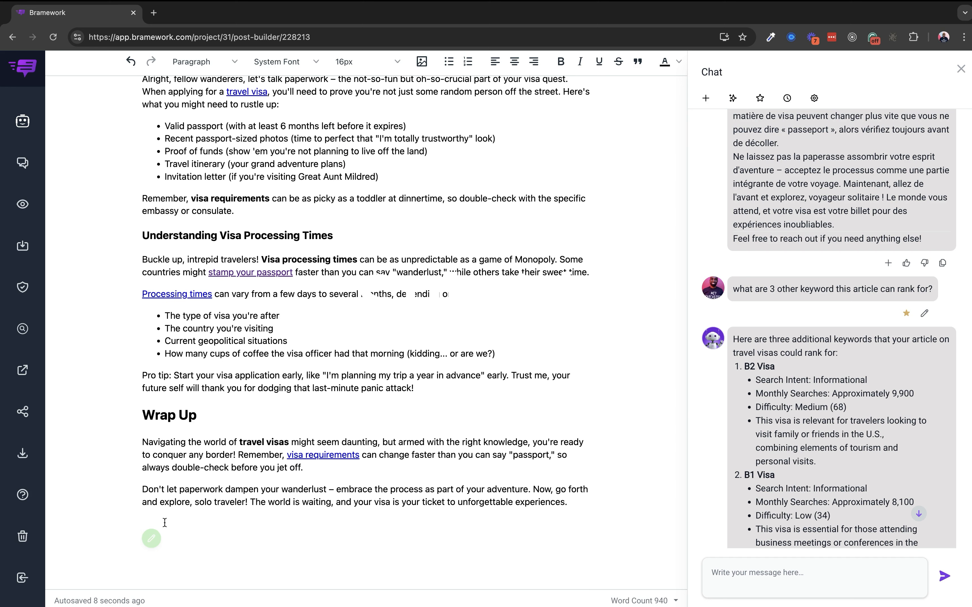
pyautogui.moveTo(223, 523)
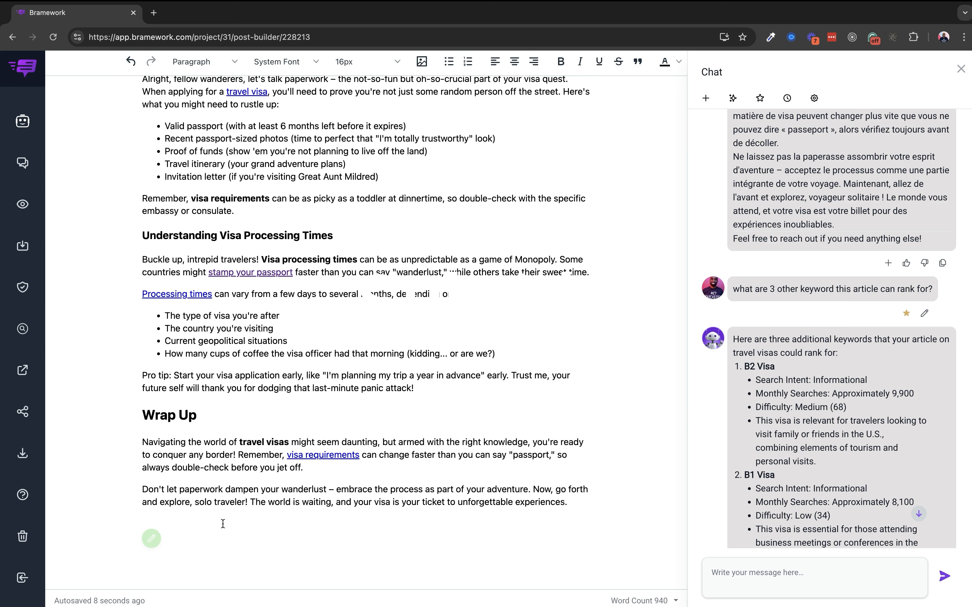
pyautogui.moveTo(184, 522)
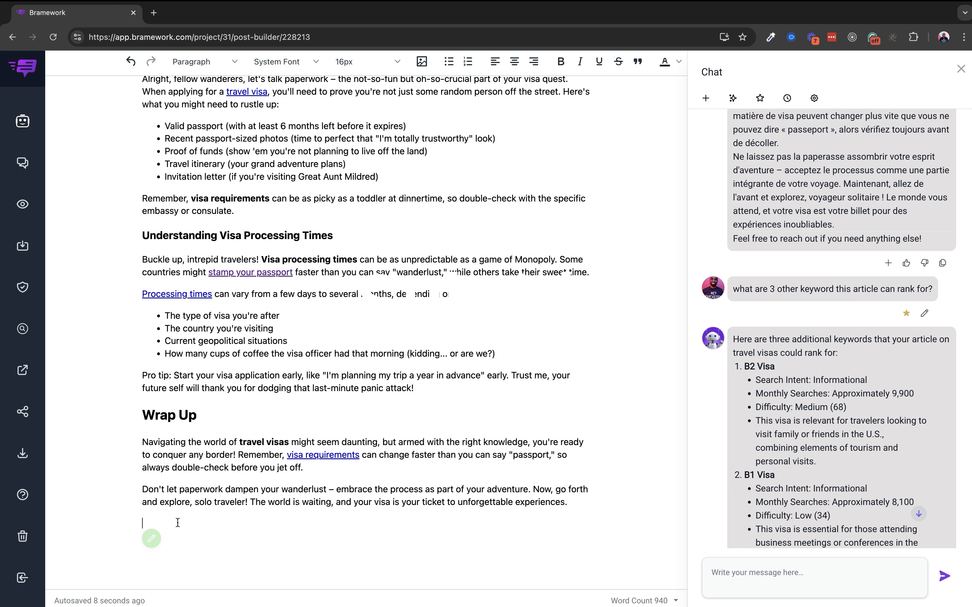
# Add the line 'Write a short and fun facebook post about this article' below the Wrap Up section
pyautogui.write('Write a short')
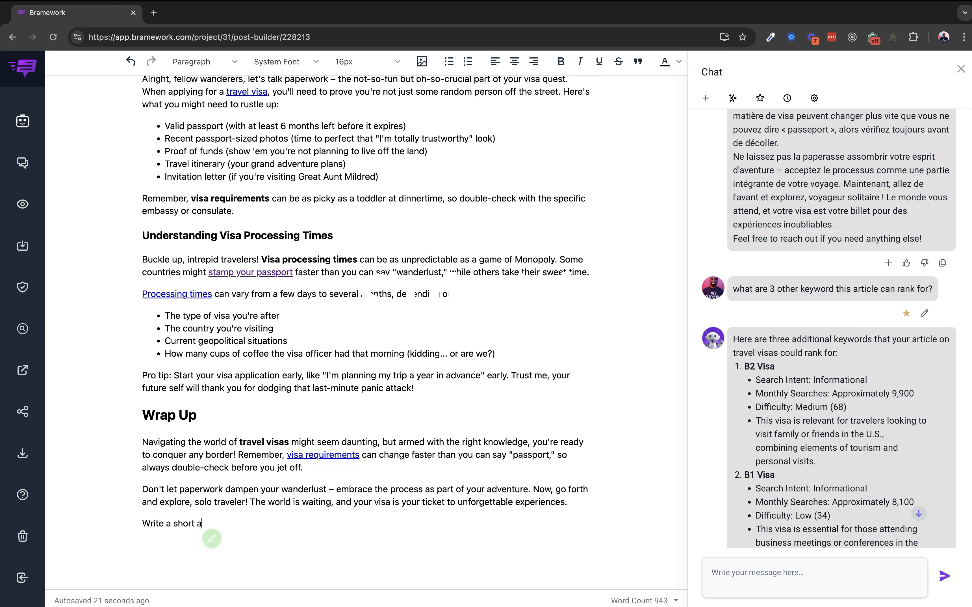
pyautogui.write('and fun')
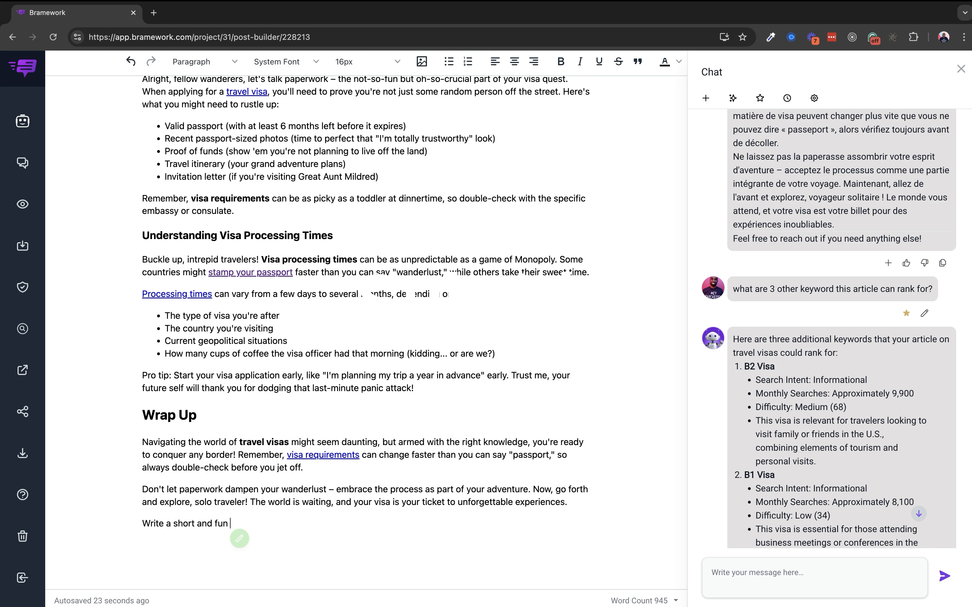
pyautogui.write('facebook post about this arti')
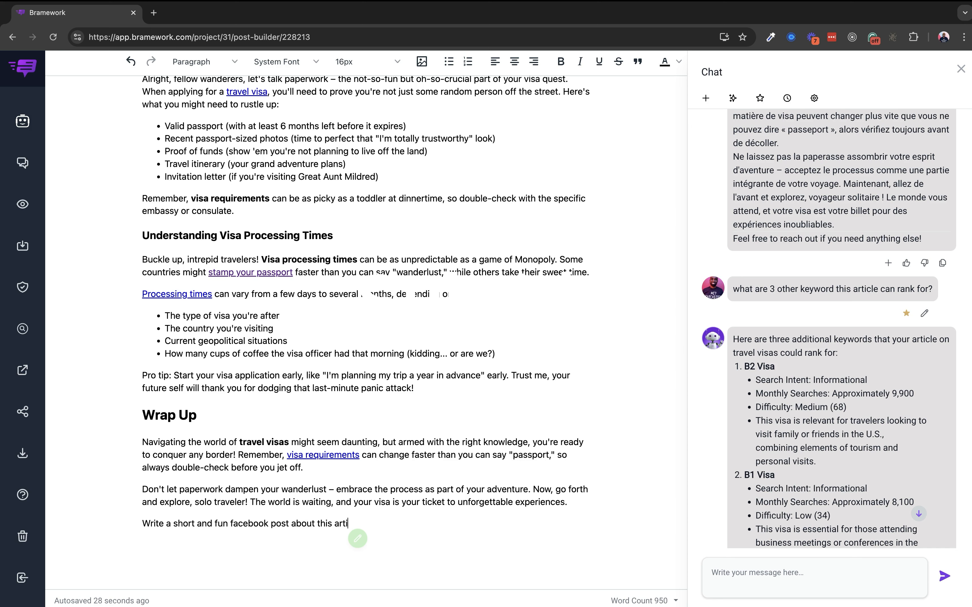
pyautogui.write('cle')
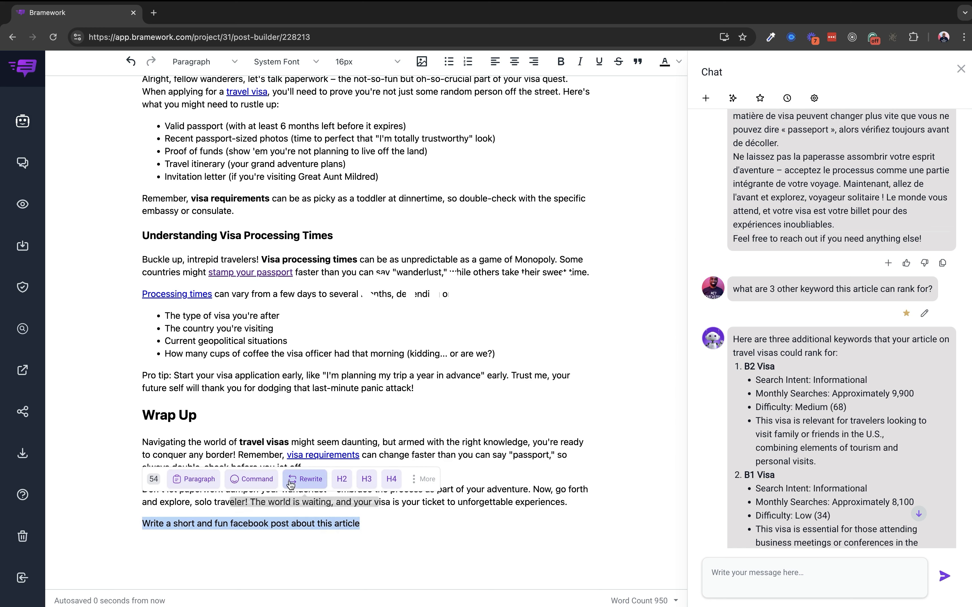
pyautogui.moveTo(252, 479)
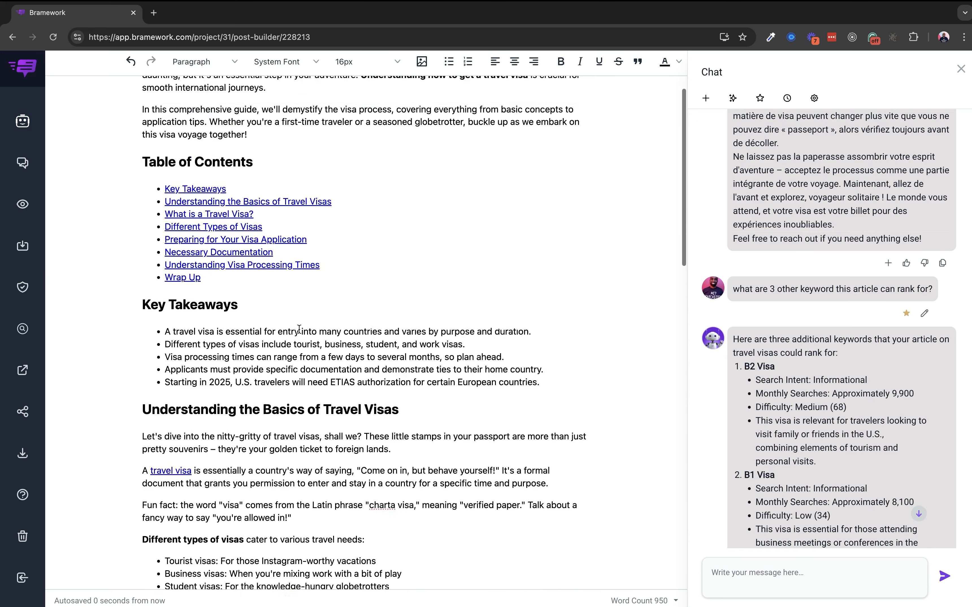
# Scroll down to the generated Facebook post with emojis and travel hashtags below the request line
pyautogui.scroll(-3)
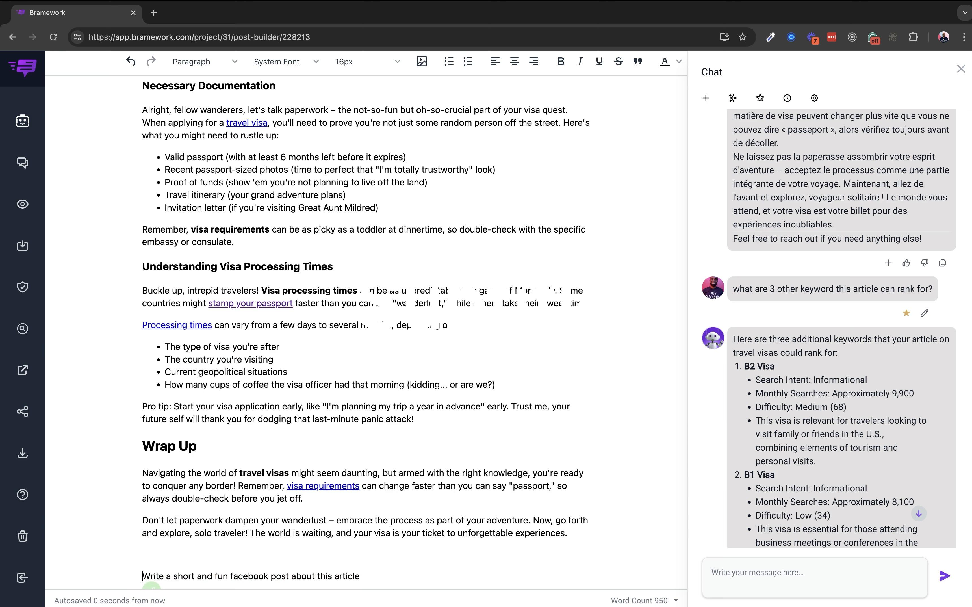
pyautogui.moveTo(194, 450)
pyautogui.write('+++')
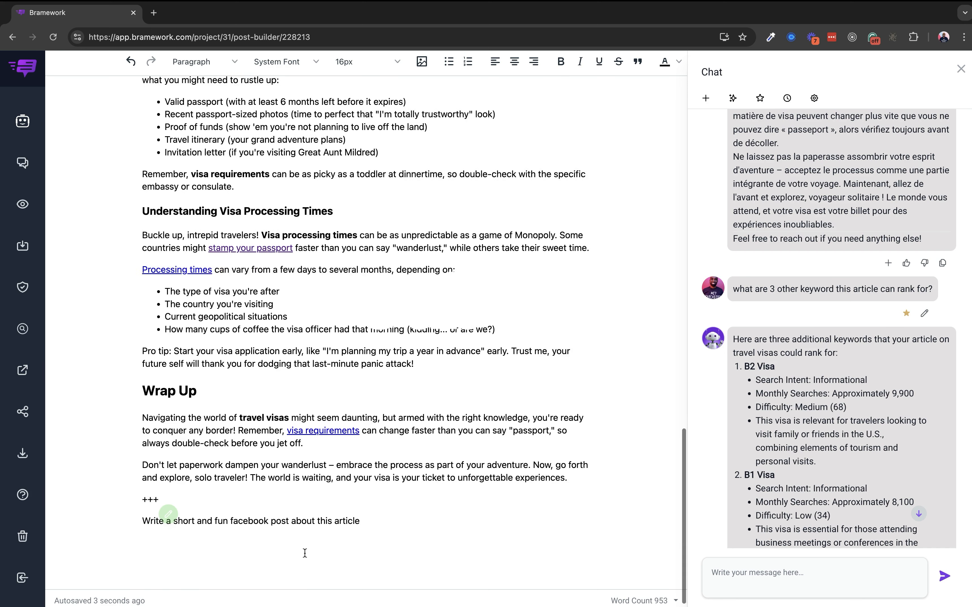
pyautogui.scroll(-3)
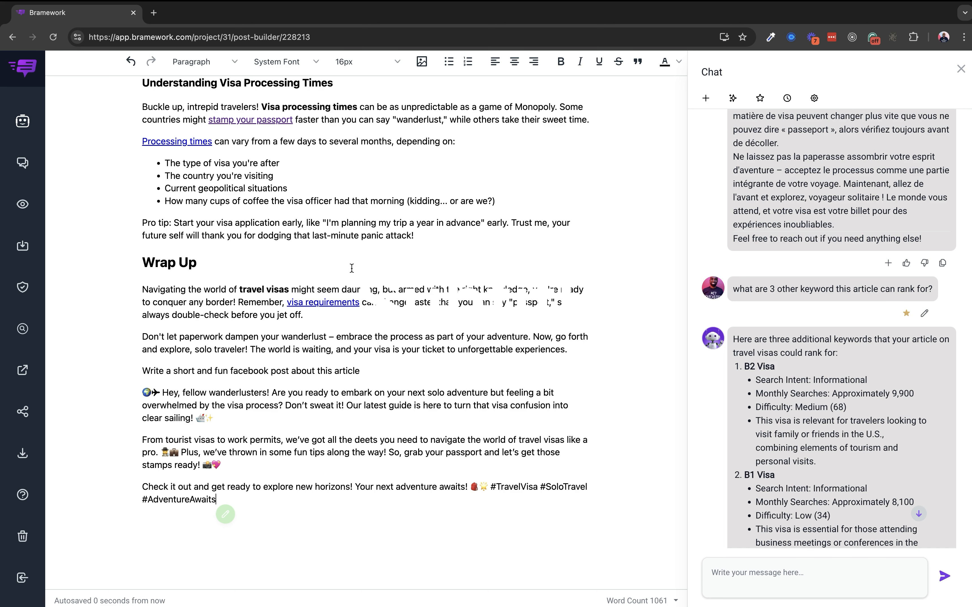
pyautogui.moveTo(23, 121)
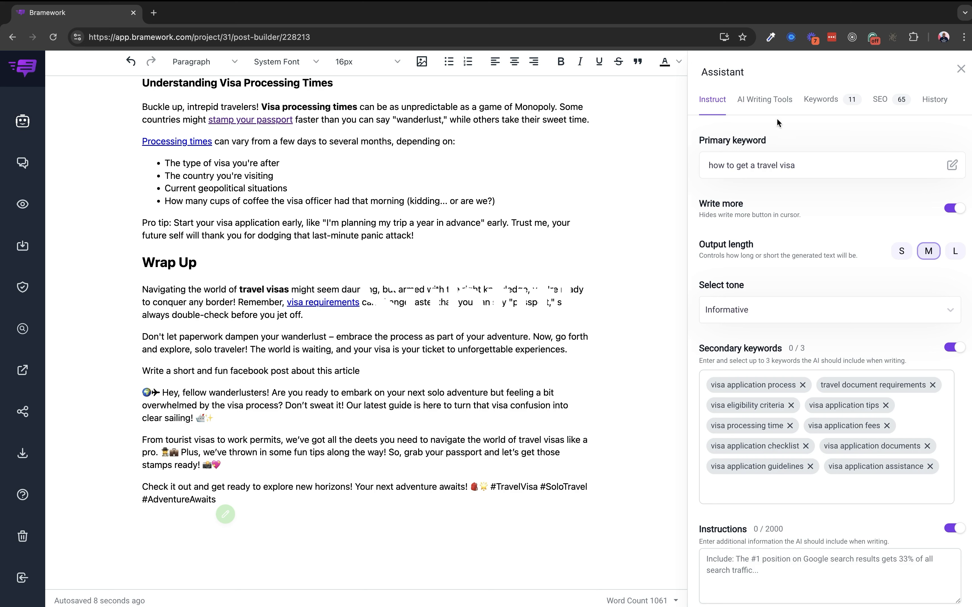
# From the Assistant's AI Writing Tools, choose Command and show Manage your commands
pyautogui.click(764, 100)
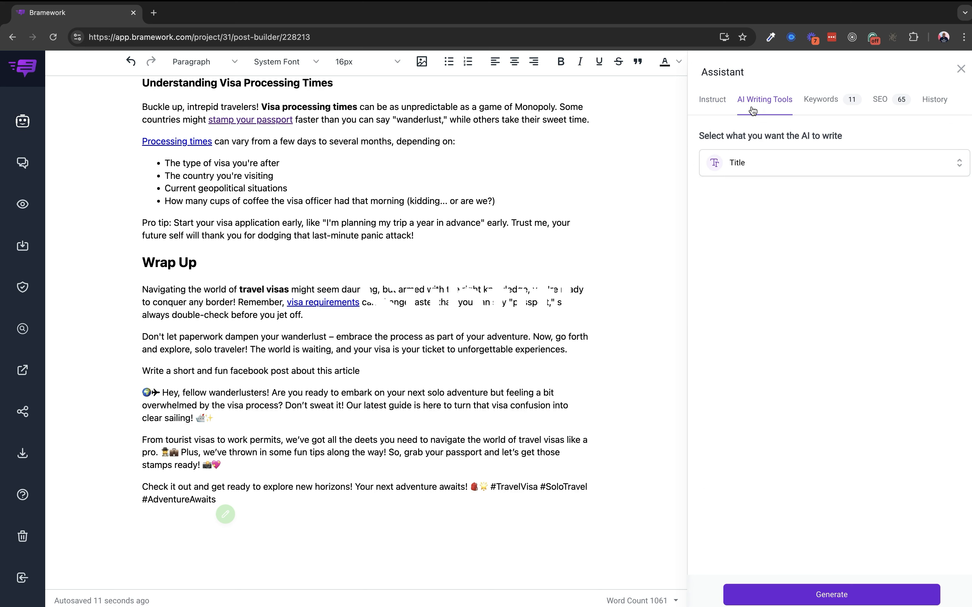
pyautogui.click(831, 162)
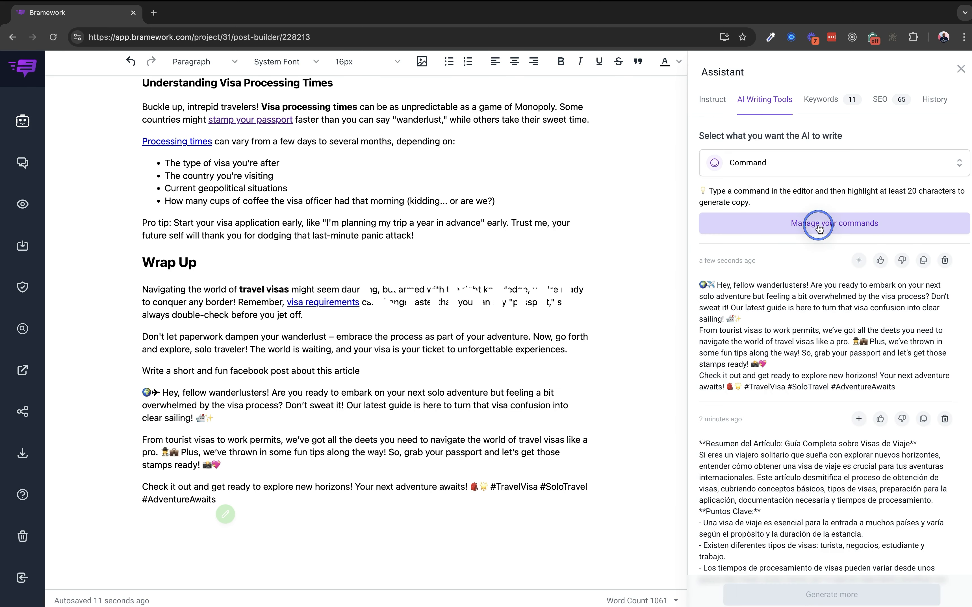
pyautogui.click(833, 224)
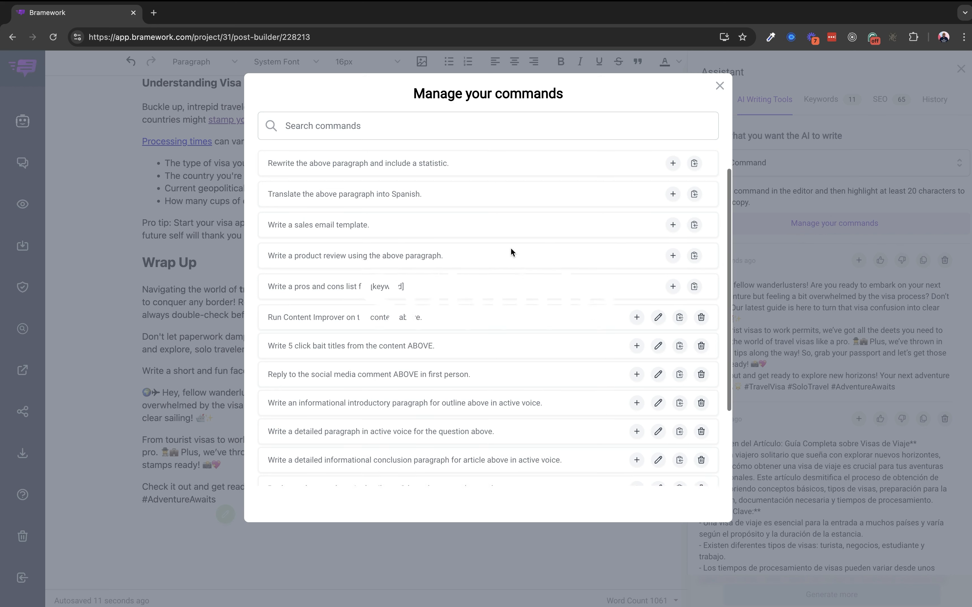
# Browse the saved command presets, close the list twice, and return to AI Writing Tools
pyautogui.scroll(-3)
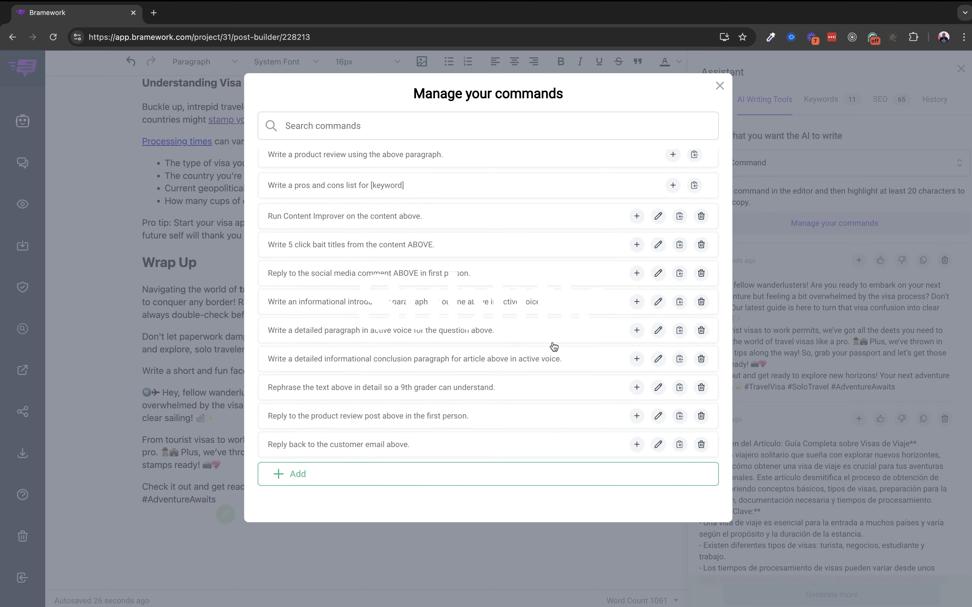
pyautogui.moveTo(504, 353)
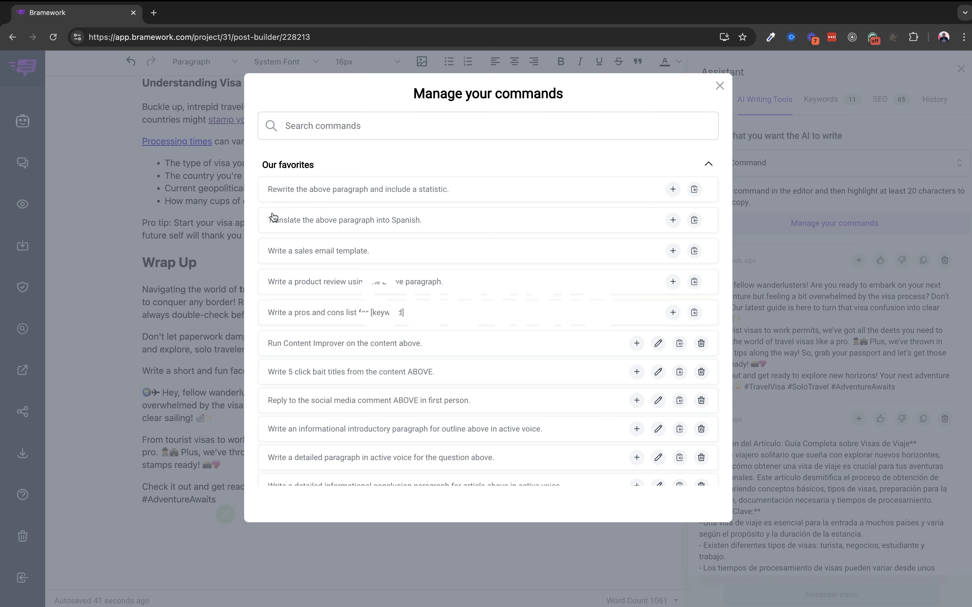
pyautogui.moveTo(362, 206)
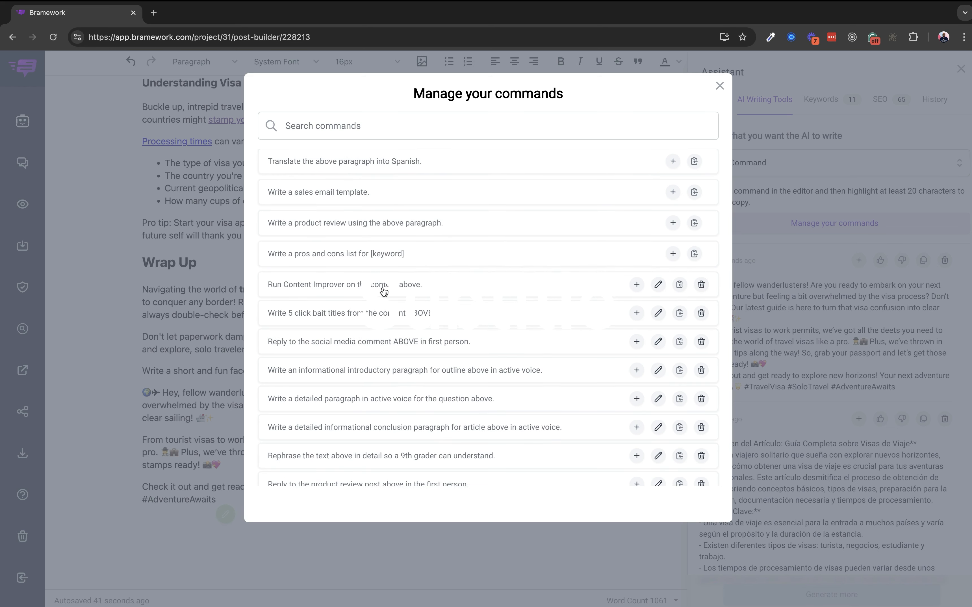
pyautogui.scroll(-3)
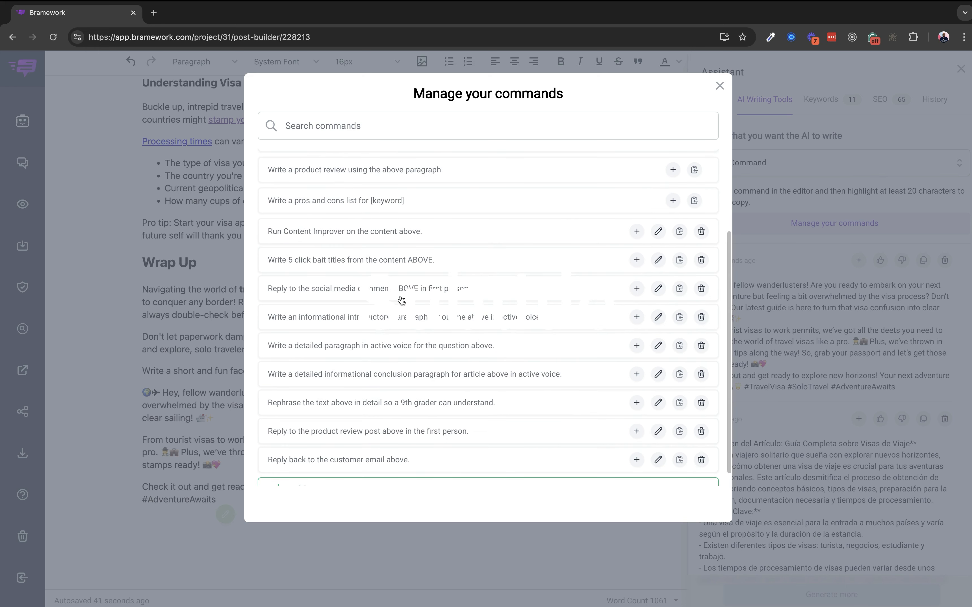
pyautogui.moveTo(332, 235)
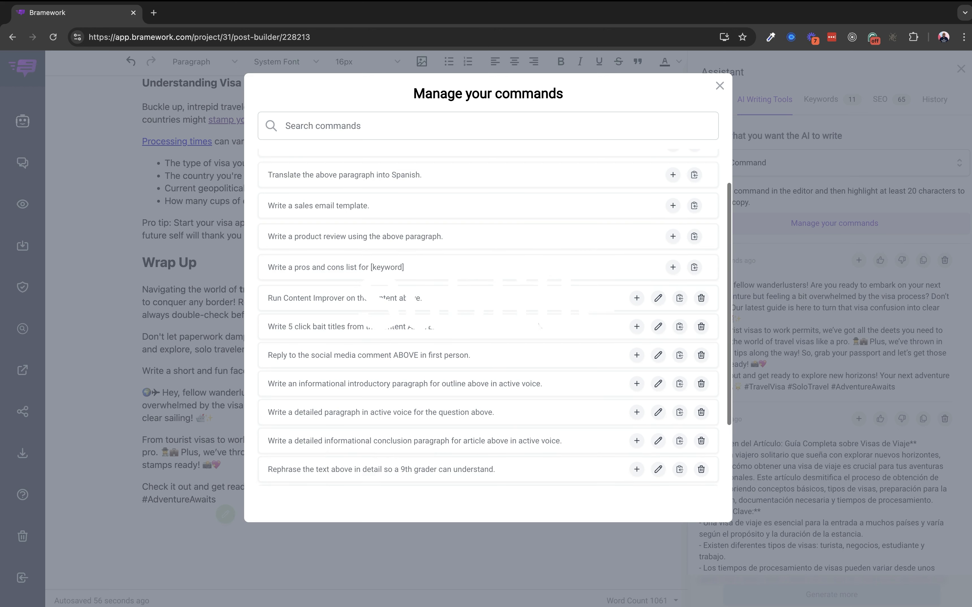
pyautogui.moveTo(757, 100)
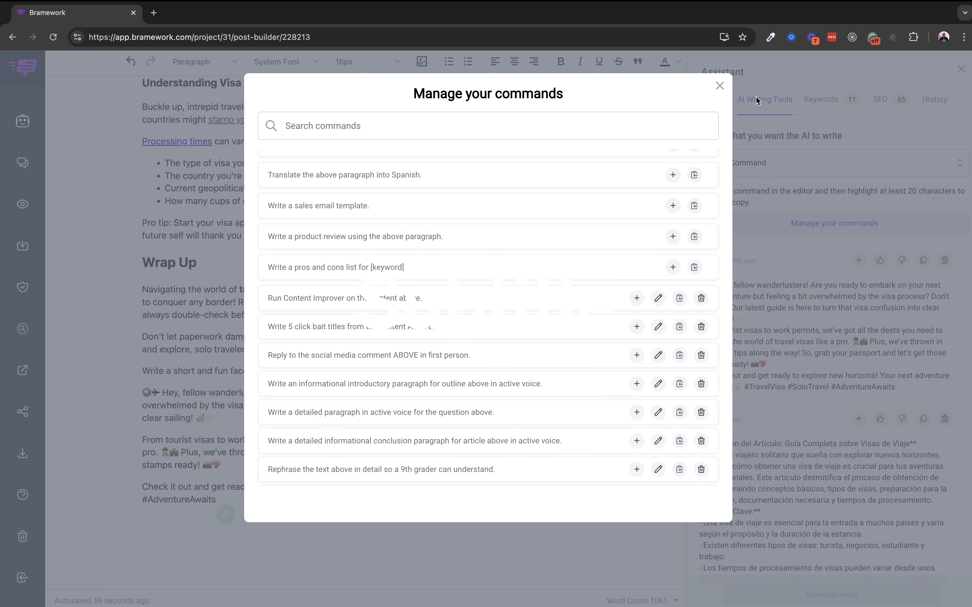
pyautogui.click(719, 85)
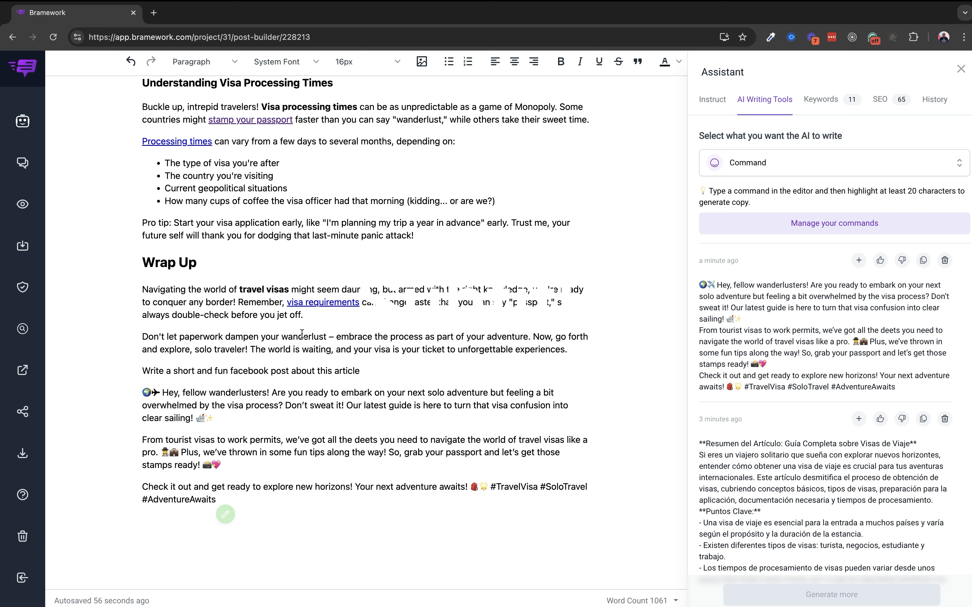
pyautogui.click(834, 223)
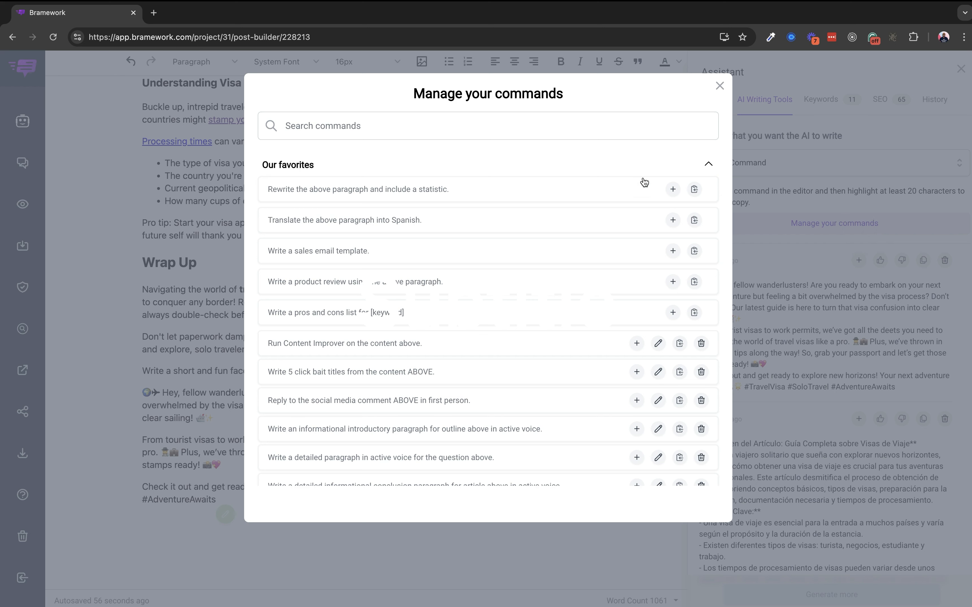
pyautogui.moveTo(827, 103)
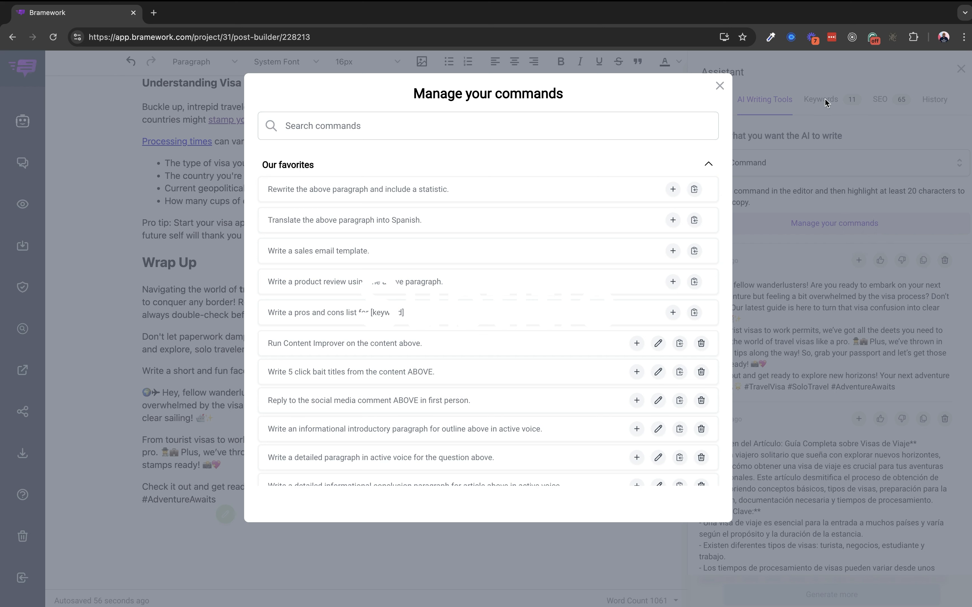
pyautogui.click(719, 86)
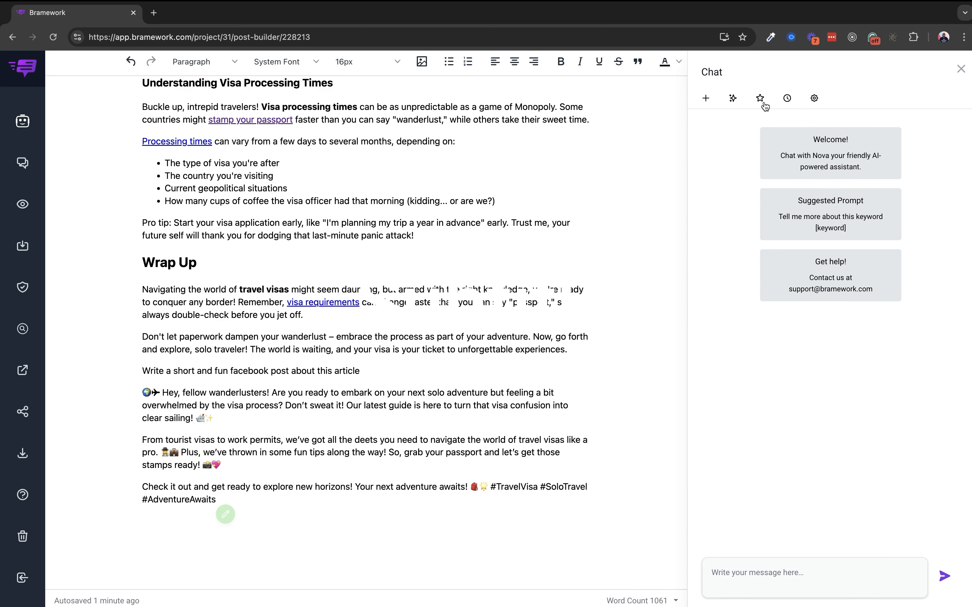
pyautogui.click(759, 98)
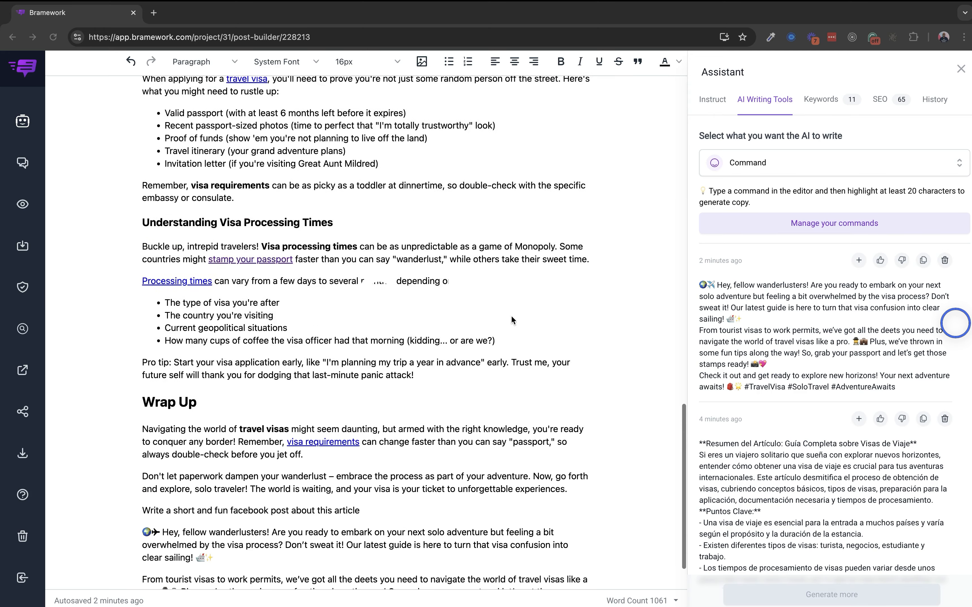
# Scroll to Key Takeaways and highlight the last bullet about 2025 ETIAS authorization
pyautogui.scroll(3)
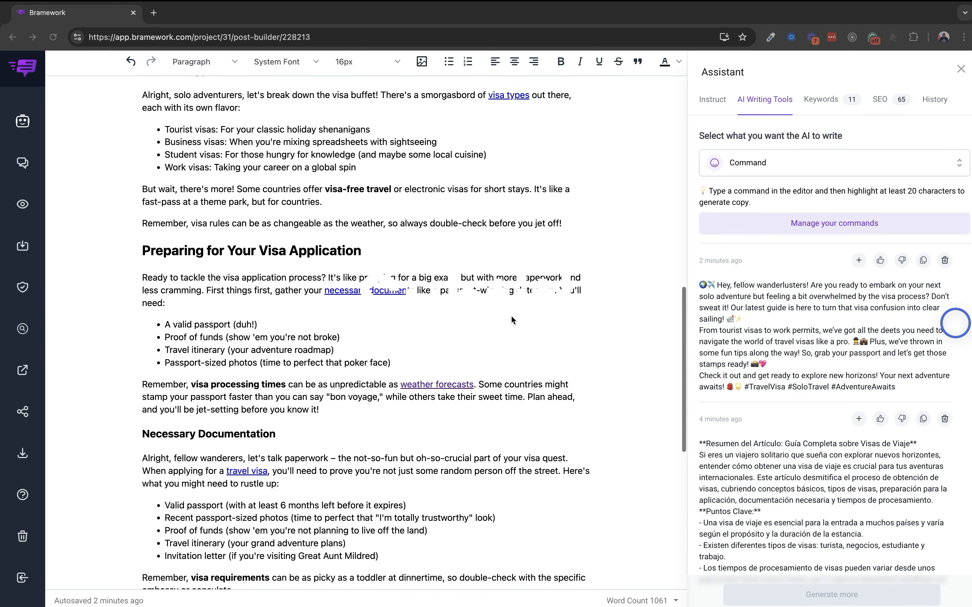
pyautogui.scroll(3)
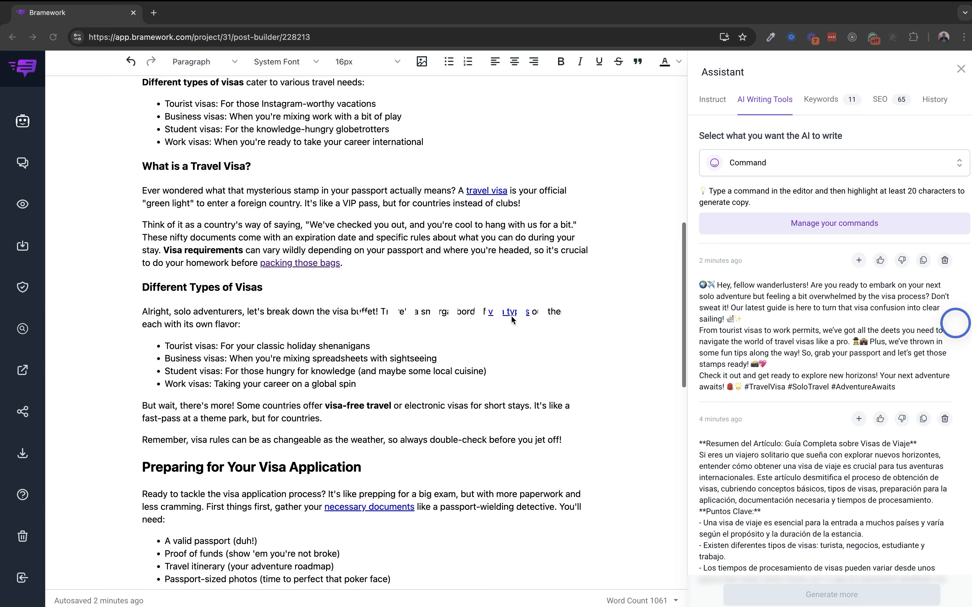
pyautogui.scroll(3)
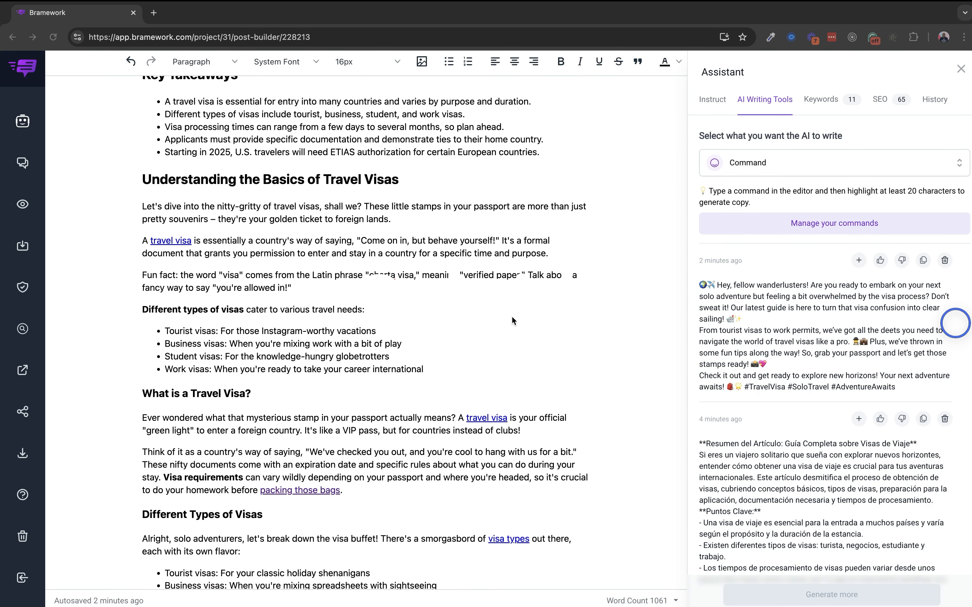
pyautogui.scroll(-3)
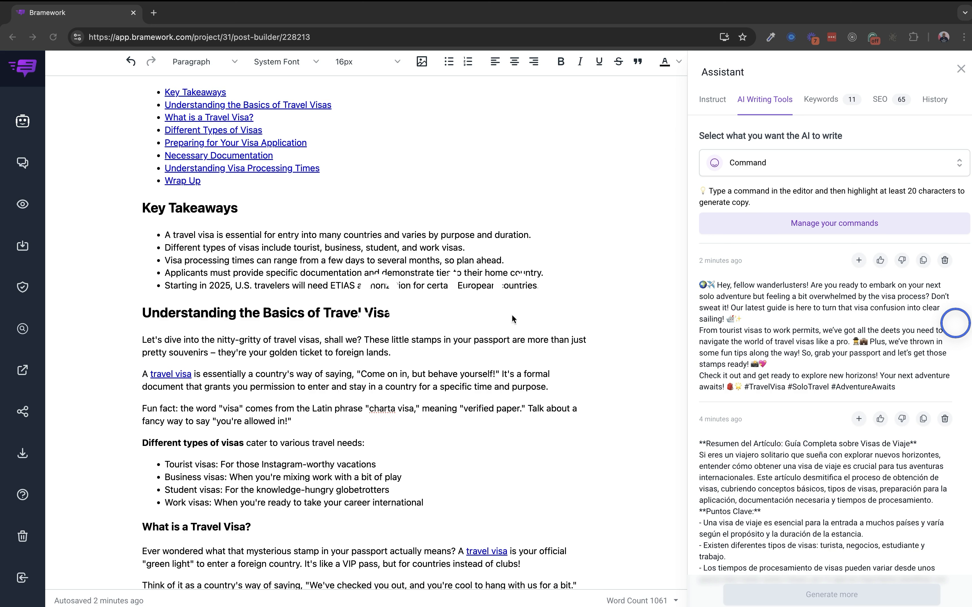
pyautogui.scroll(-3)
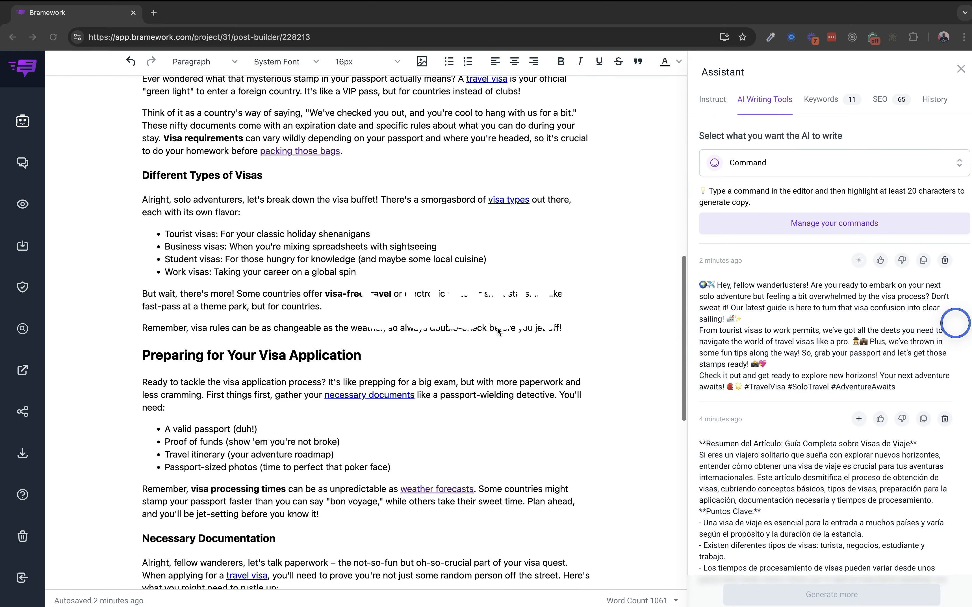
pyautogui.scroll(-3)
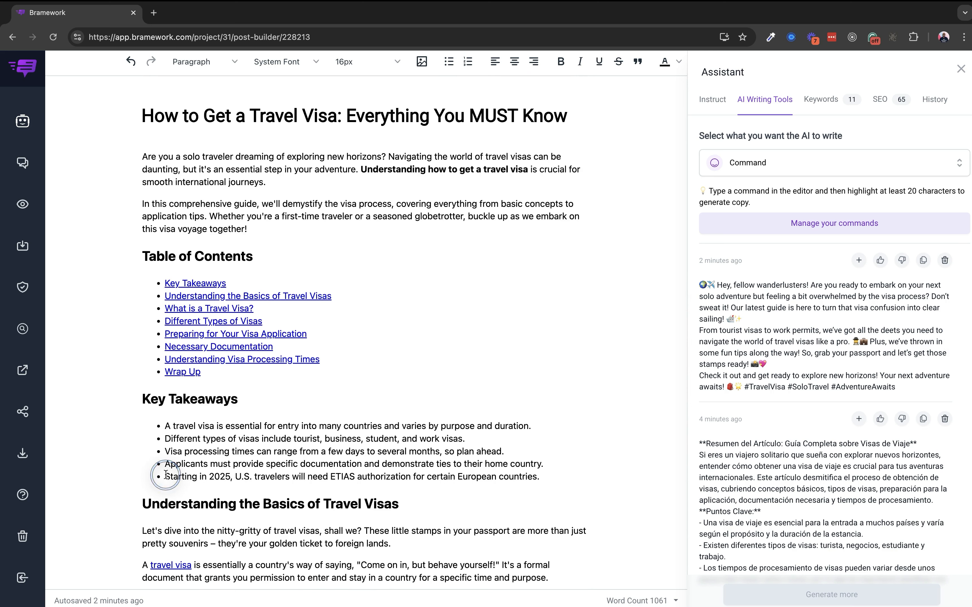
pyautogui.moveTo(166, 476); pyautogui.dragTo(539, 476)
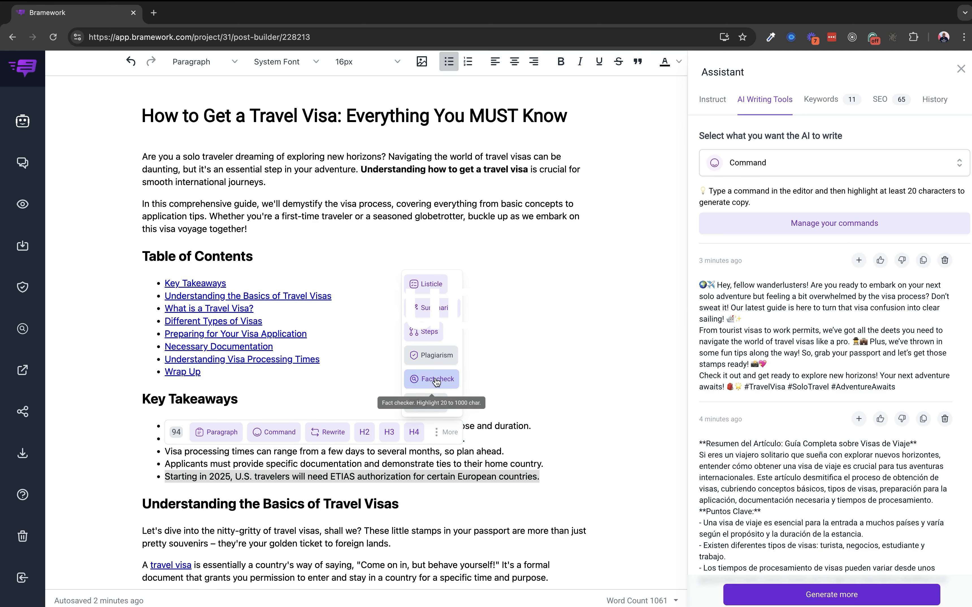
# Fact-check the ETIAS sentence and expand Evidences to read the supporting sources
pyautogui.click(430, 379)
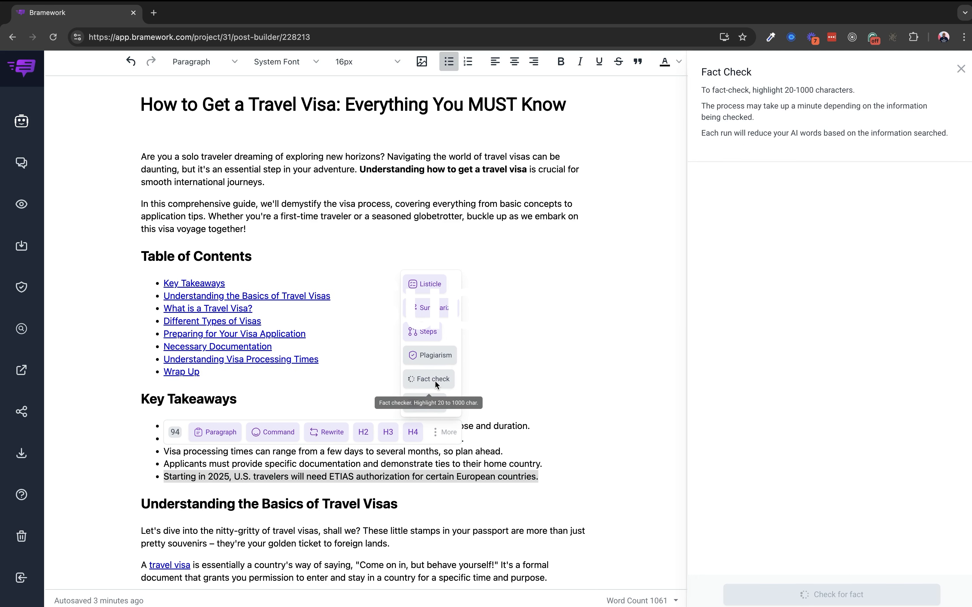
pyautogui.click(428, 378)
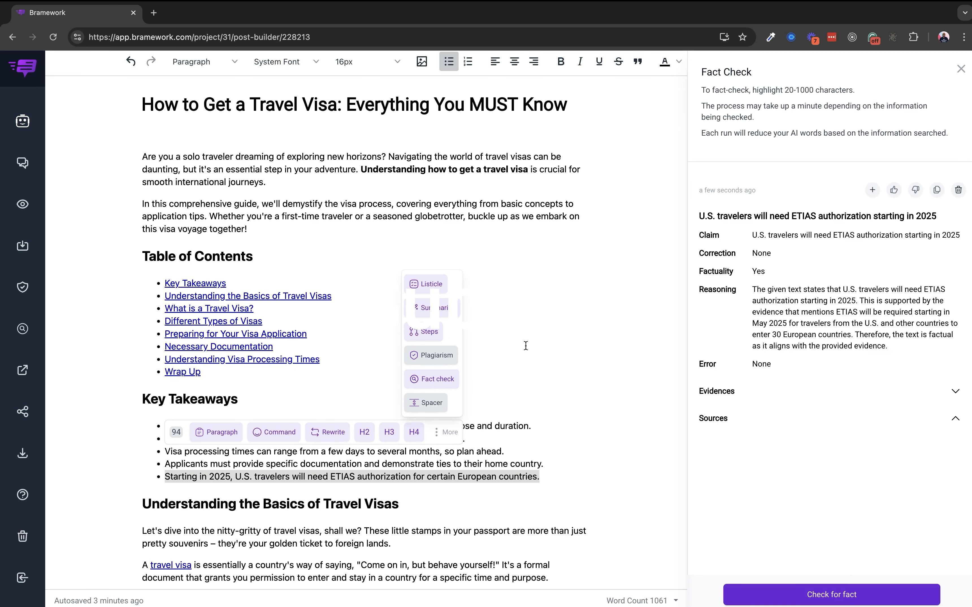
pyautogui.moveTo(573, 308)
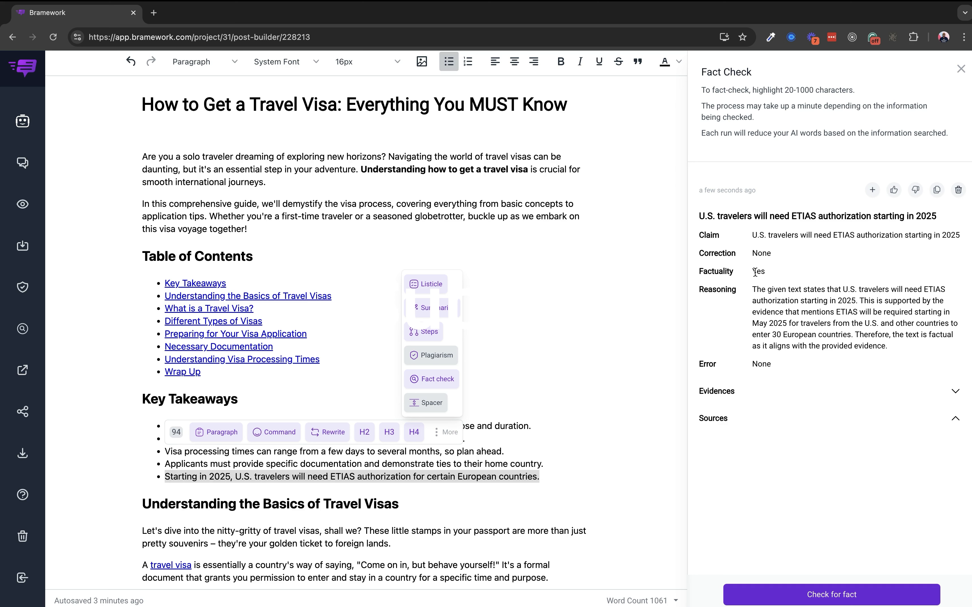
pyautogui.moveTo(754, 360)
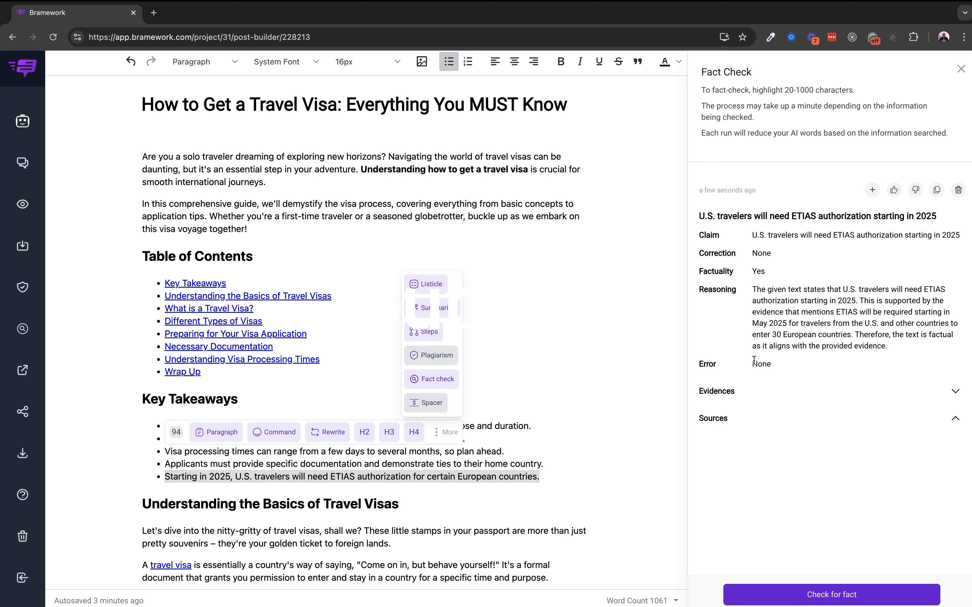
pyautogui.click(955, 391)
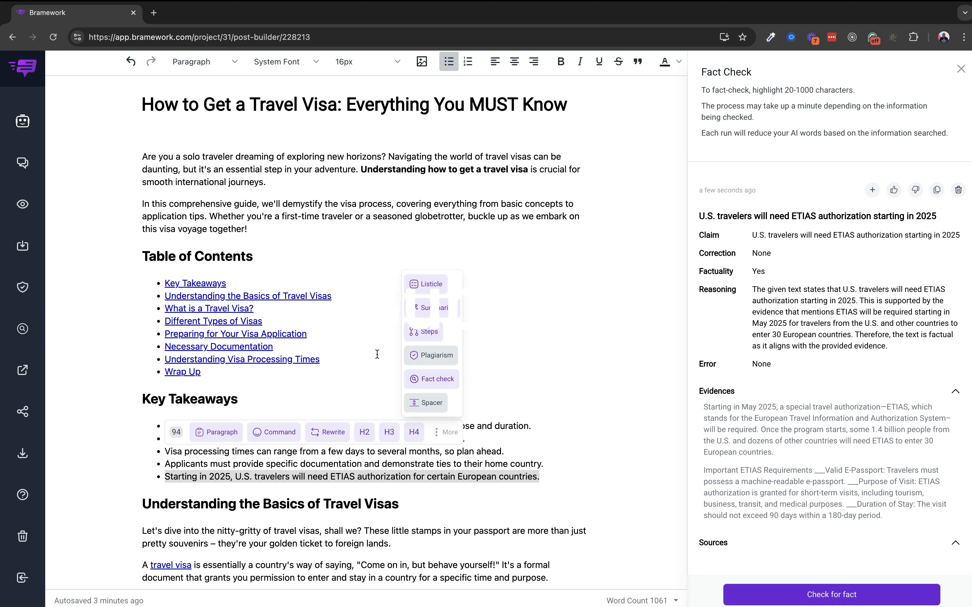
pyautogui.moveTo(345, 369)
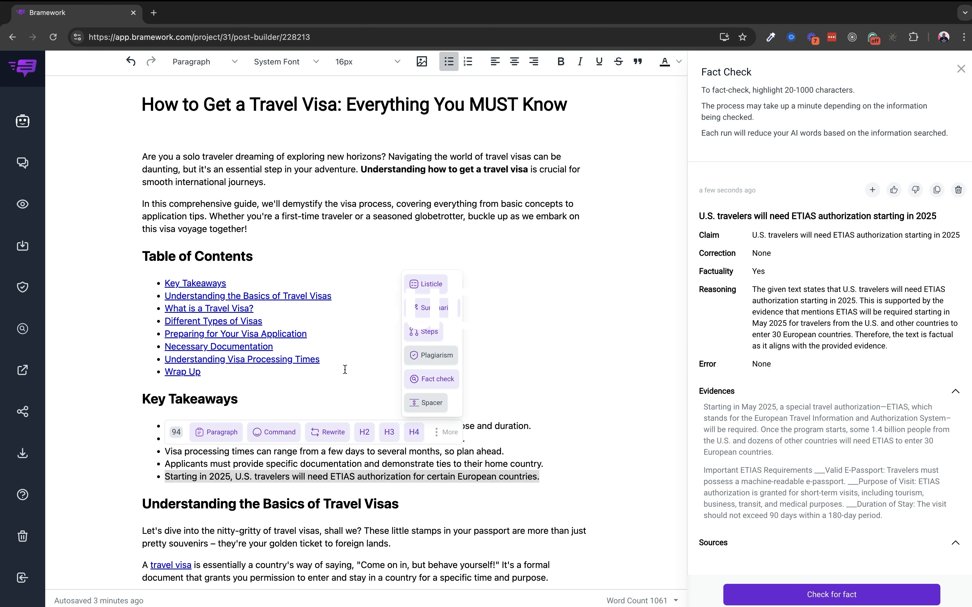
pyautogui.moveTo(621, 275)
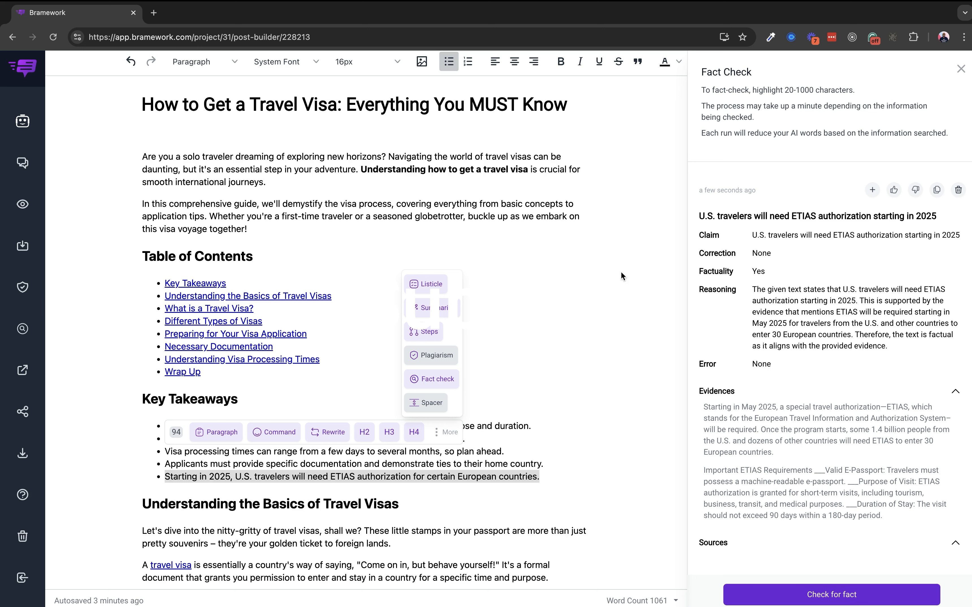
pyautogui.moveTo(957, 327)
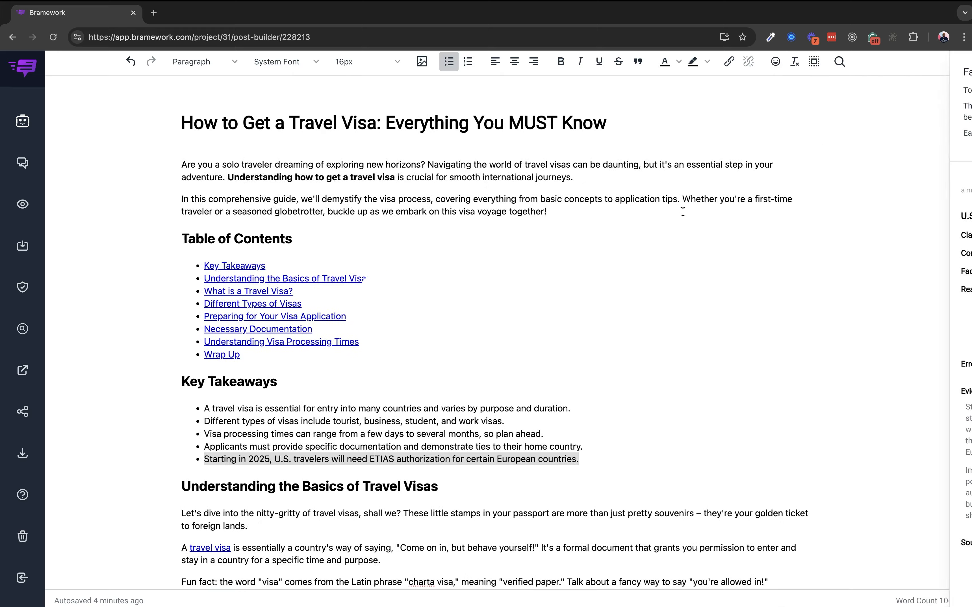
# Scroll down to the Wrap Up section above the Facebook post draft
pyautogui.scroll(-3)
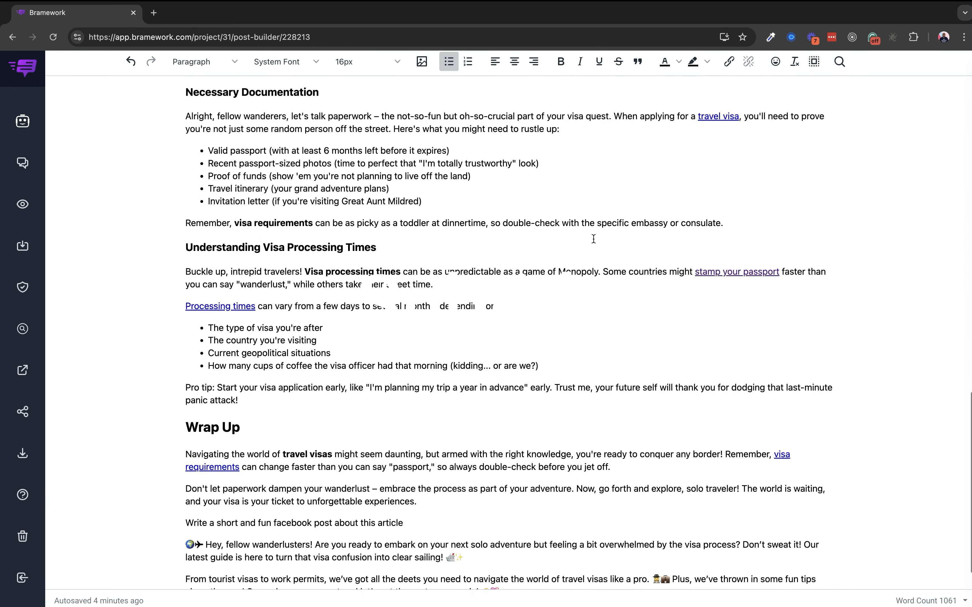
pyautogui.scroll(-3)
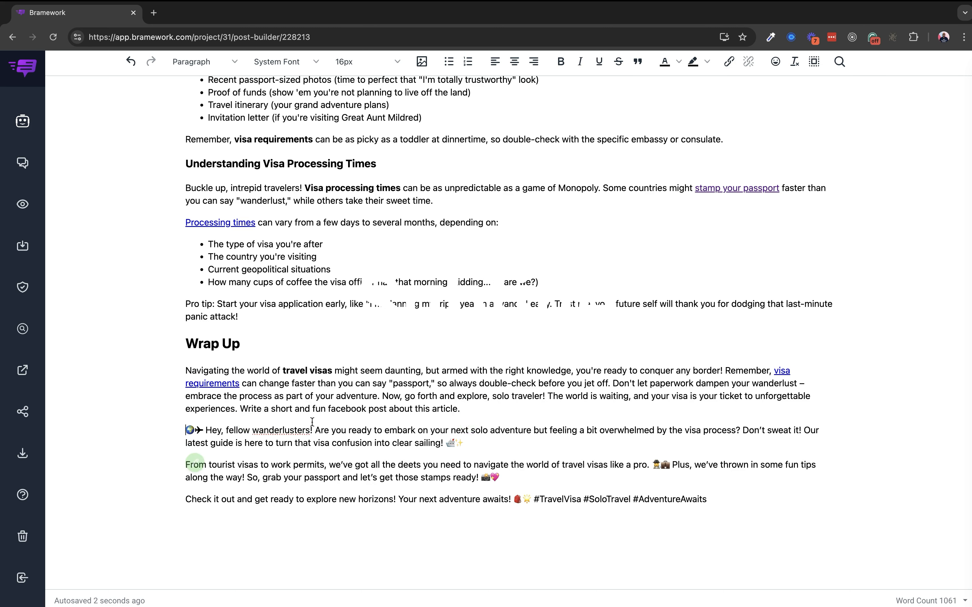
pyautogui.scroll(-3)
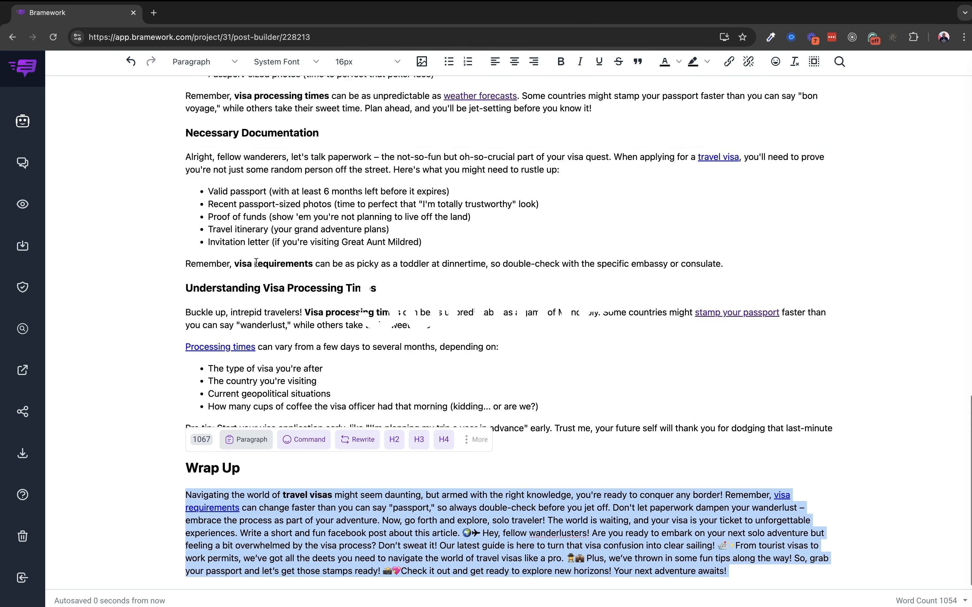
# Use Spacer from the magic menu to split Wrap Up into four shorter paragraphs
pyautogui.scroll(-3)
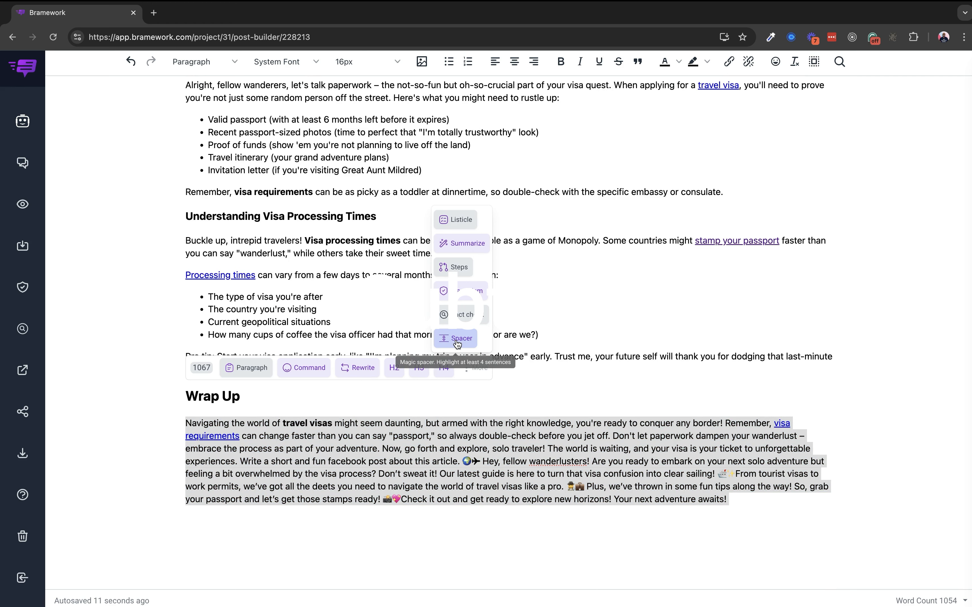
pyautogui.click(462, 338)
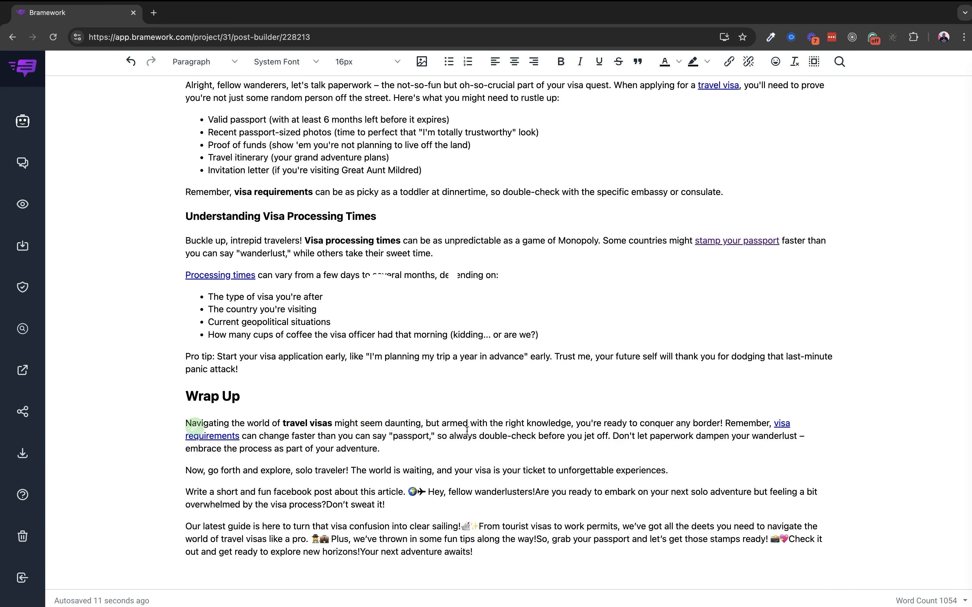
pyautogui.moveTo(347, 447)
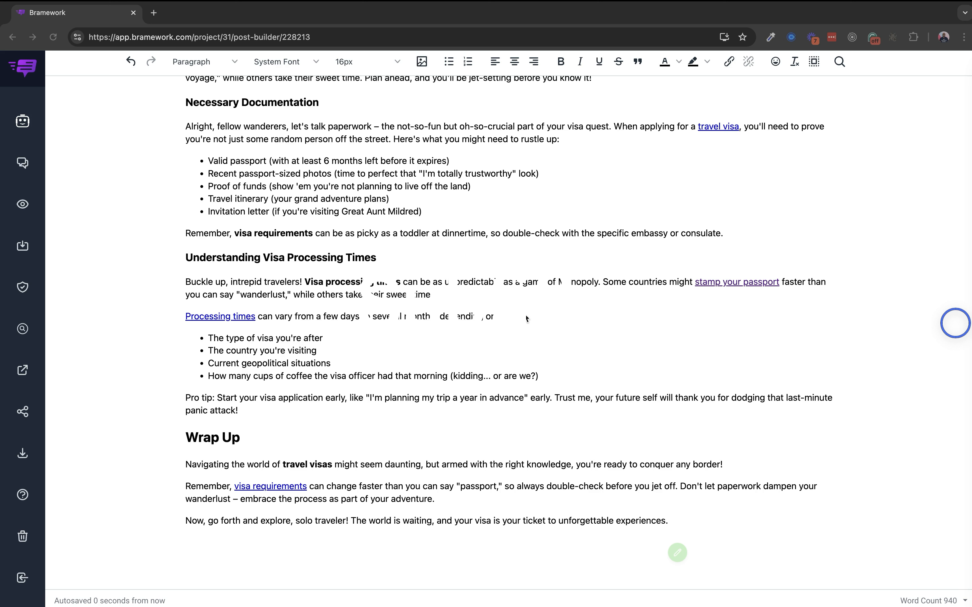
pyautogui.moveTo(526, 319)
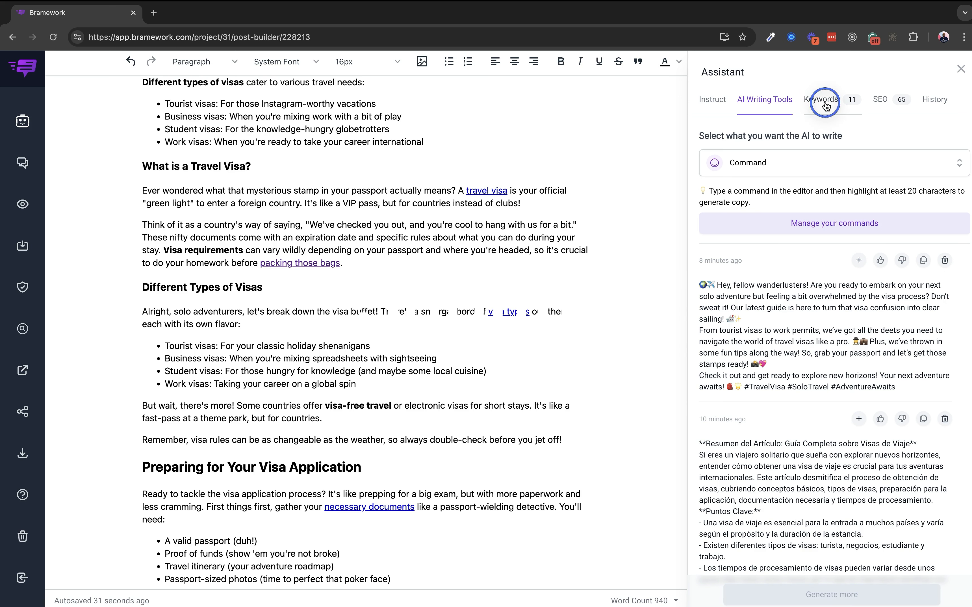
# Run the Keyword Analyzer on 'how to get a travel visa', close it, and reopen it
pyautogui.click(820, 100)
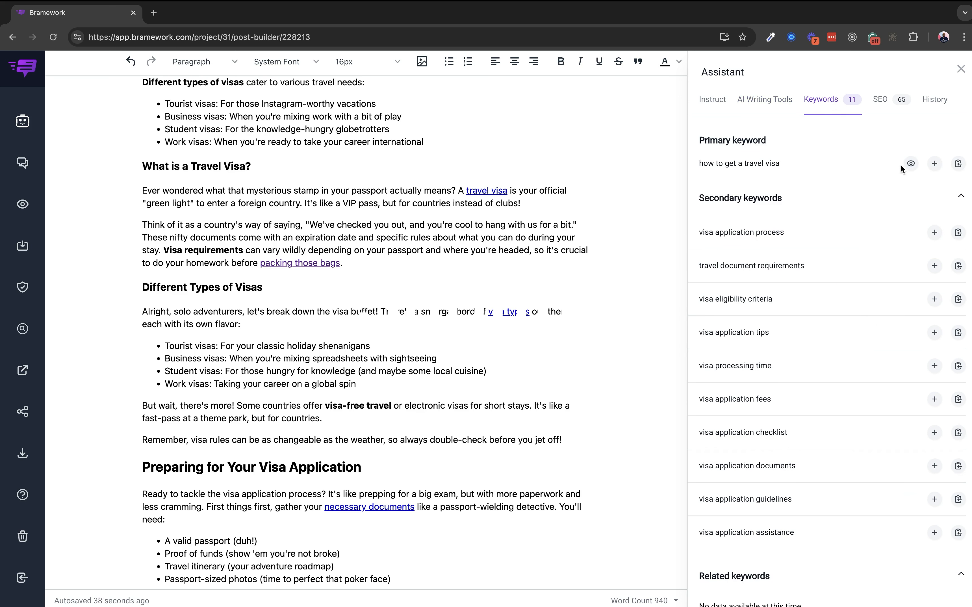
pyautogui.moveTo(911, 164)
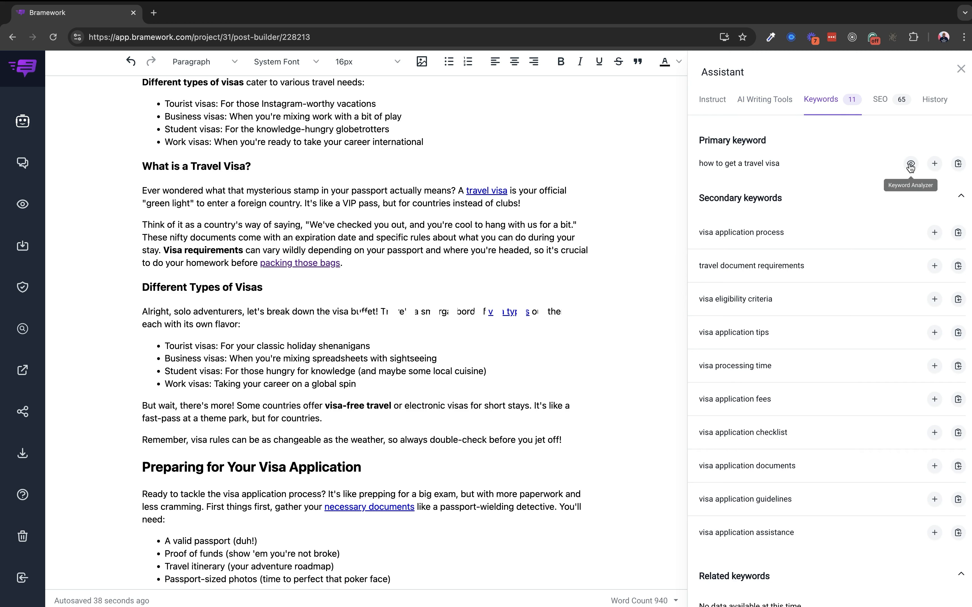
pyautogui.click(910, 163)
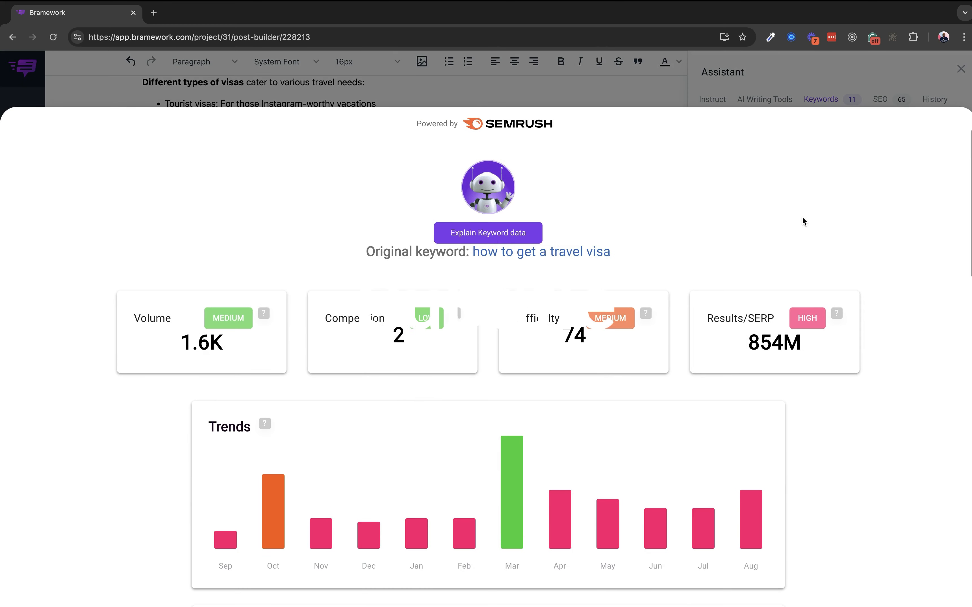
pyautogui.scroll(-3)
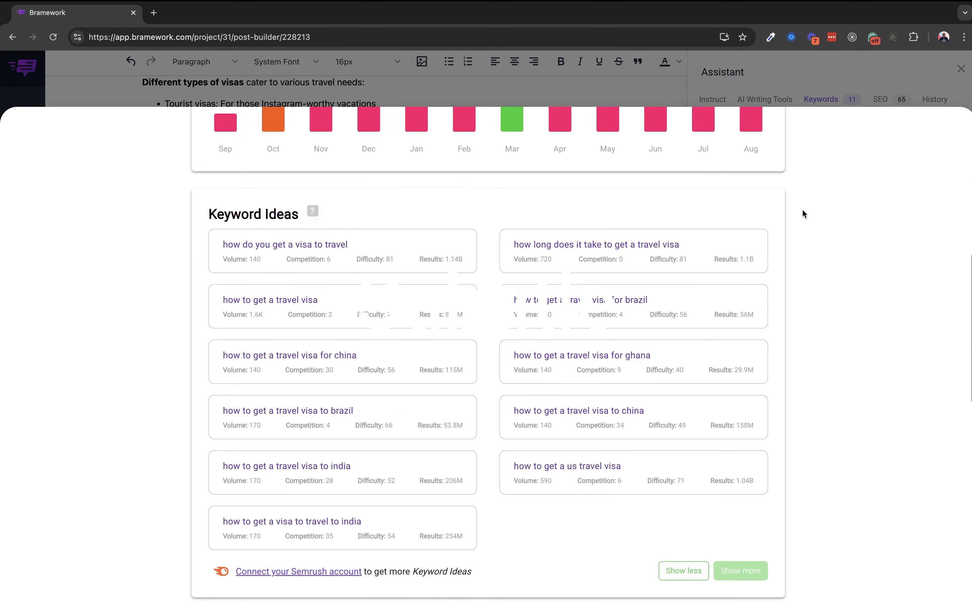
pyautogui.click(270, 299)
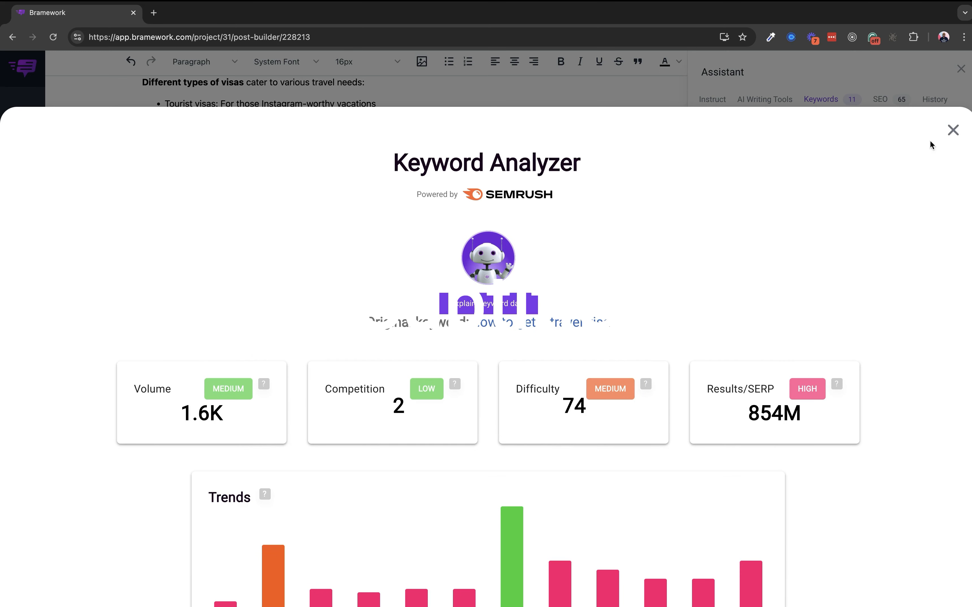
pyautogui.click(954, 130)
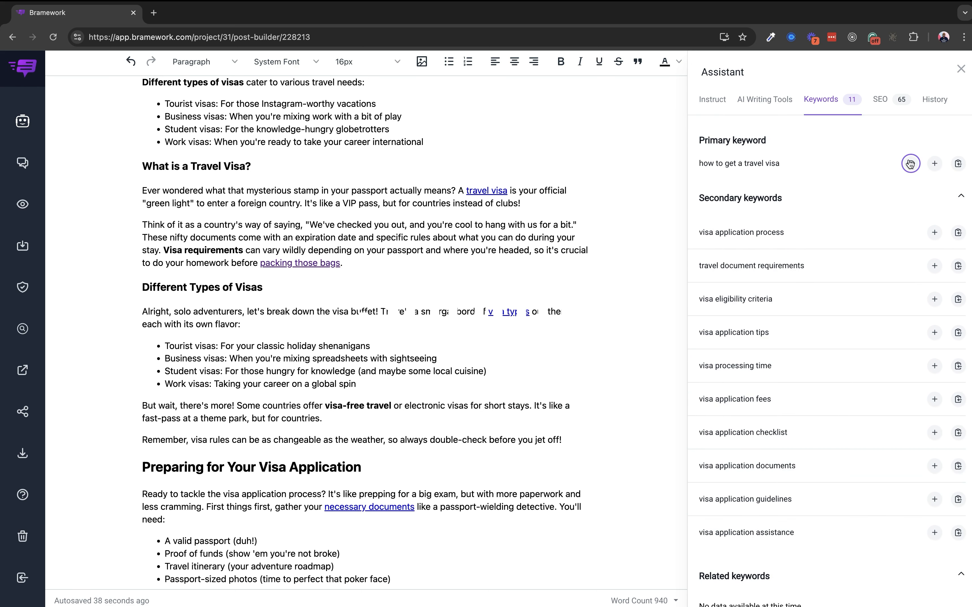
pyautogui.click(910, 163)
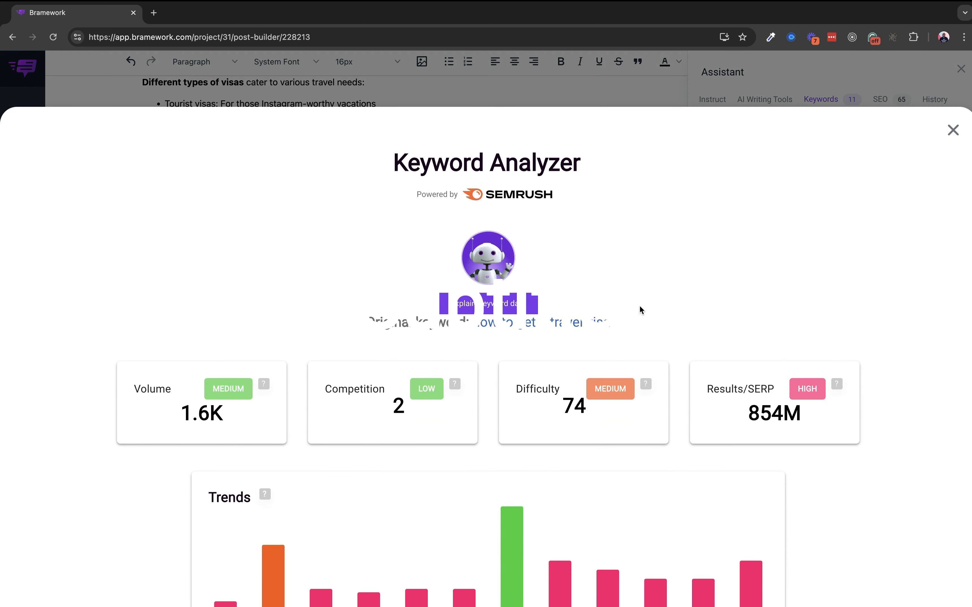
pyautogui.moveTo(488, 188)
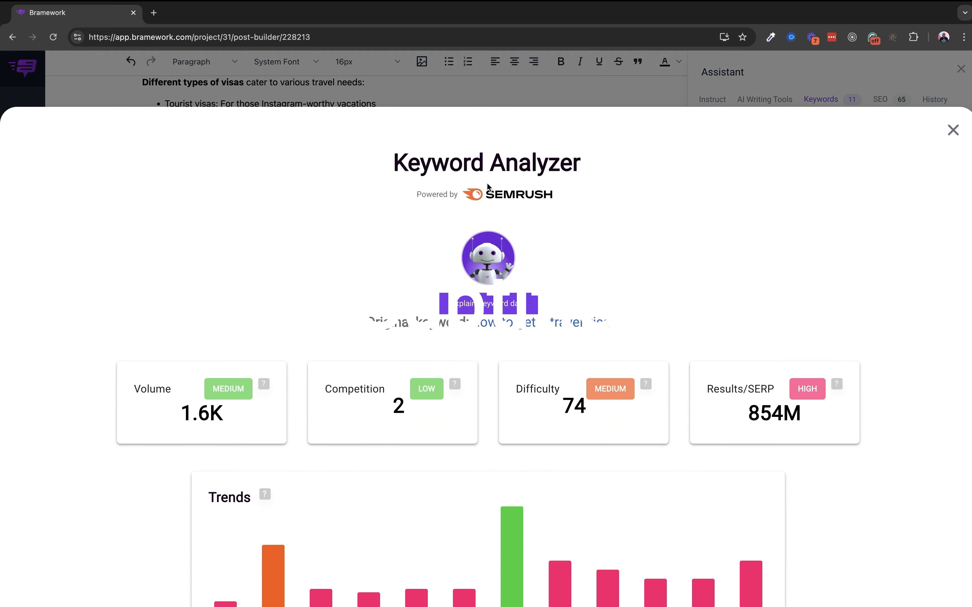
pyautogui.moveTo(588, 277)
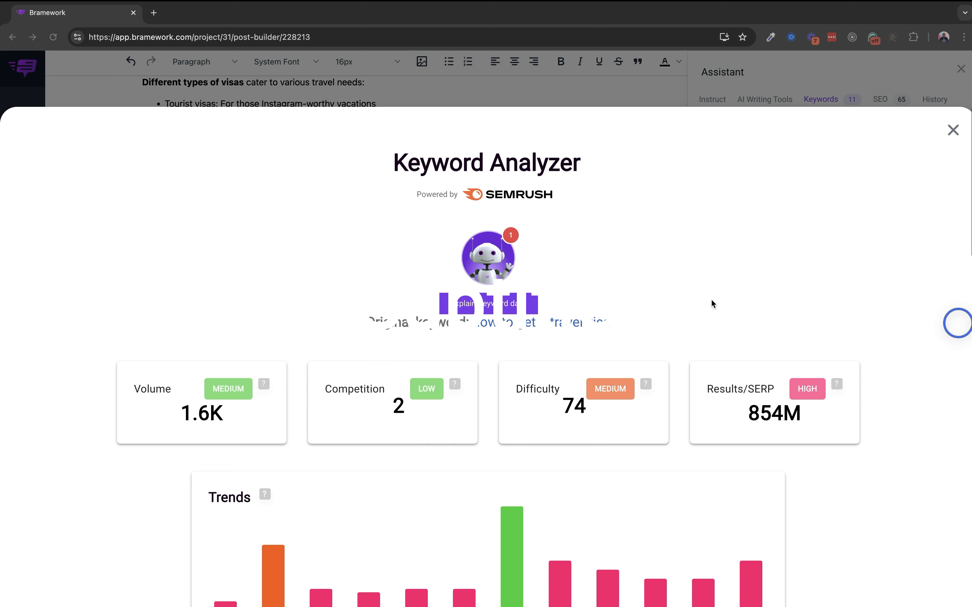
pyautogui.moveTo(652, 285)
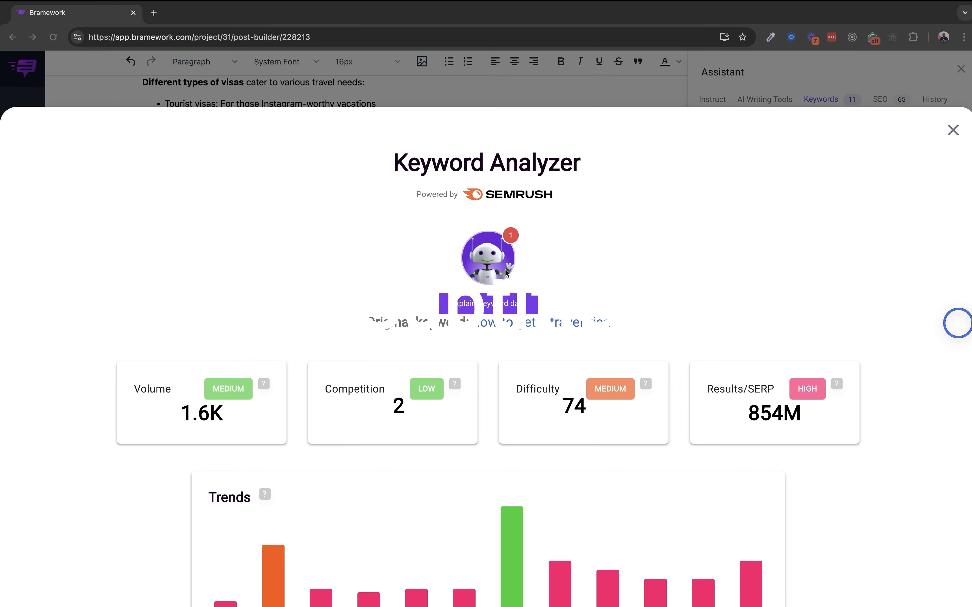
# Get the AI's Explain Keyword data write-up and scroll through its lower-difficulty keyword recommendations
pyautogui.click(487, 256)
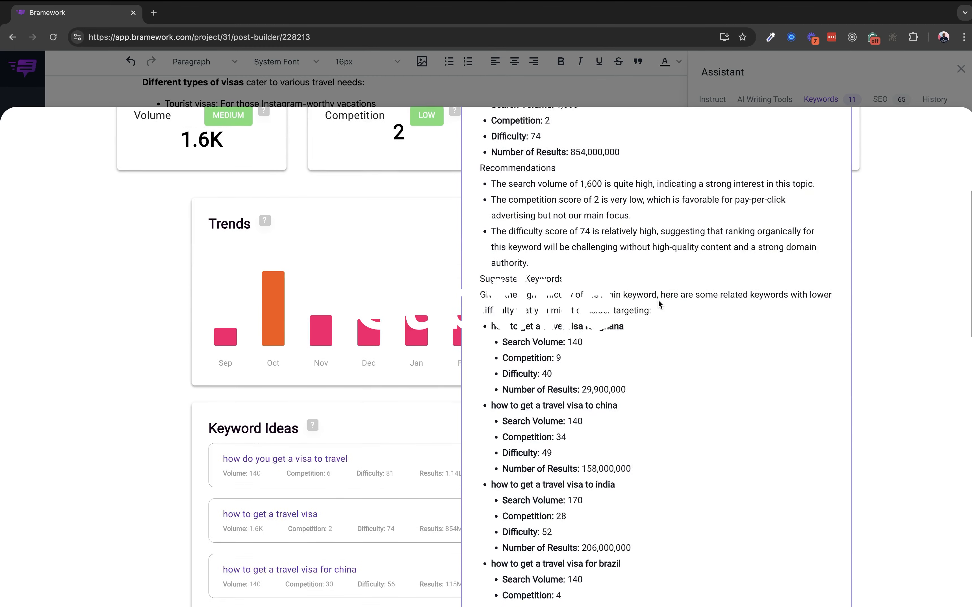
pyautogui.scroll(-3)
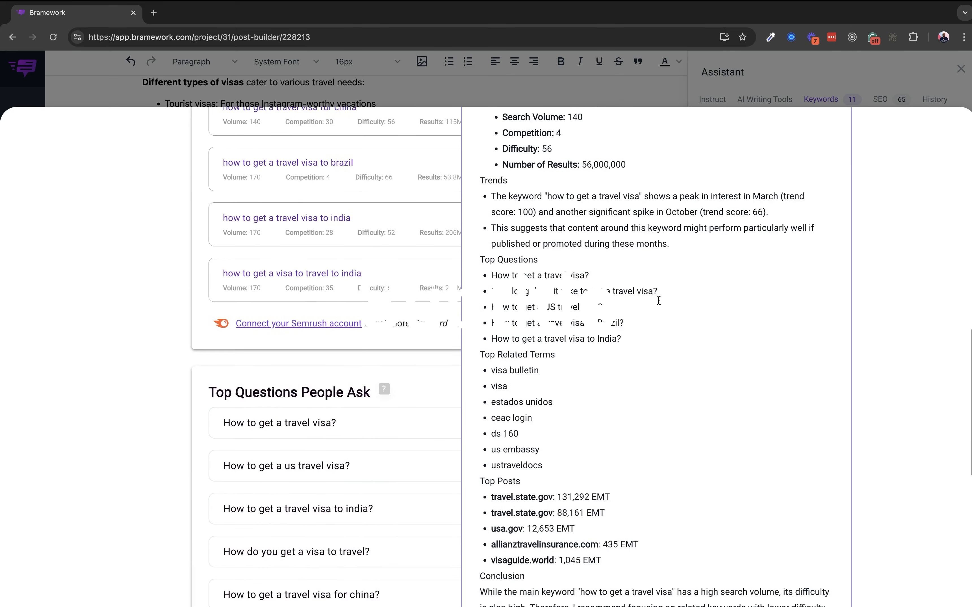
pyautogui.scroll(-3)
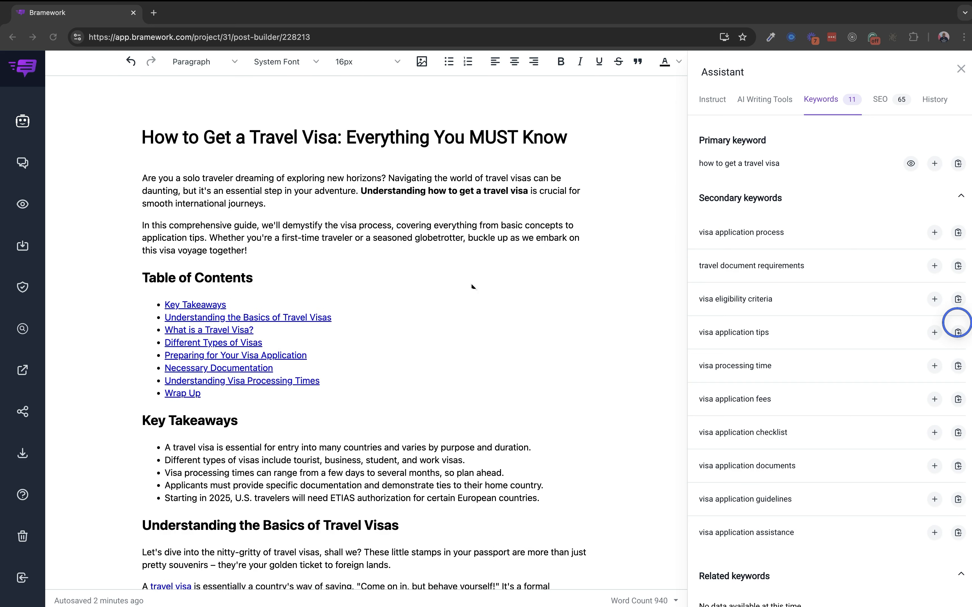
pyautogui.moveTo(241, 275)
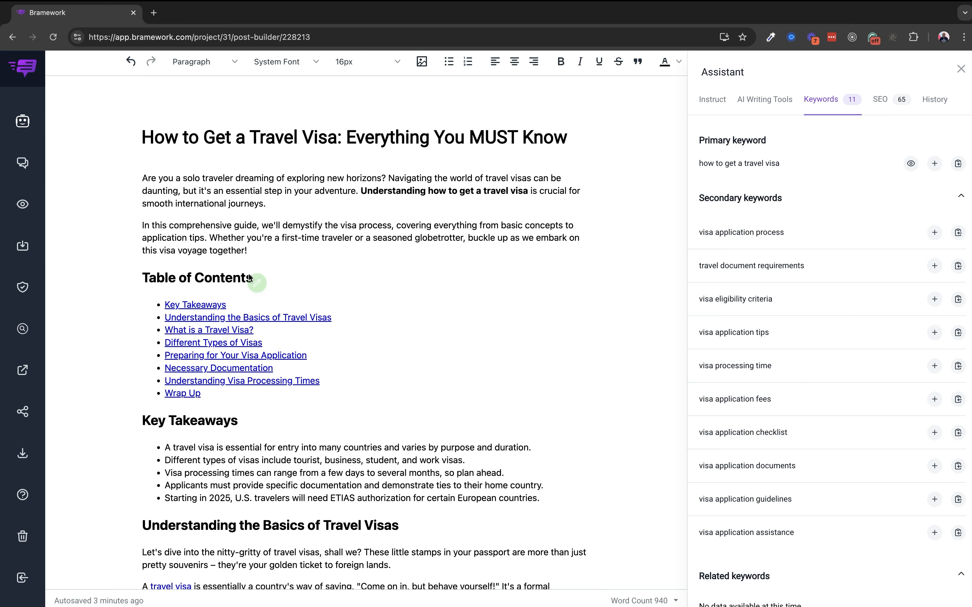
pyautogui.moveTo(254, 282)
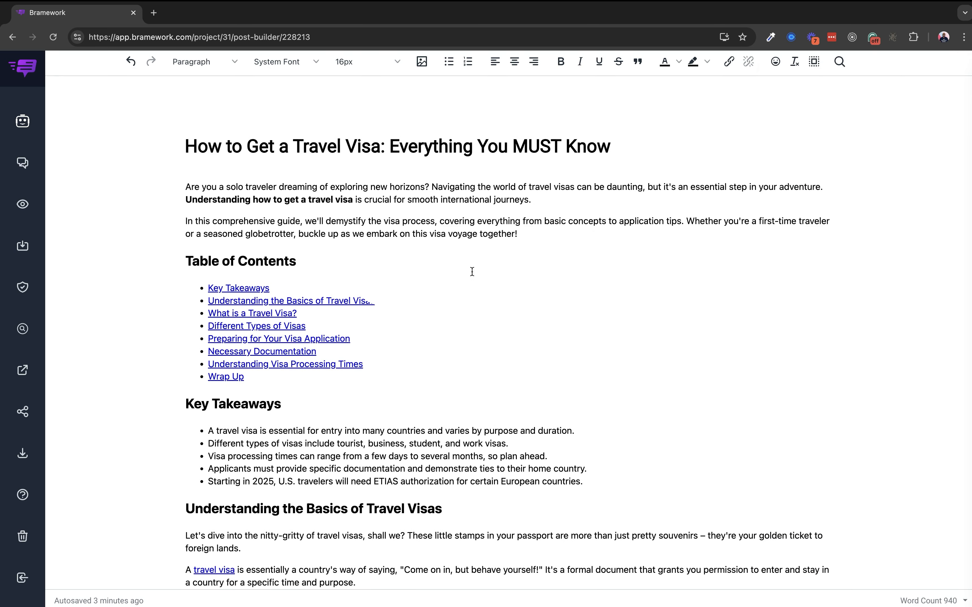
pyautogui.moveTo(403, 279)
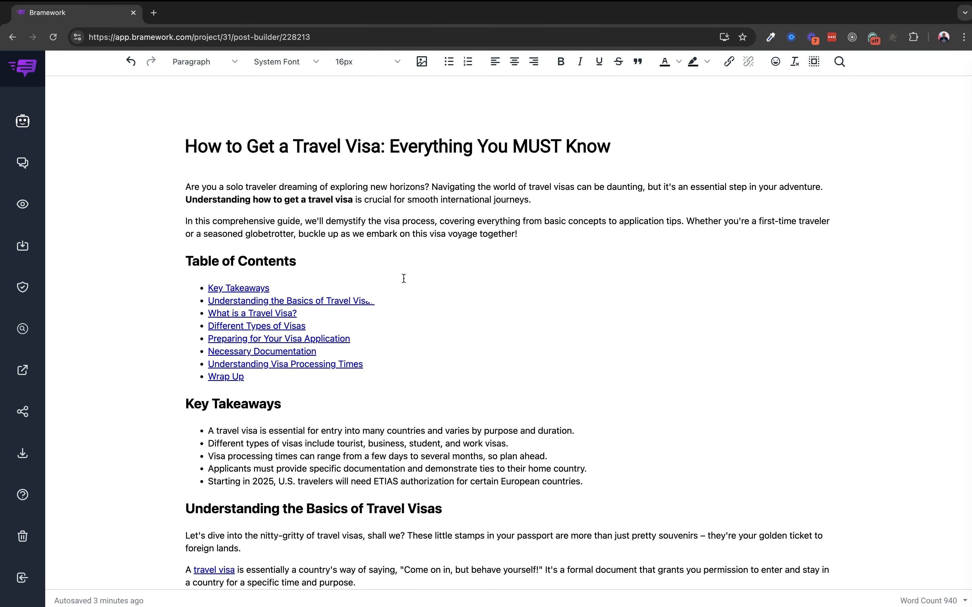
pyautogui.moveTo(548, 235)
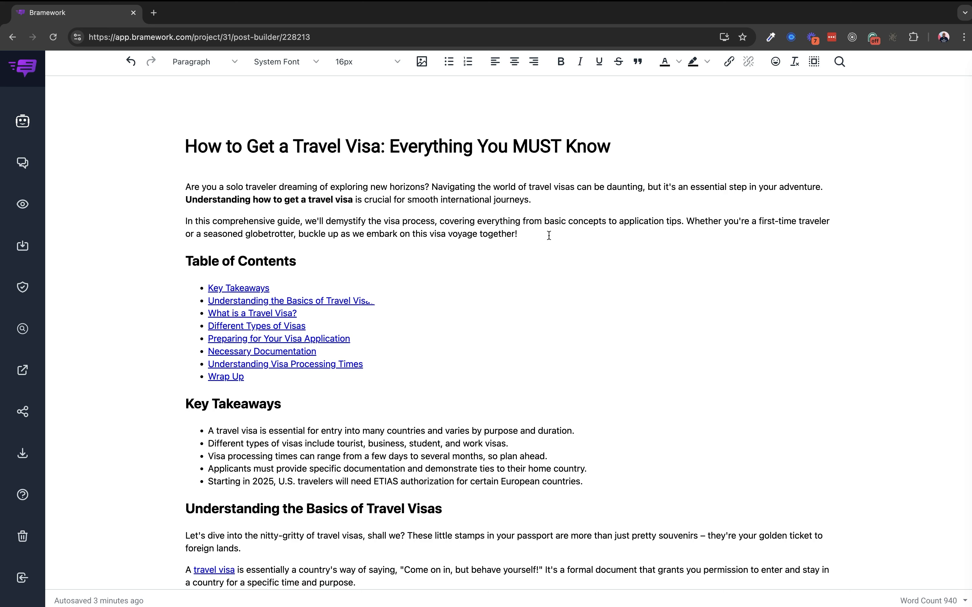
pyautogui.moveTo(522, 237)
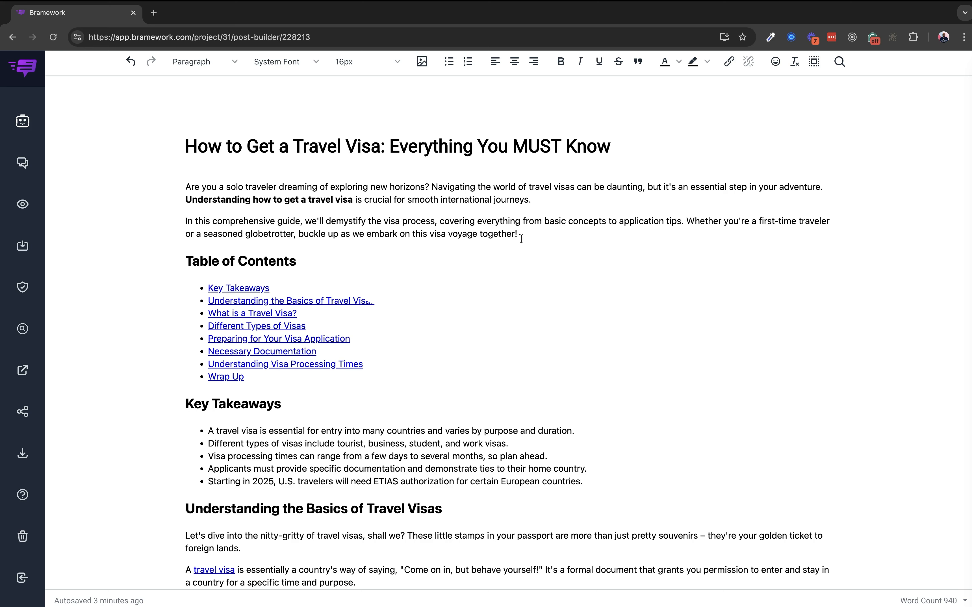
# Place the cursor after the intro's last sentence and bring up the Transition words context menu
pyautogui.click(515, 235)
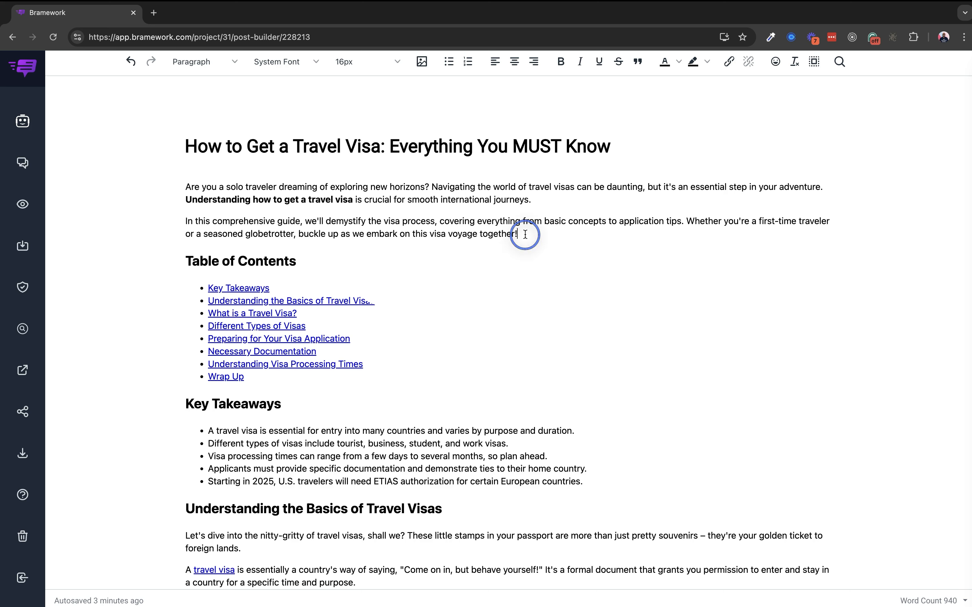
pyautogui.rightClick(518, 234)
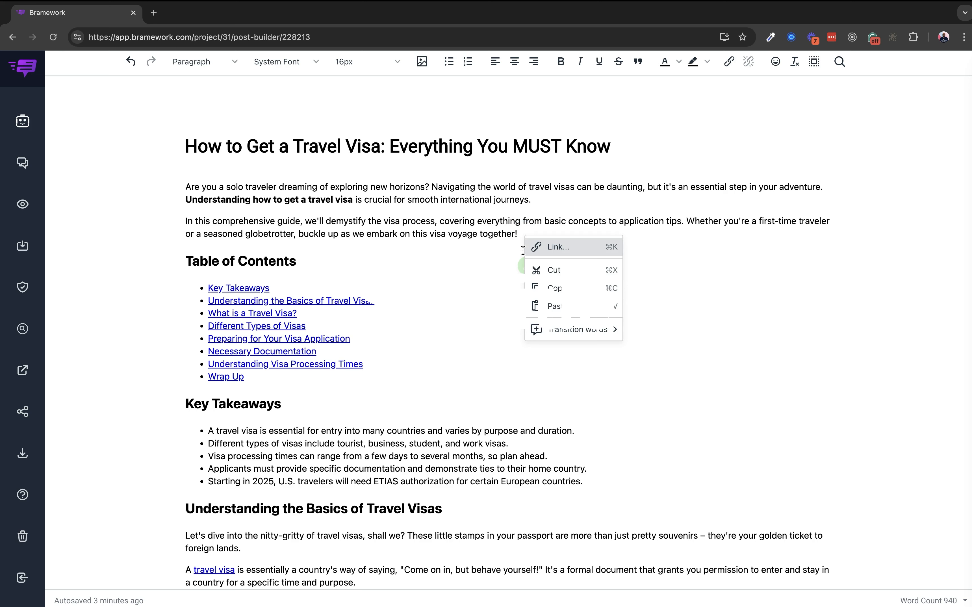
pyautogui.moveTo(574, 330)
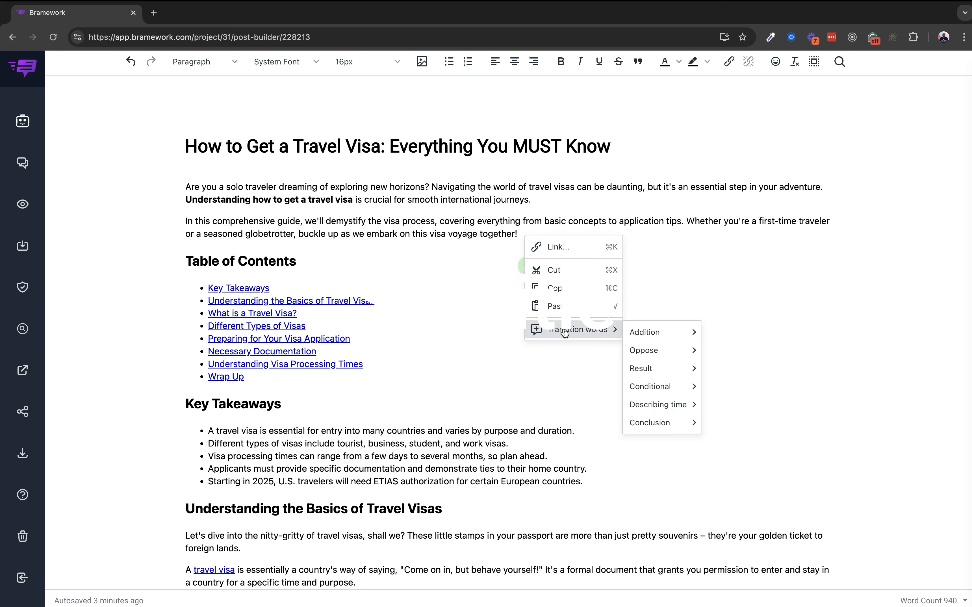
pyautogui.moveTo(576, 330)
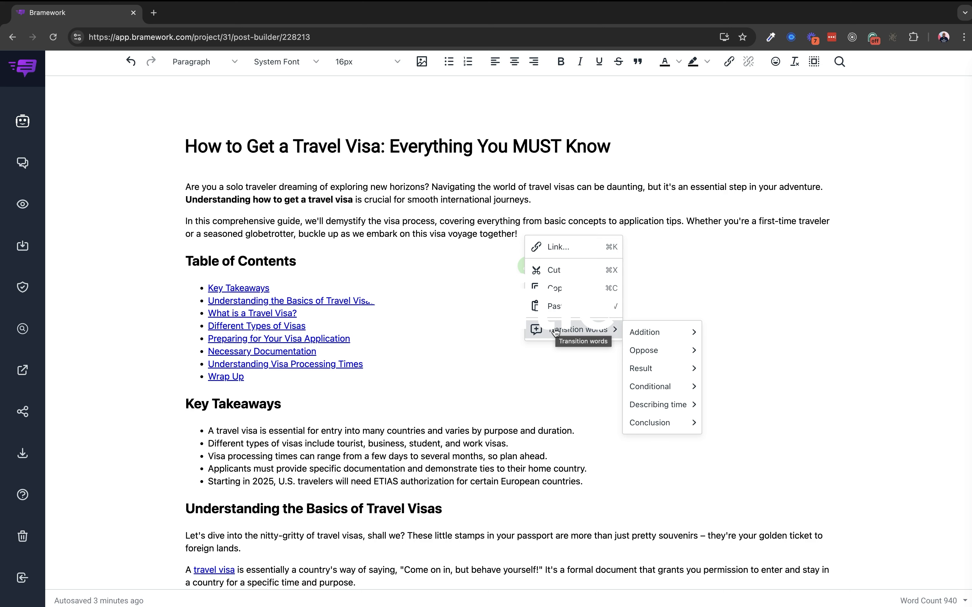
pyautogui.moveTo(552, 333)
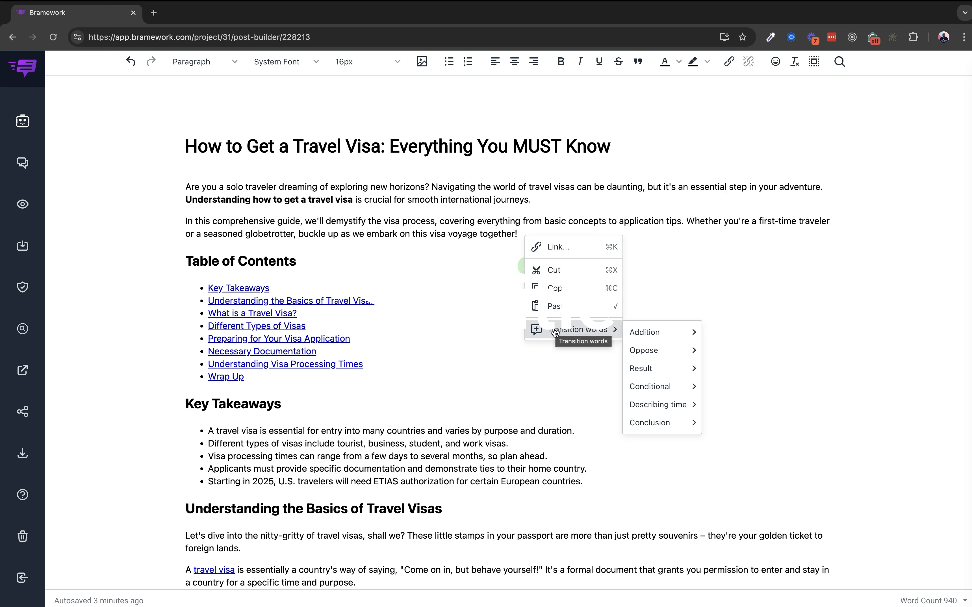
pyautogui.moveTo(645, 332)
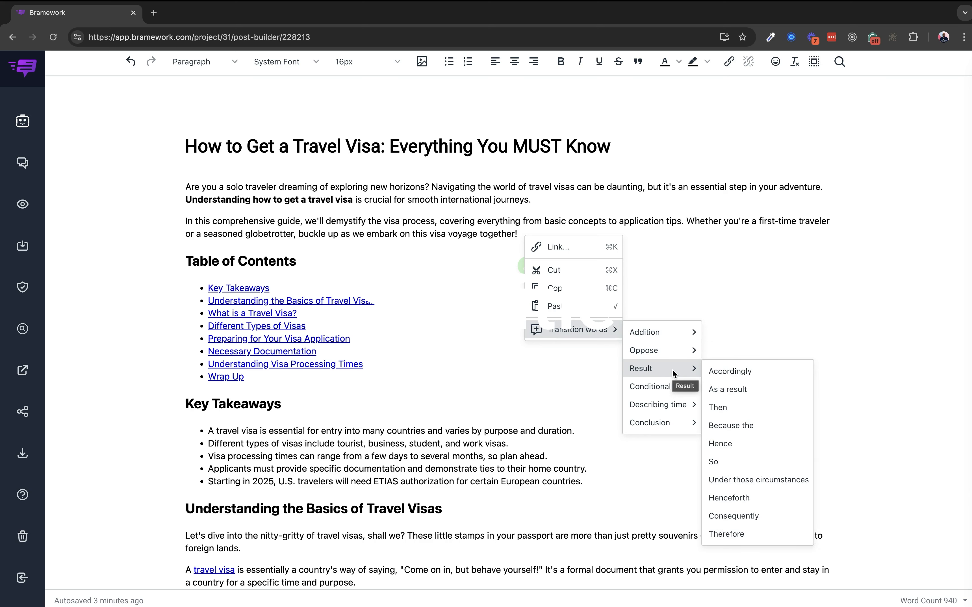
pyautogui.moveTo(660, 405)
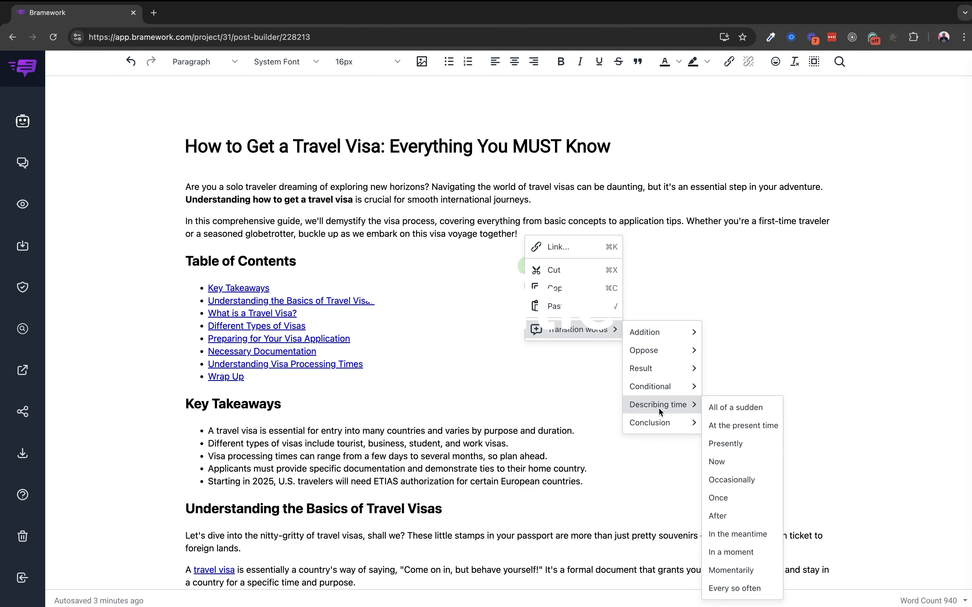
pyautogui.moveTo(659, 417)
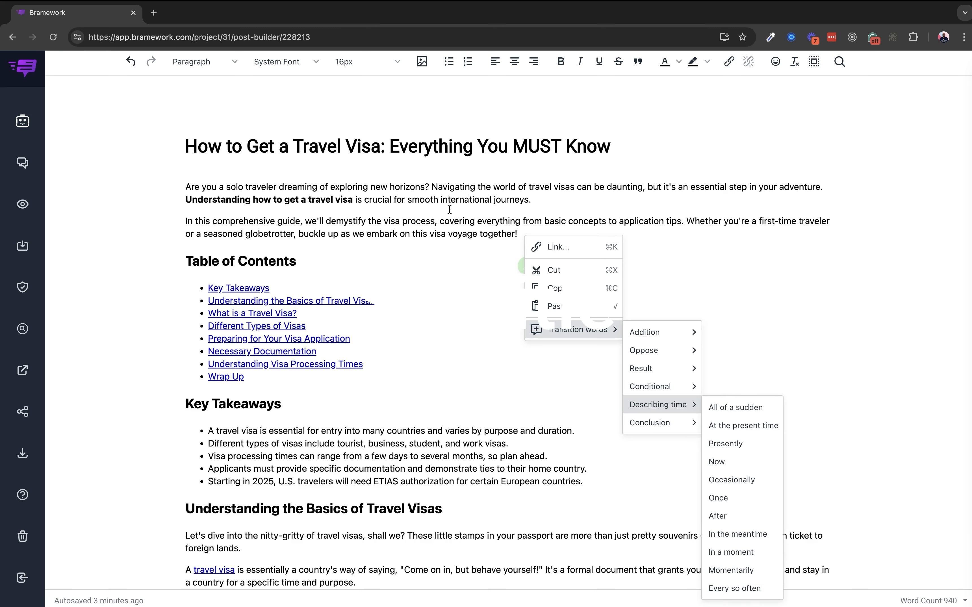
pyautogui.moveTo(452, 205)
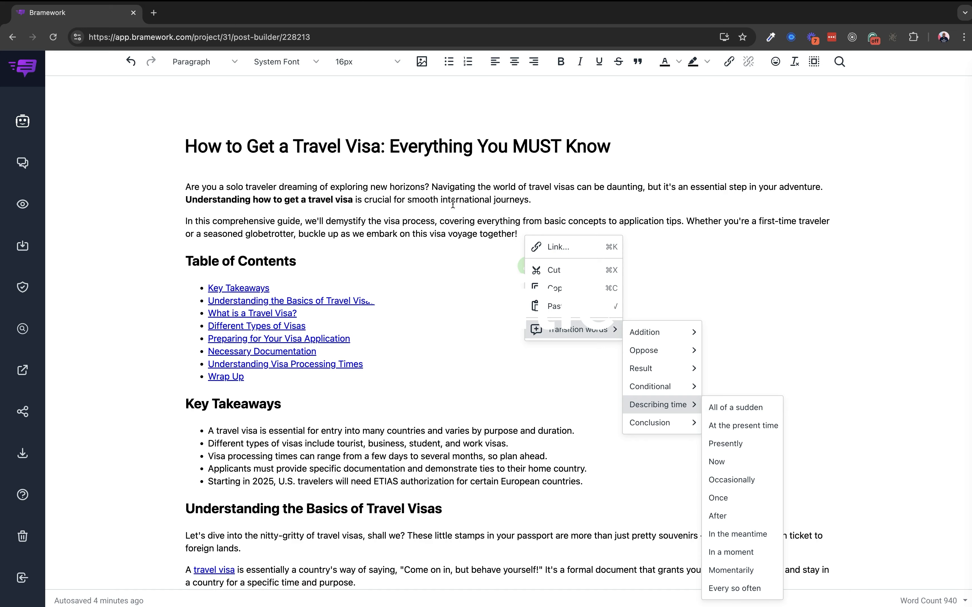
# Insert the Result transition word 'Then' on the blank line above the Understanding Visa Processing Times heading
pyautogui.scroll(-3)
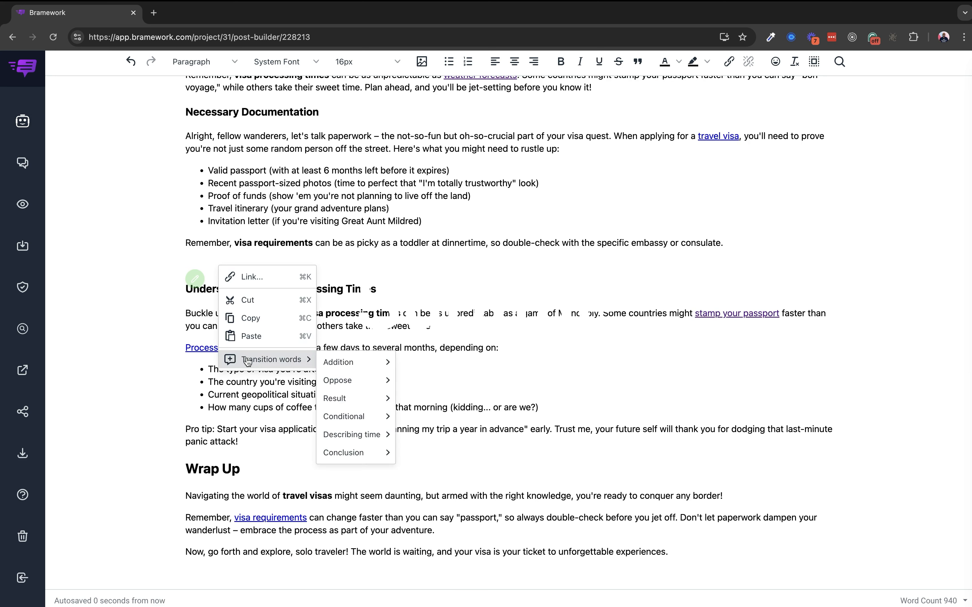
pyautogui.moveTo(334, 397)
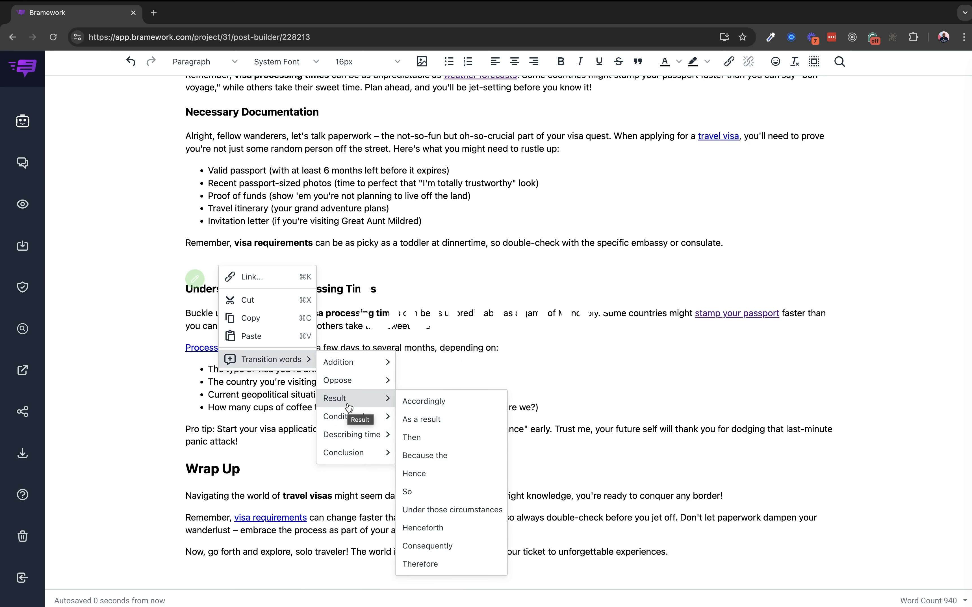
pyautogui.moveTo(352, 416)
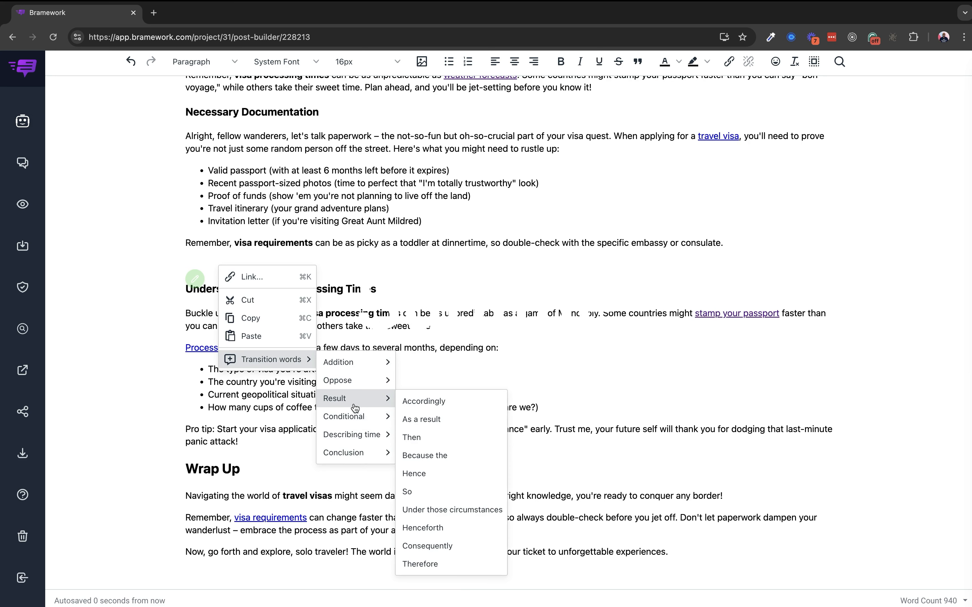
pyautogui.click(411, 437)
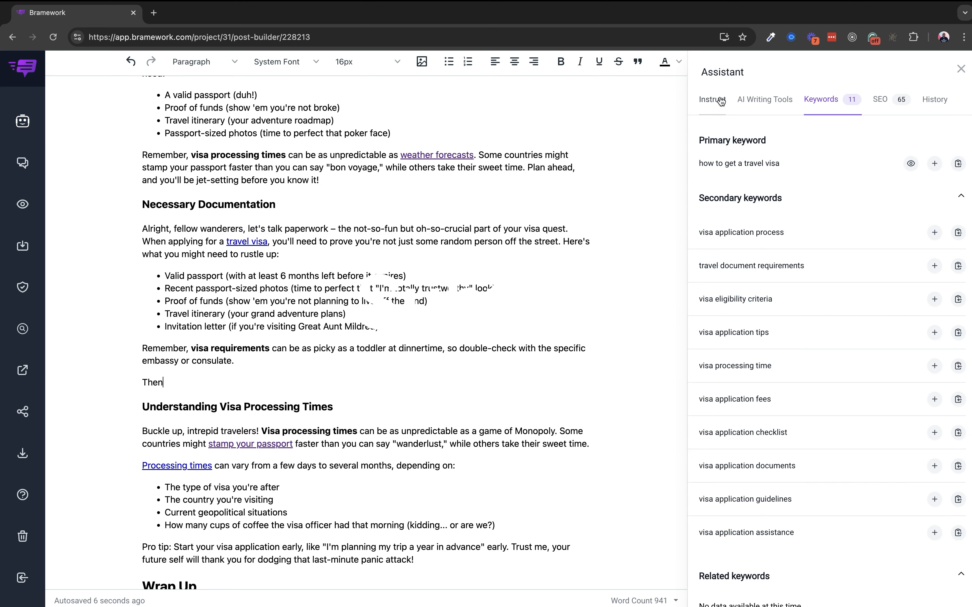
# Set the assistant's Instruct output length to S (short) with an informative tone
pyautogui.click(712, 99)
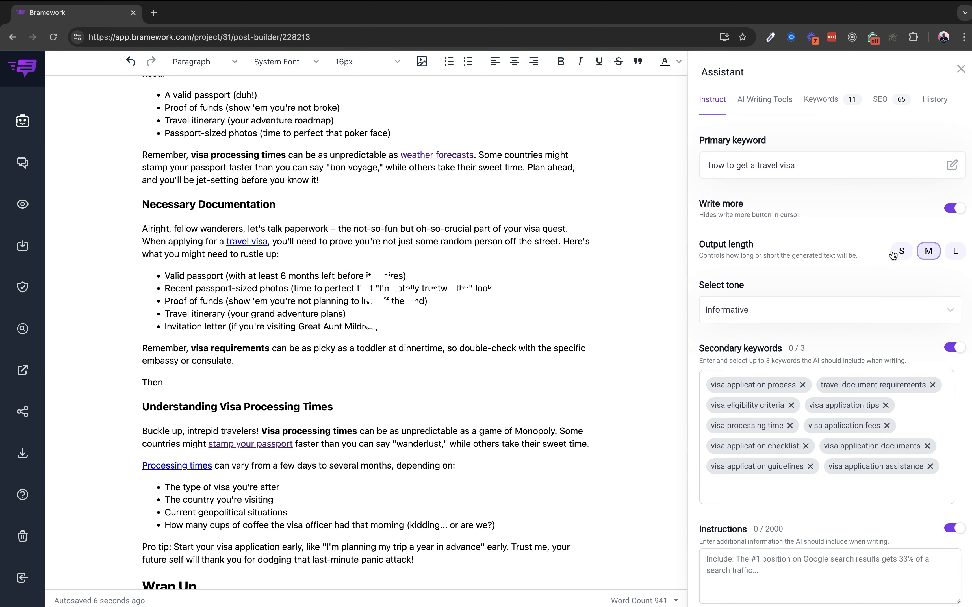
pyautogui.click(901, 251)
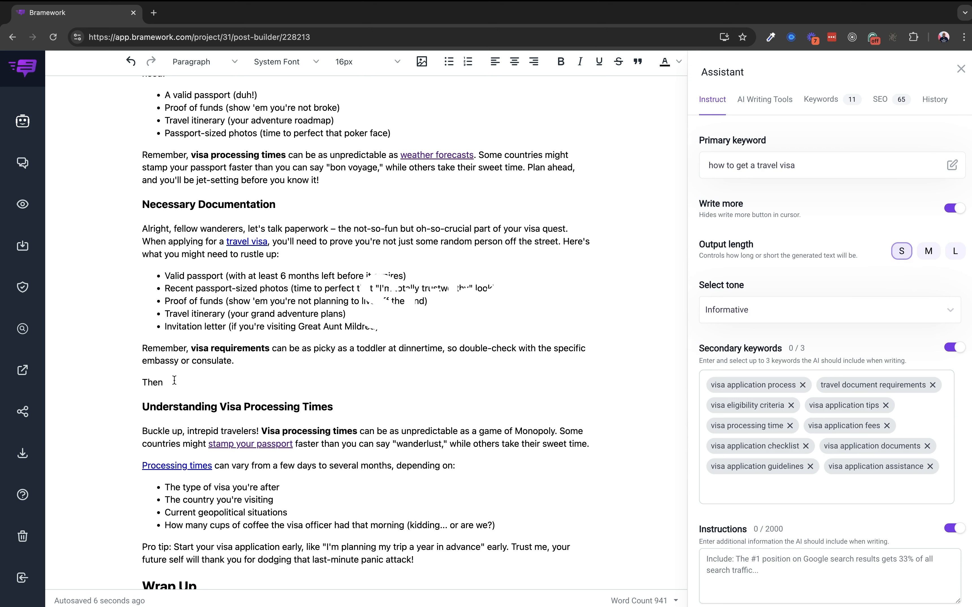
pyautogui.moveTo(172, 382)
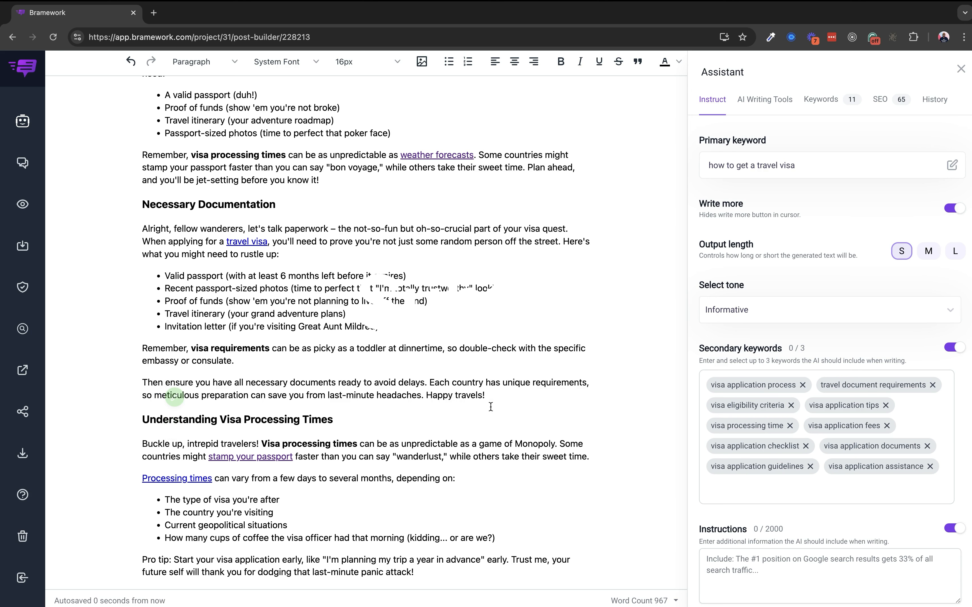
pyautogui.moveTo(352, 395)
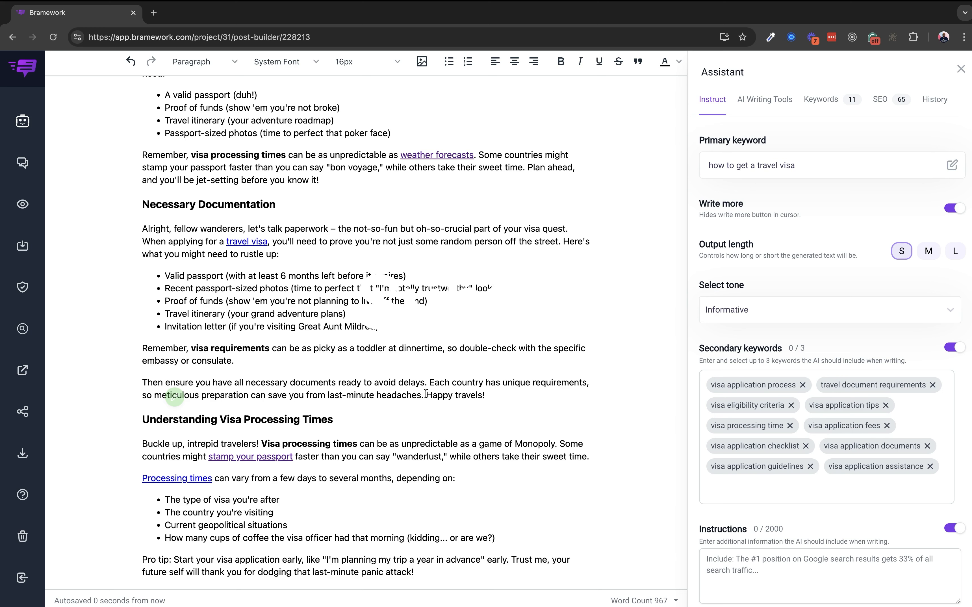
# Delete the trailing 'Happy travels!' from the AI-written documents paragraph
pyautogui.doubleClick(455, 395)
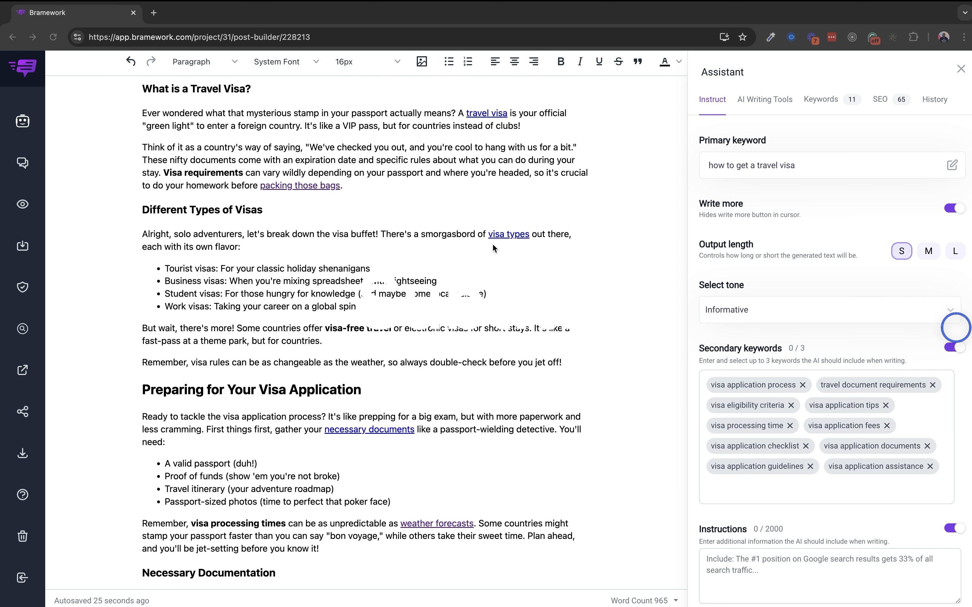
pyautogui.scroll(-3)
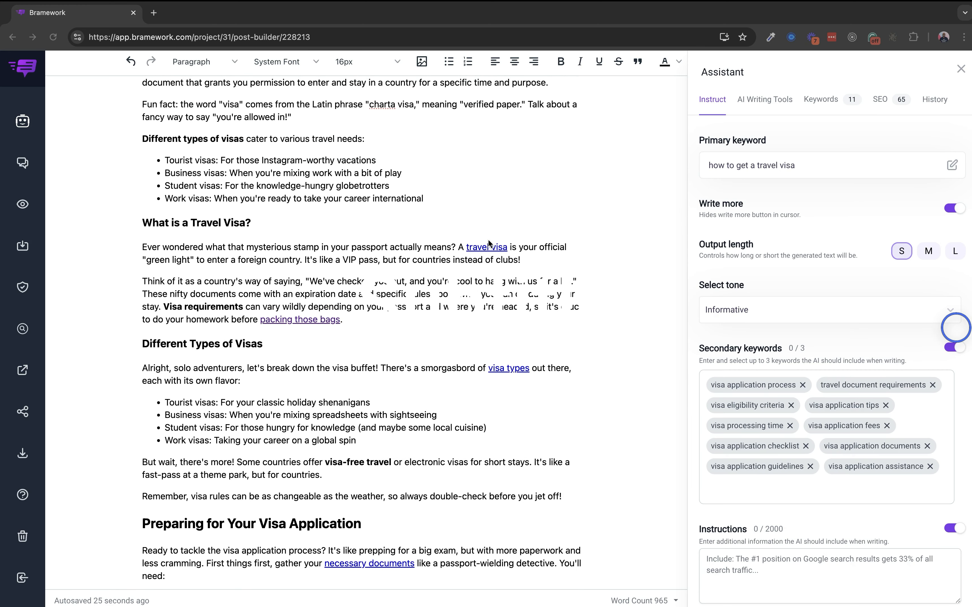
pyautogui.moveTo(484, 237)
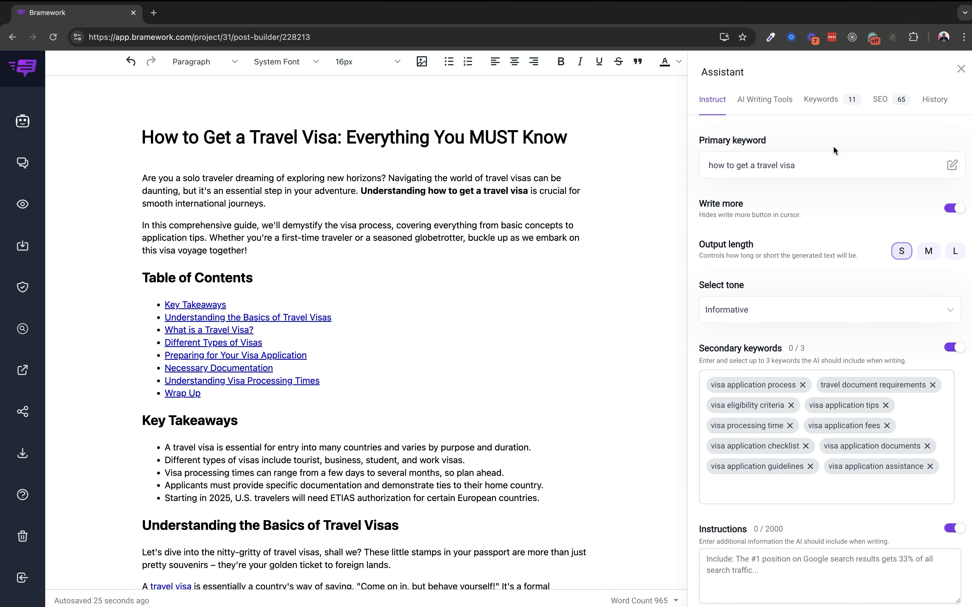
# From the SEO suggestions, add the travel visa requirements FAQ with its answer above Wrap Up, reaching 1019 words
pyautogui.click(880, 100)
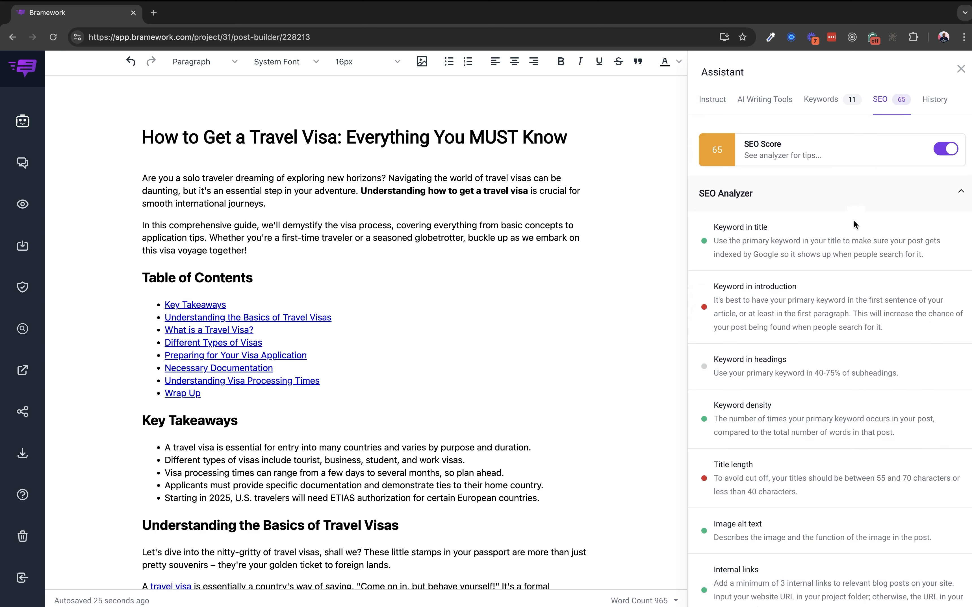
pyautogui.click(961, 193)
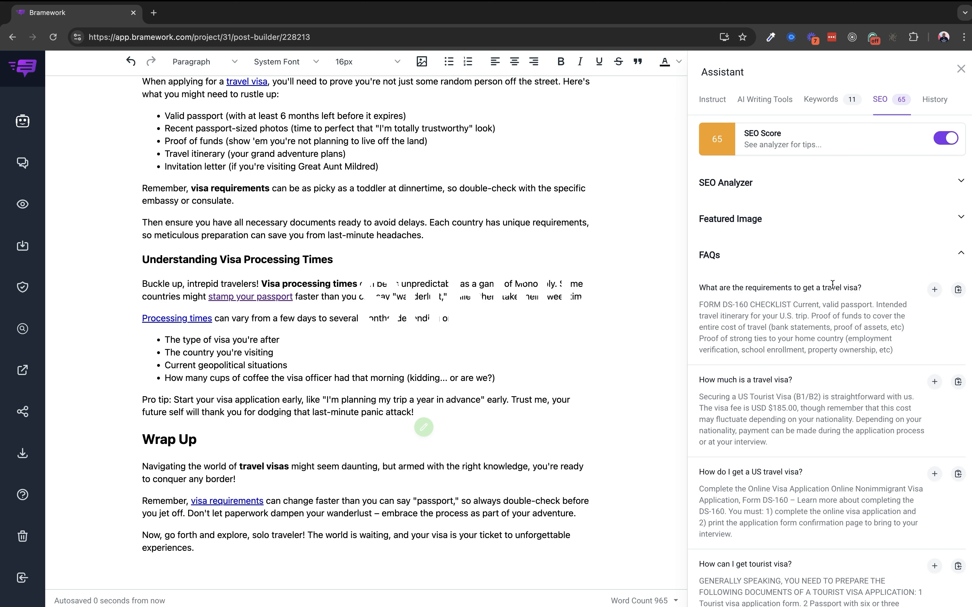
pyautogui.moveTo(924, 300)
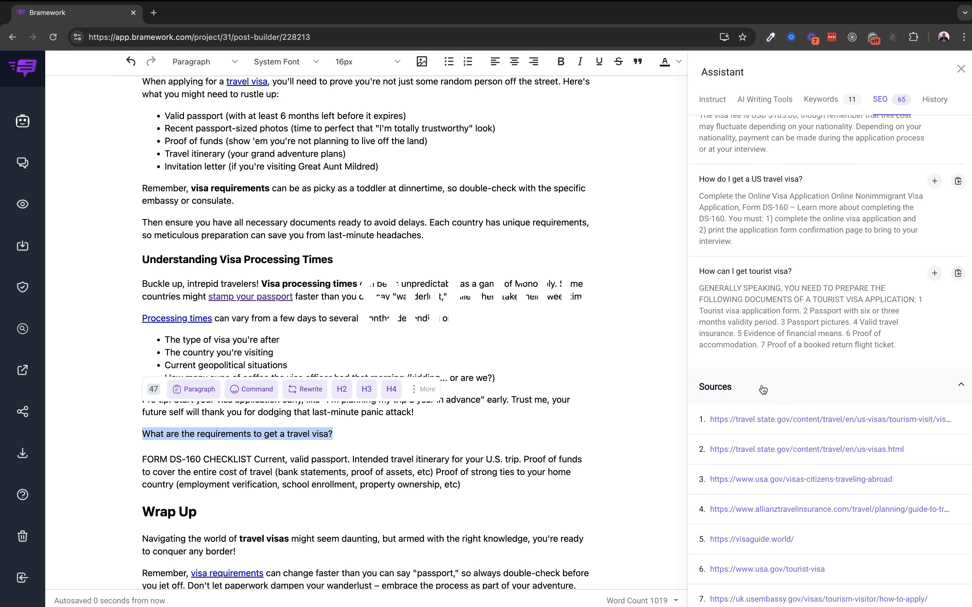
pyautogui.scroll(-3)
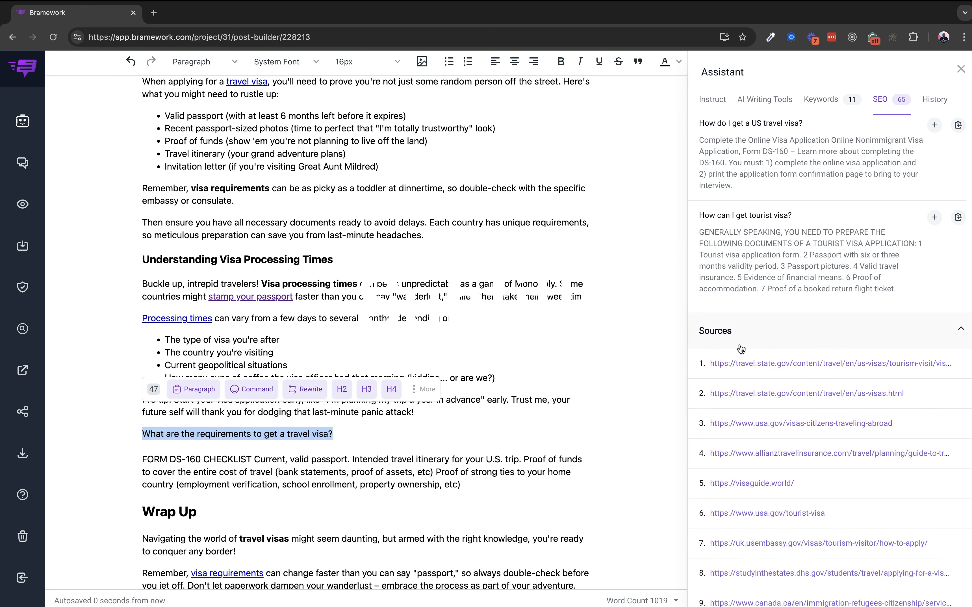
pyautogui.scroll(-3)
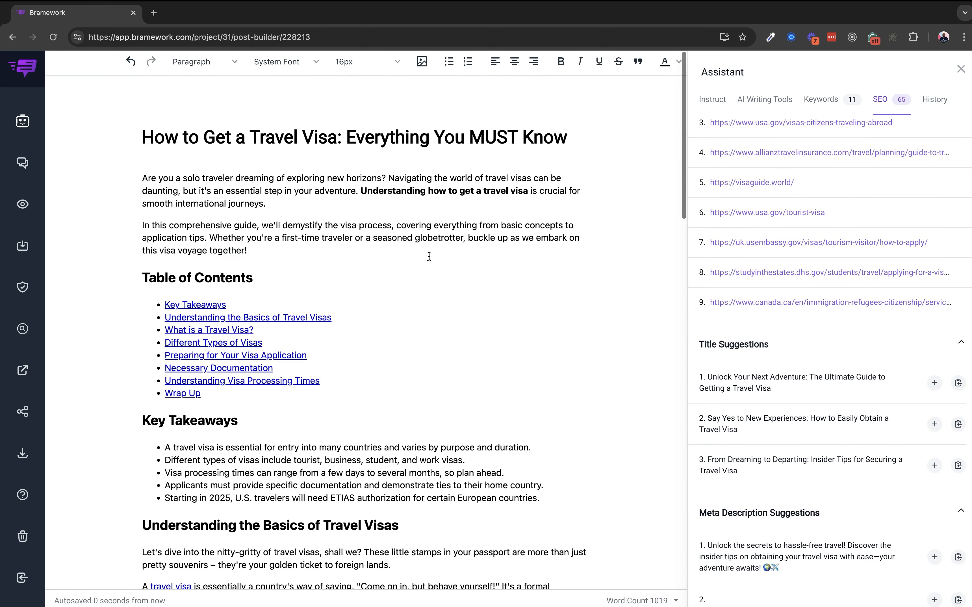
pyautogui.scroll(-3)
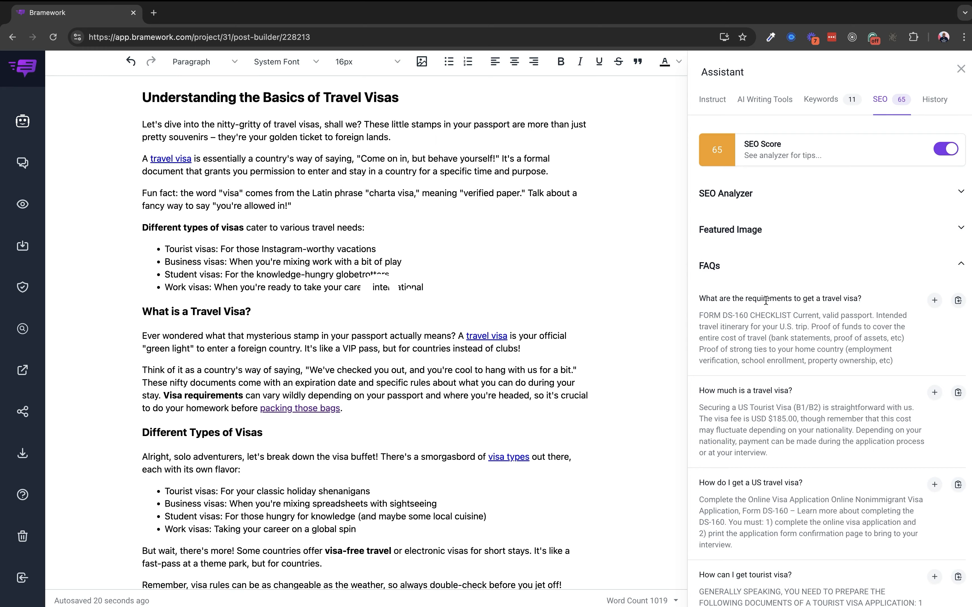
pyautogui.scroll(-3)
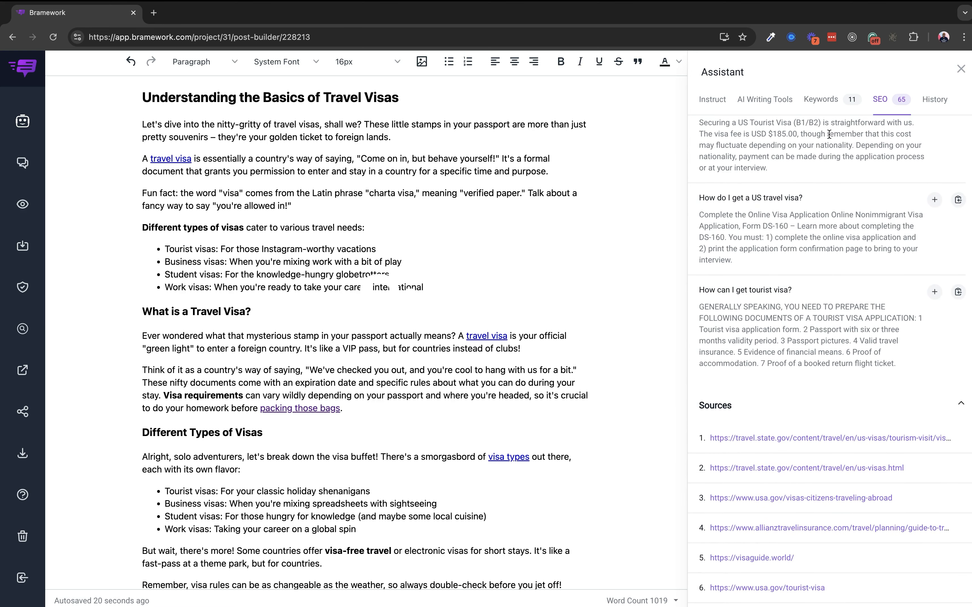
pyautogui.moveTo(819, 153)
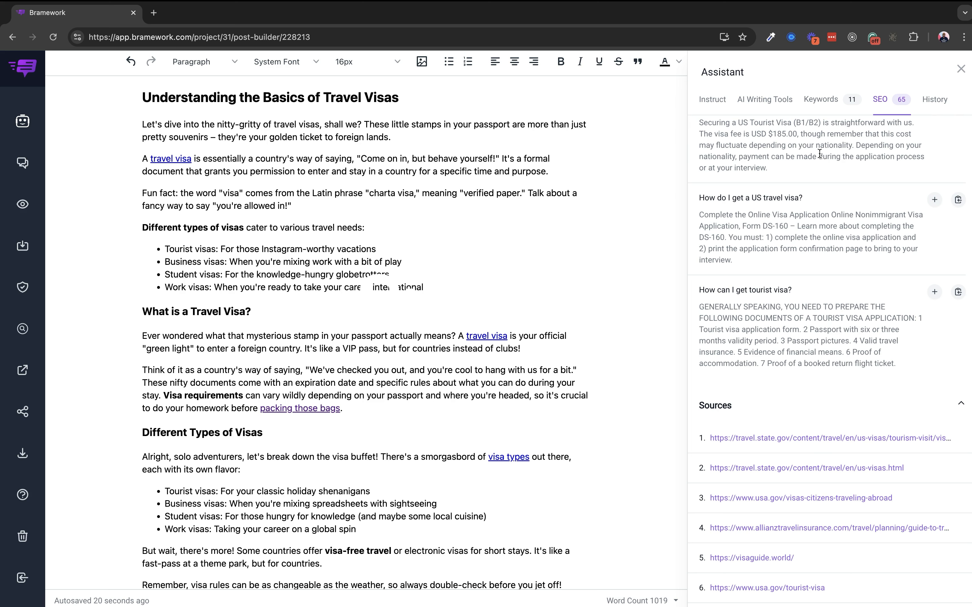
pyautogui.moveTo(818, 153)
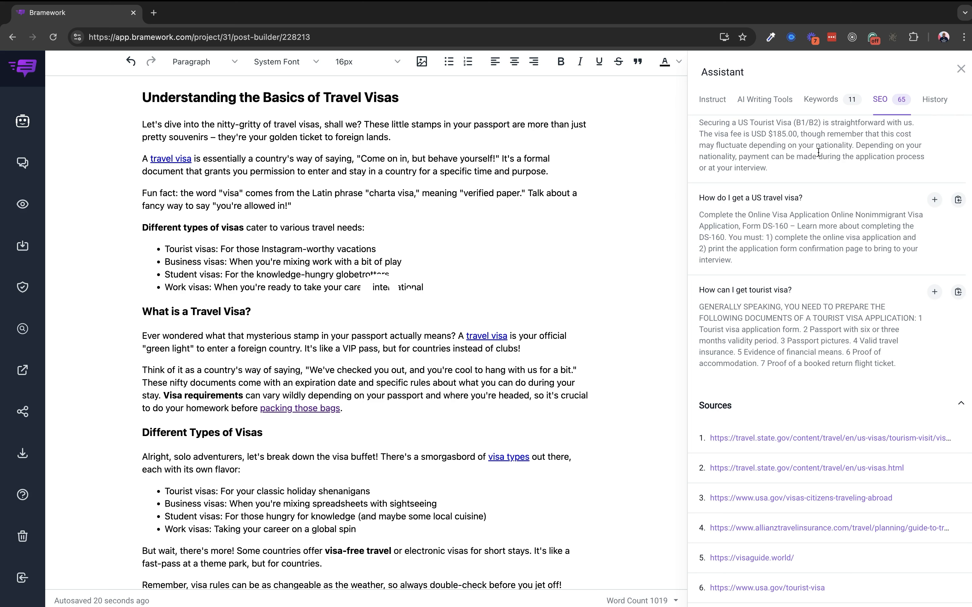
pyautogui.moveTo(814, 151)
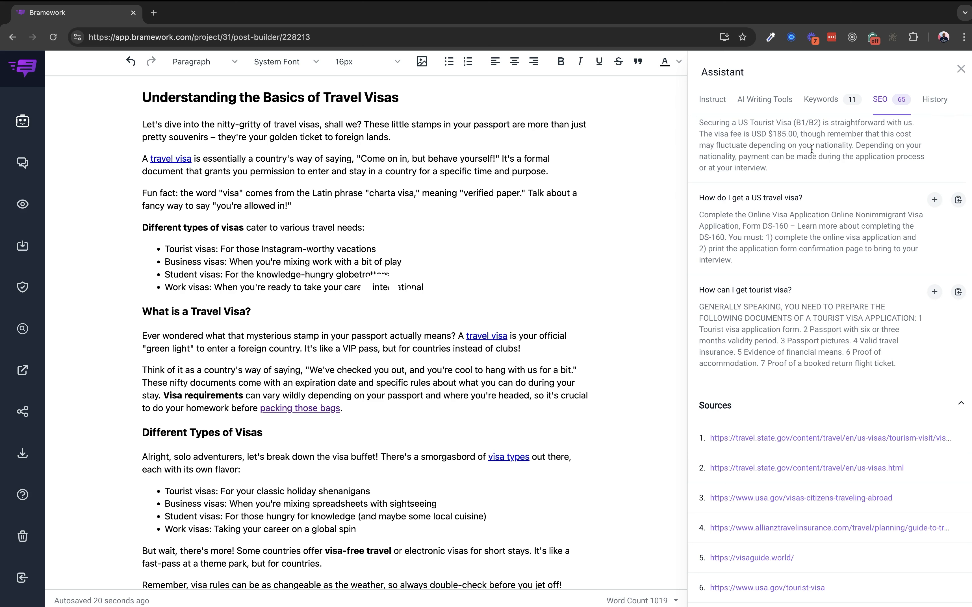